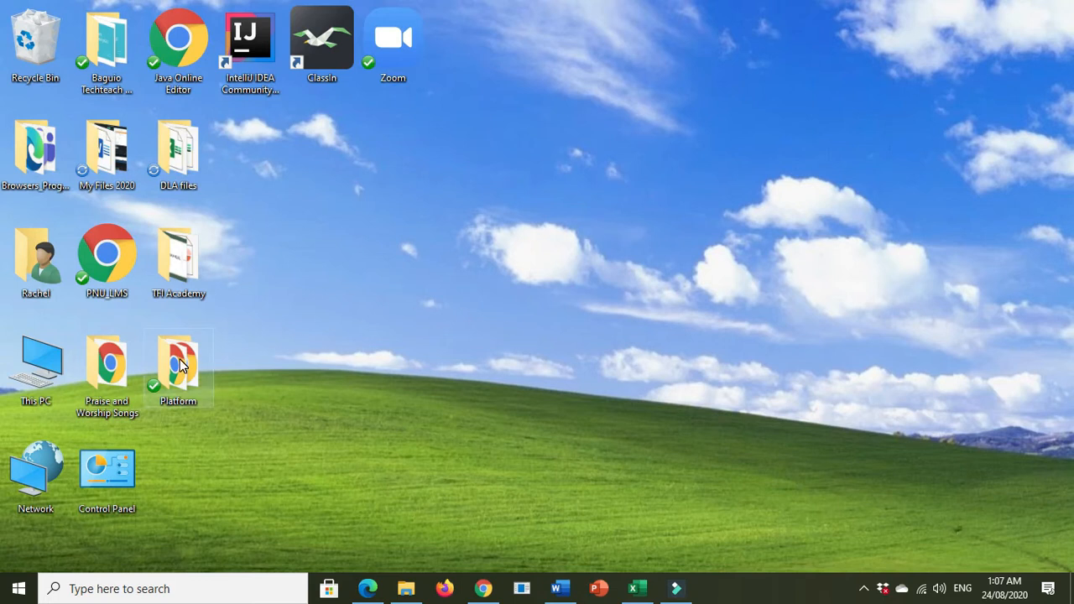
# - Open Platform then JAVA in File Explorer and launch the JDOODLE java editor shortcut
pyautogui.doubleClick(178, 368)
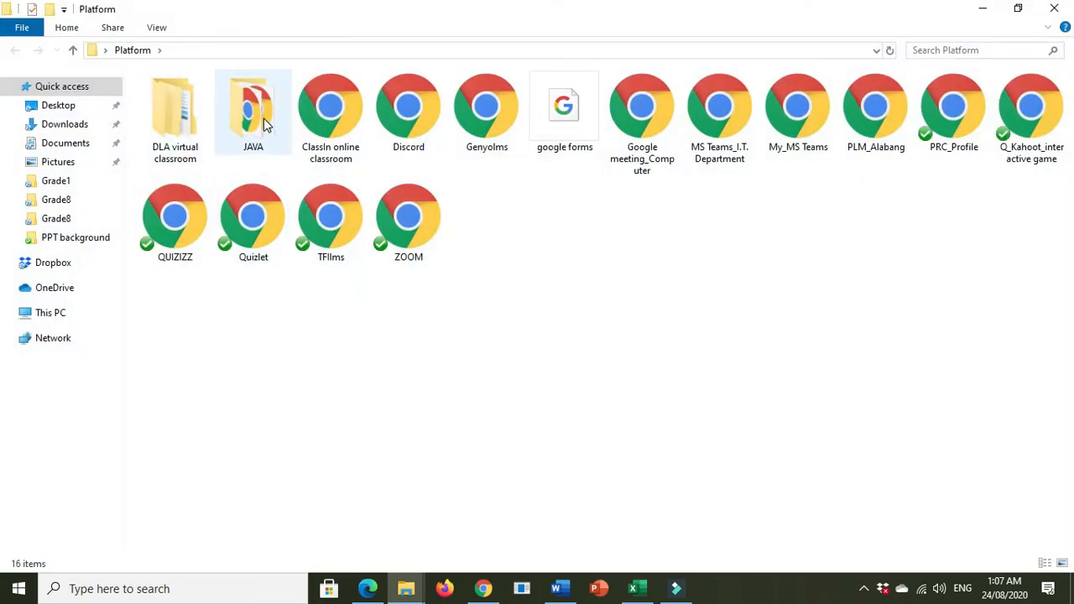
pyautogui.doubleClick(252, 104)
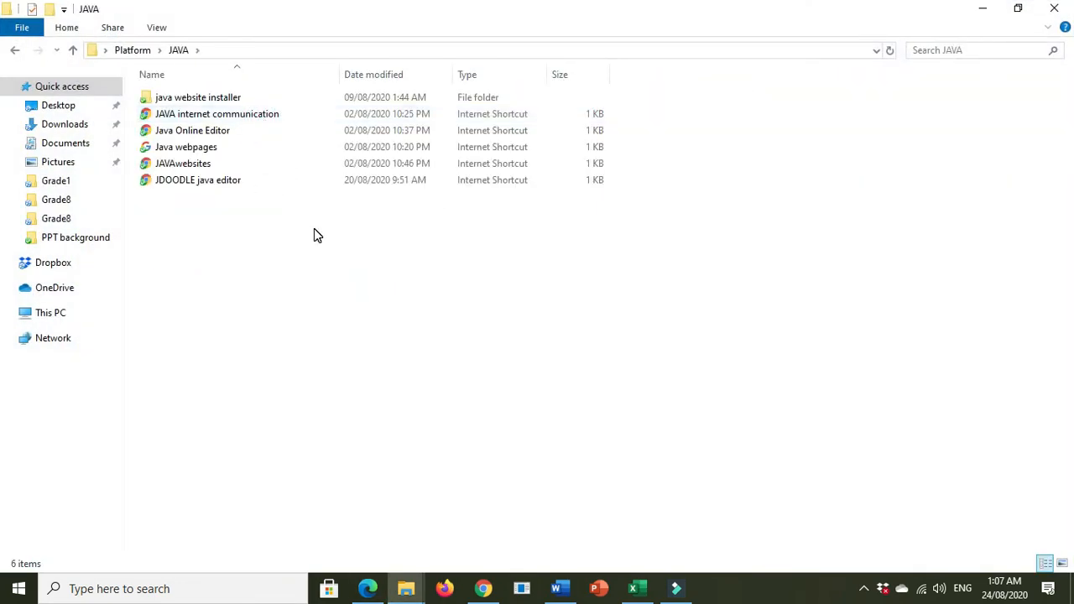
pyautogui.moveTo(327, 185)
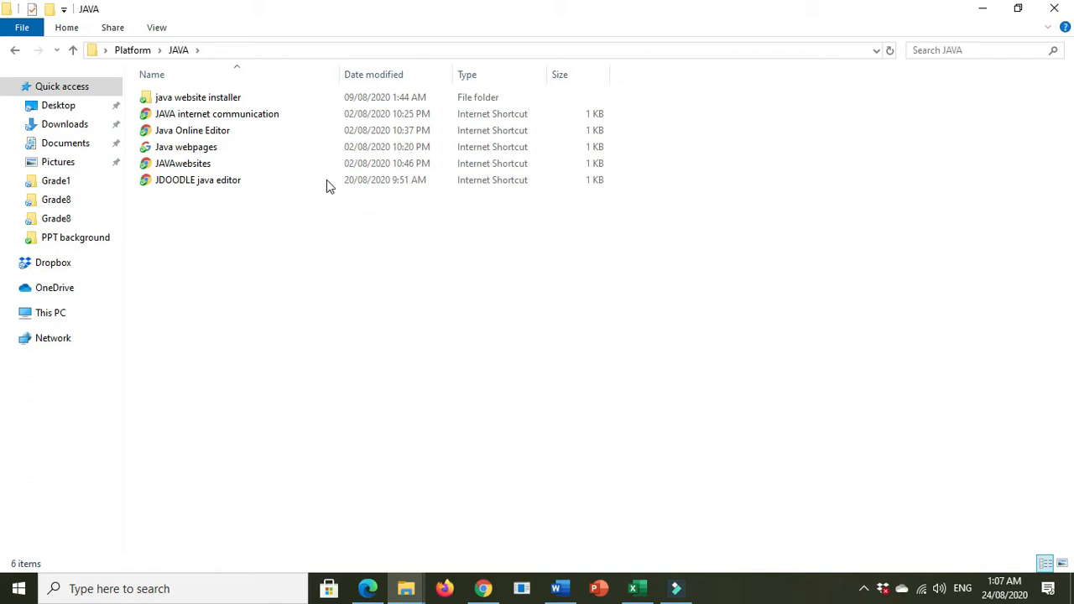
pyautogui.moveTo(192, 183)
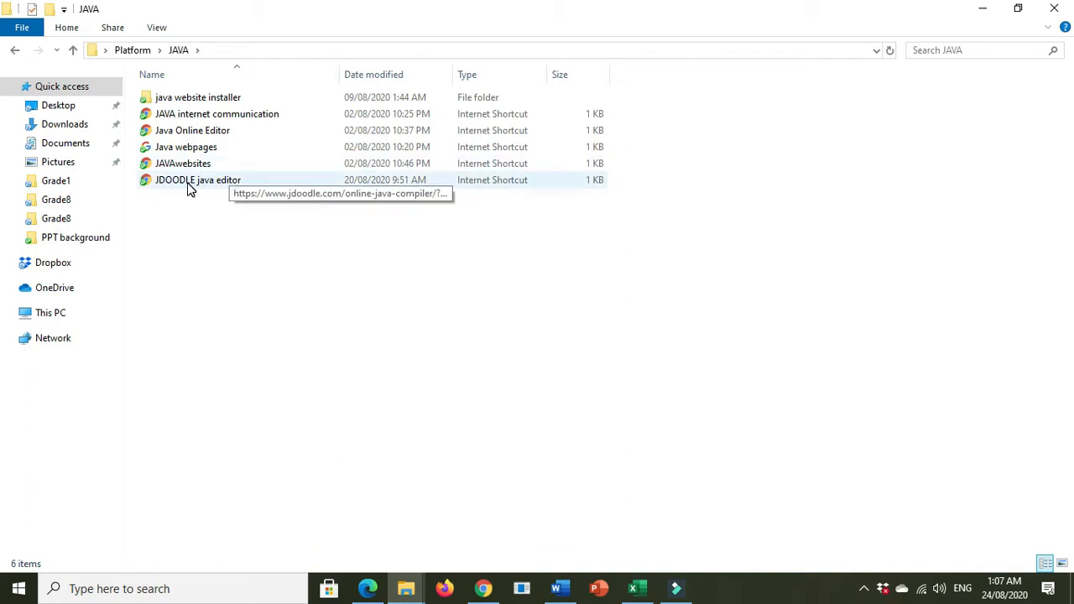
pyautogui.doubleClick(198, 179)
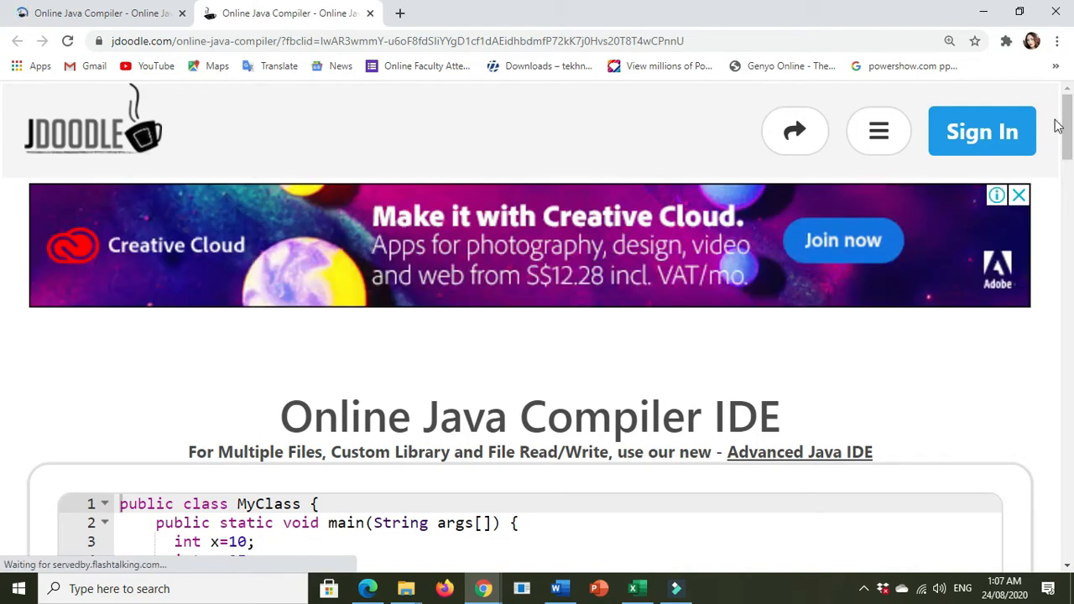
# - Start JDoodle registration with Google sign-in and confirm leaving the compiler page
pyautogui.click(982, 131)
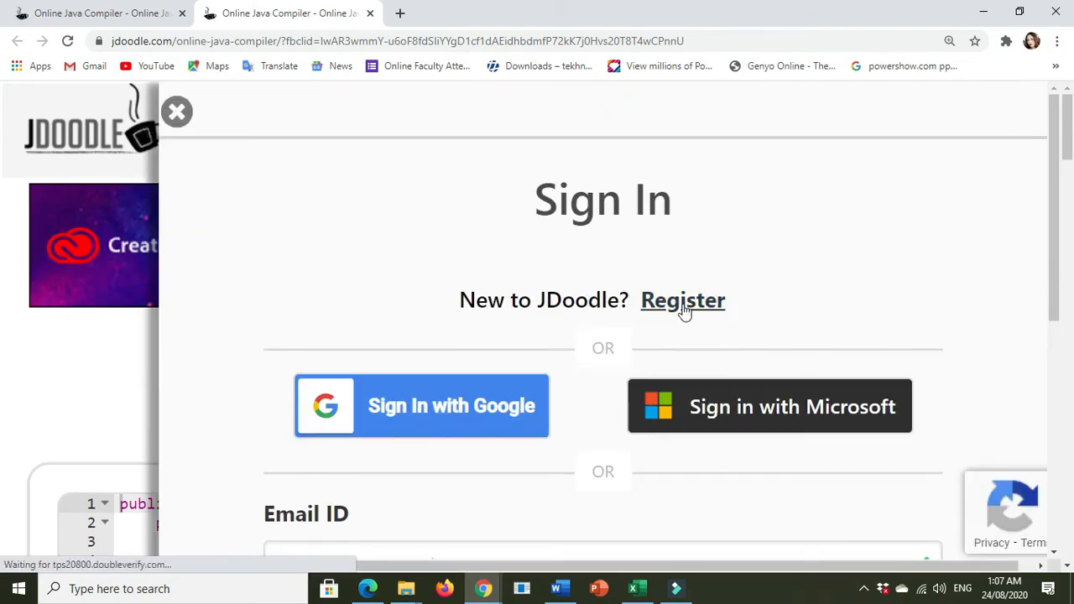
pyautogui.click(681, 299)
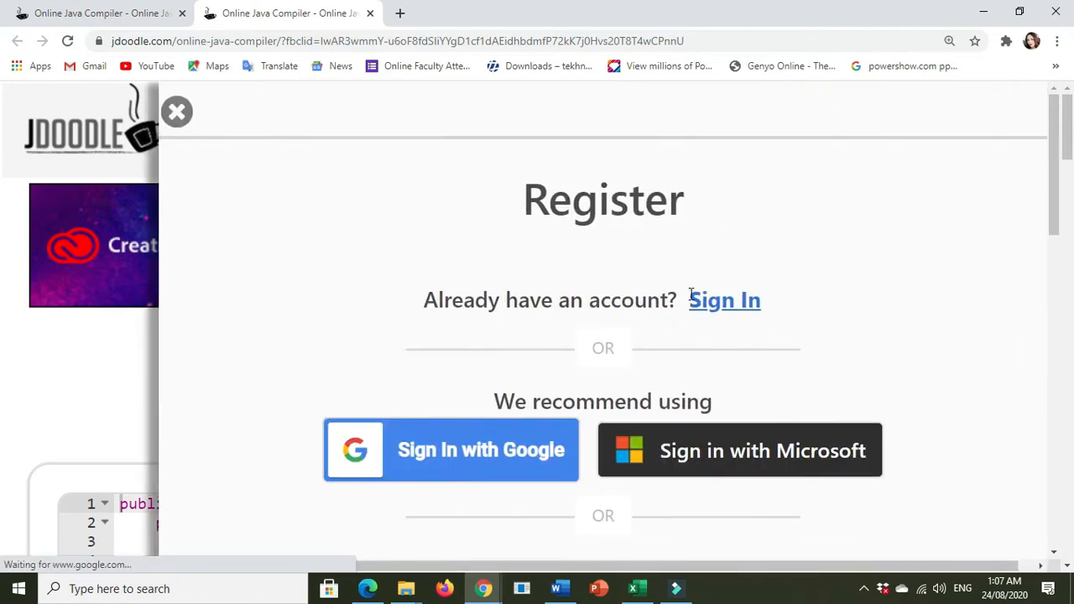
pyautogui.scroll(-3)
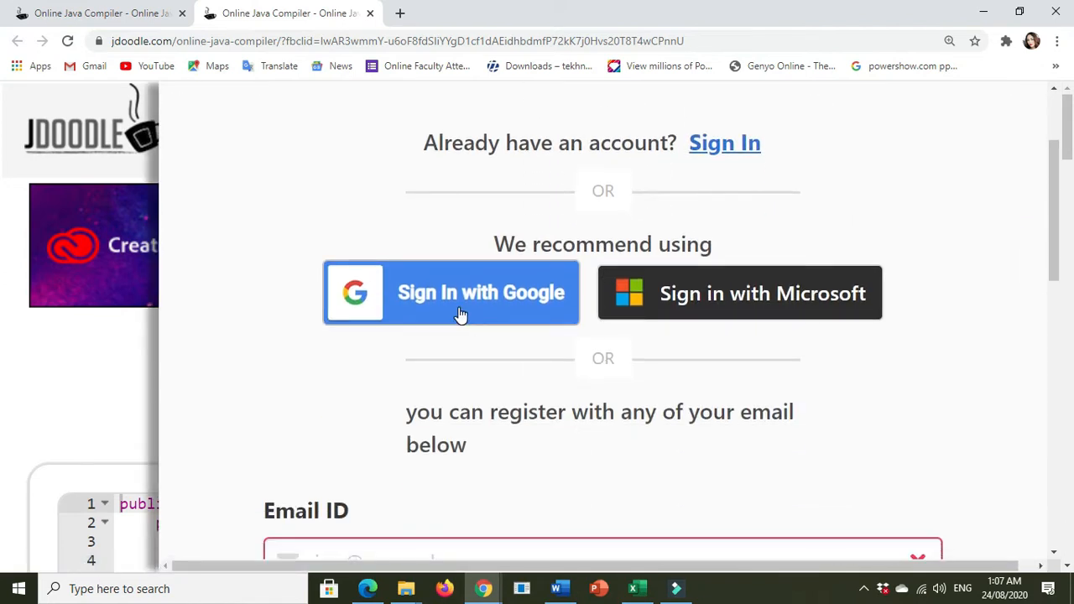
pyautogui.click(450, 292)
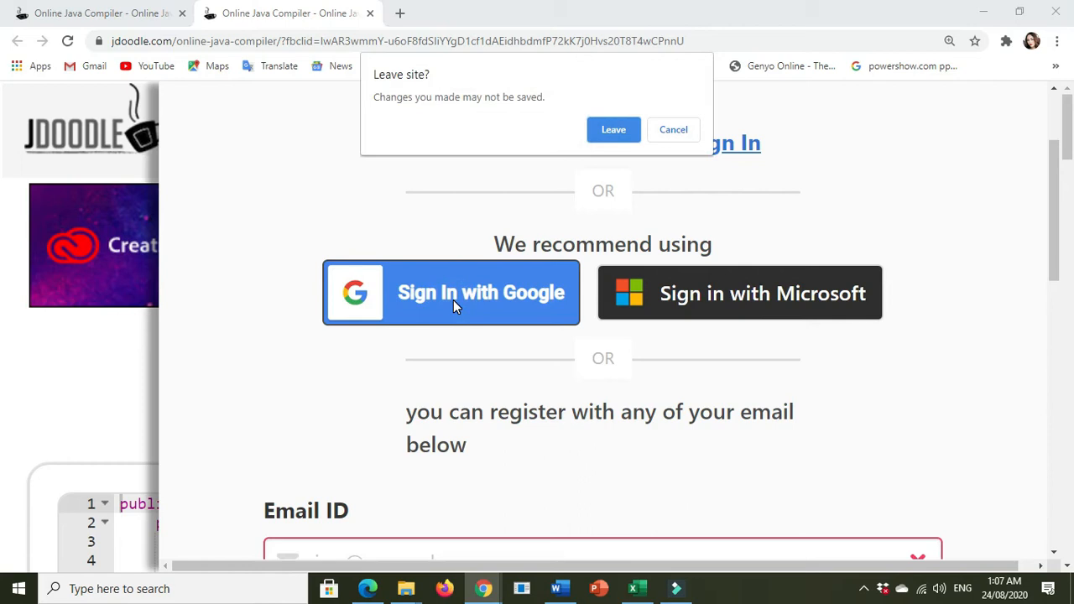
pyautogui.moveTo(614, 129)
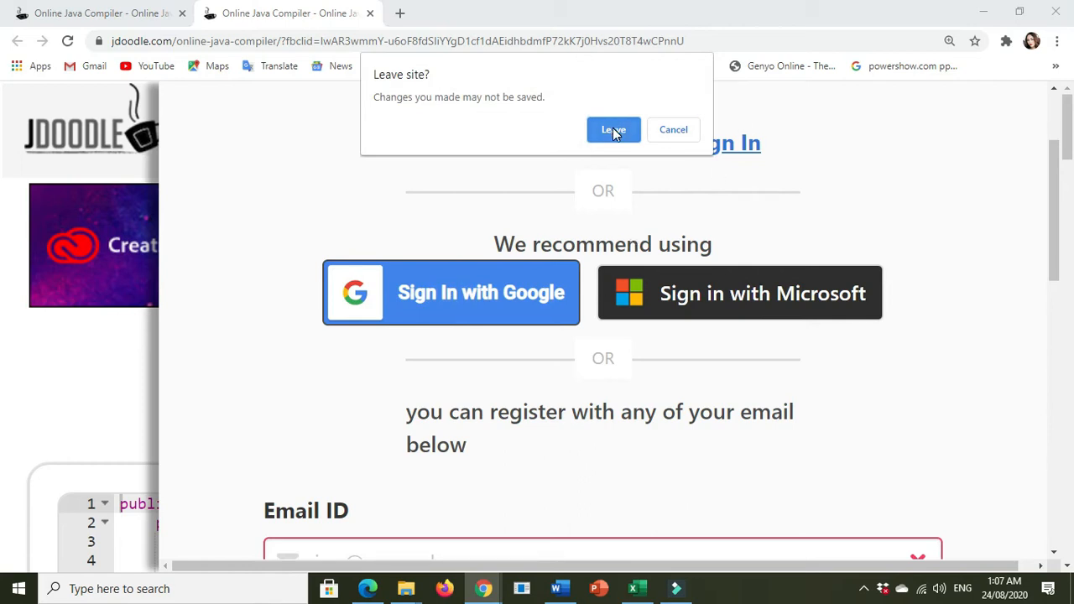
pyautogui.click(615, 129)
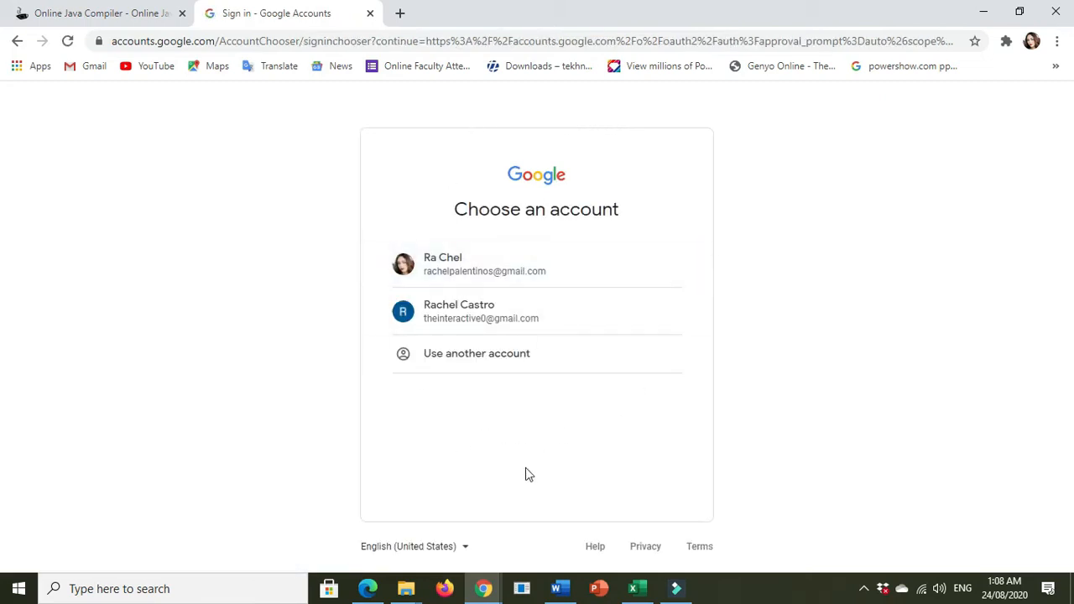
pyautogui.moveTo(601, 384)
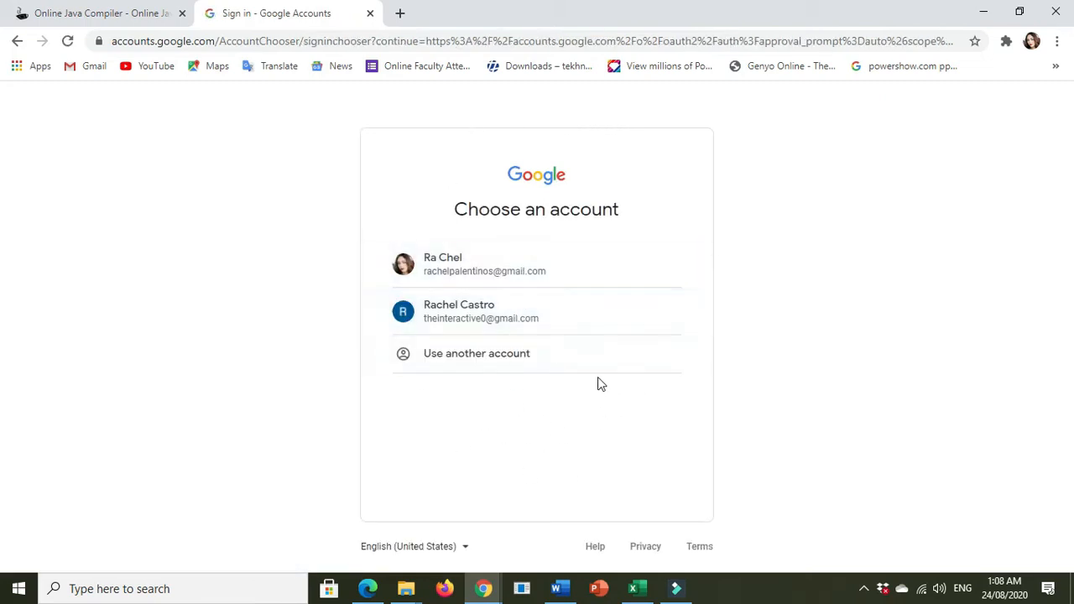
pyautogui.moveTo(537, 311)
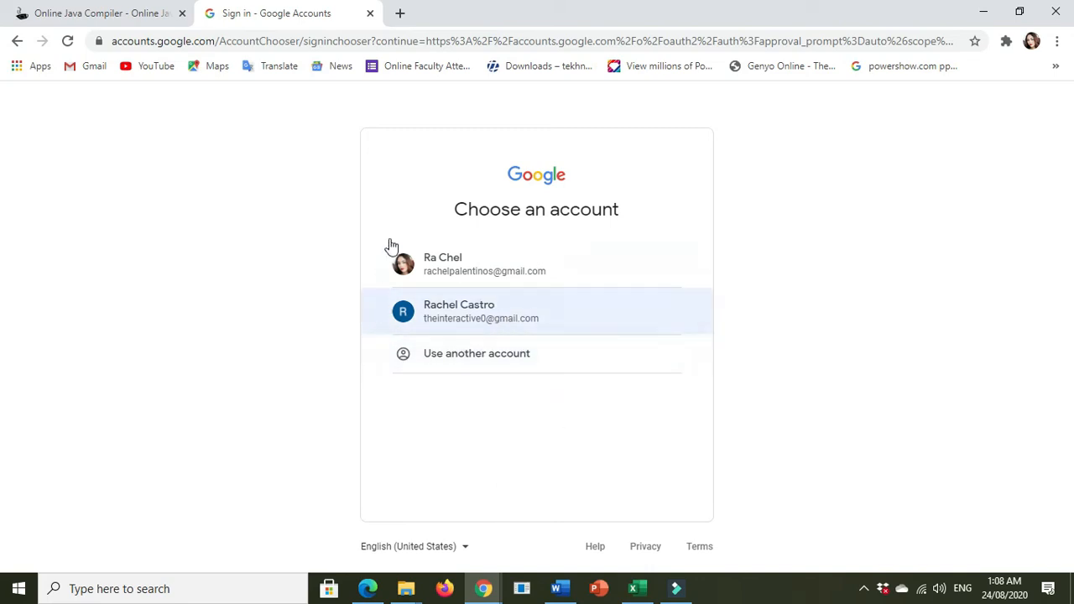
# - Choose the second listed Google account to sign in to JDoodle
pyautogui.click(461, 310)
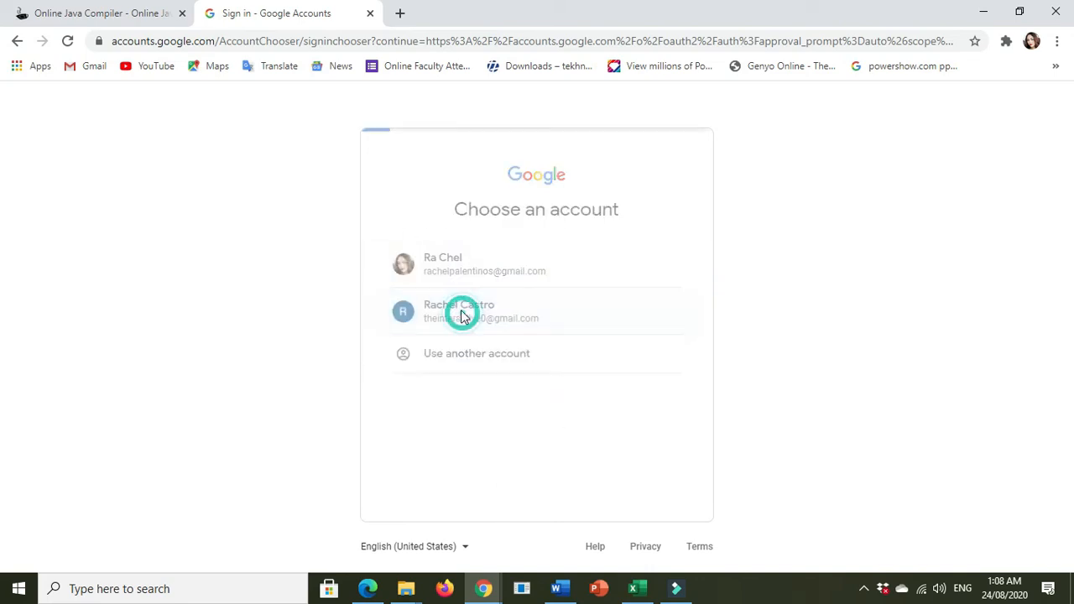
pyautogui.click(460, 311)
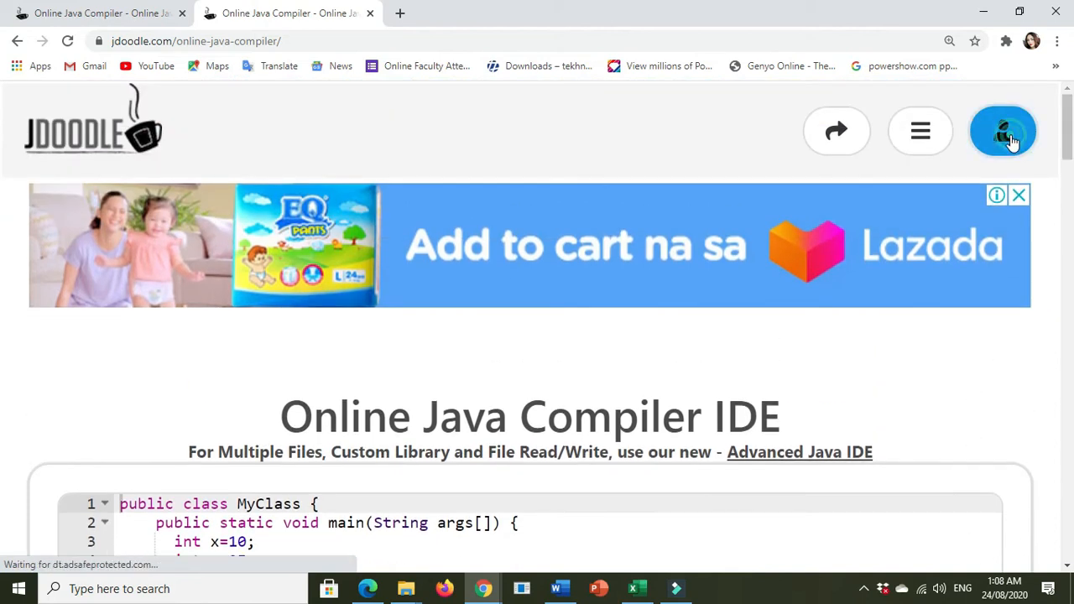
pyautogui.click(1003, 131)
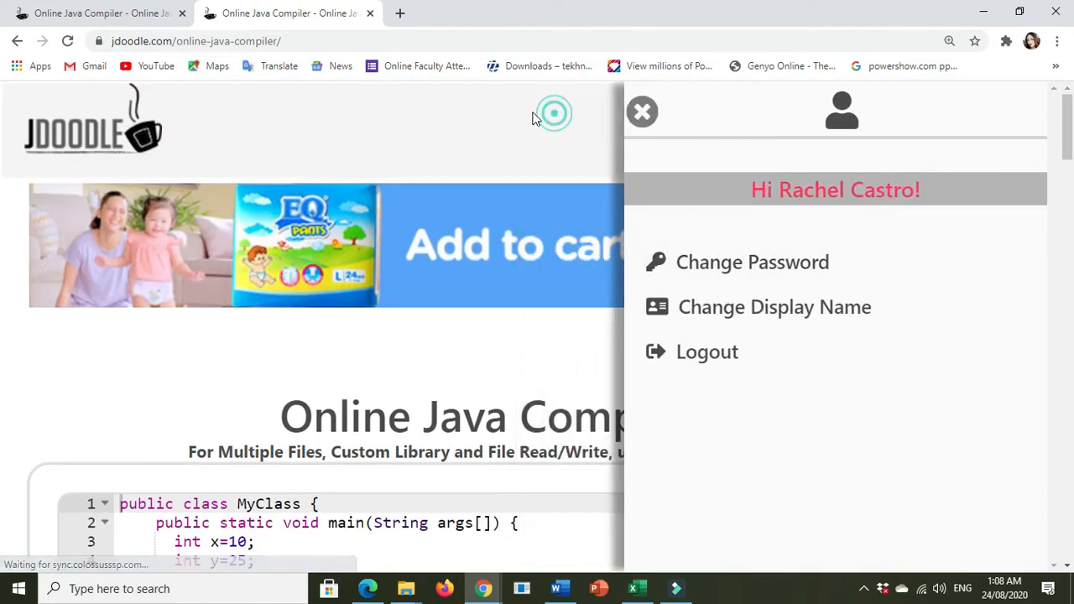
pyautogui.click(641, 111)
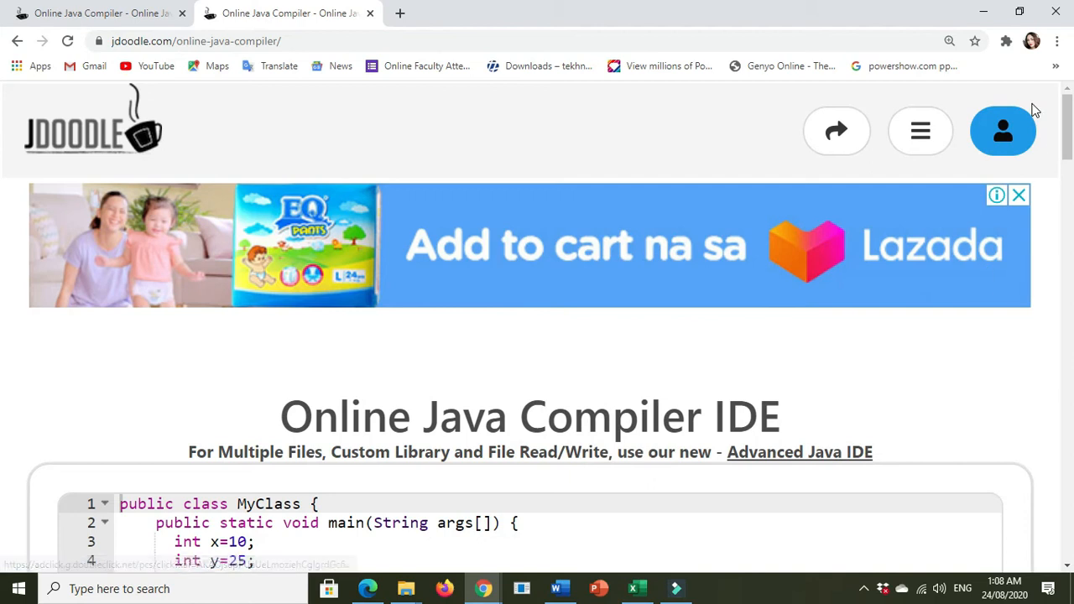
pyautogui.scroll(-3)
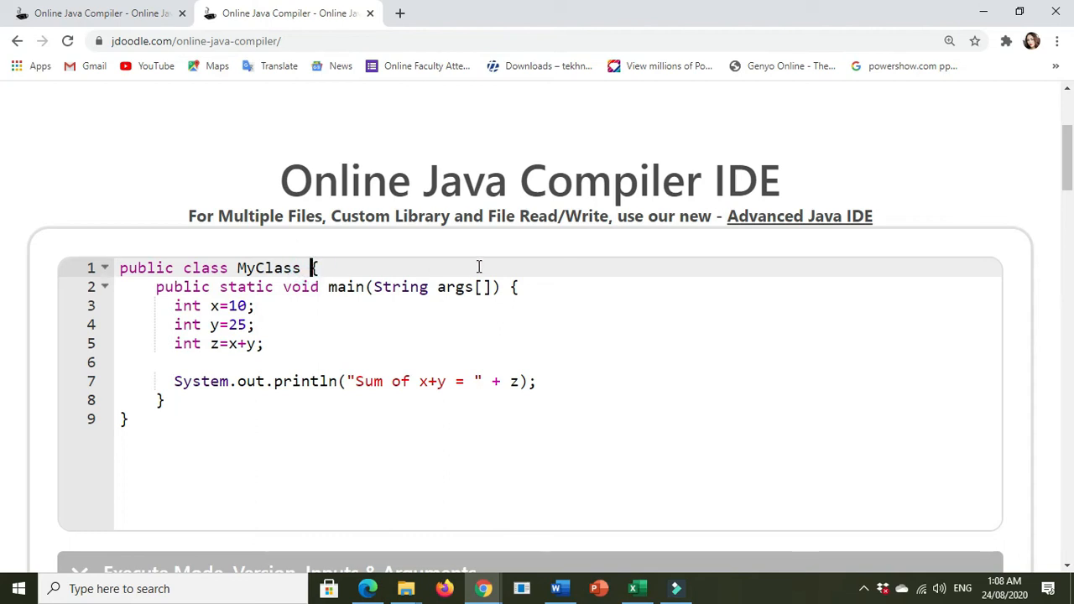
# - Move braces to their own lines and delete the three int declarations and leftover blank lines
pyautogui.press('Enter')
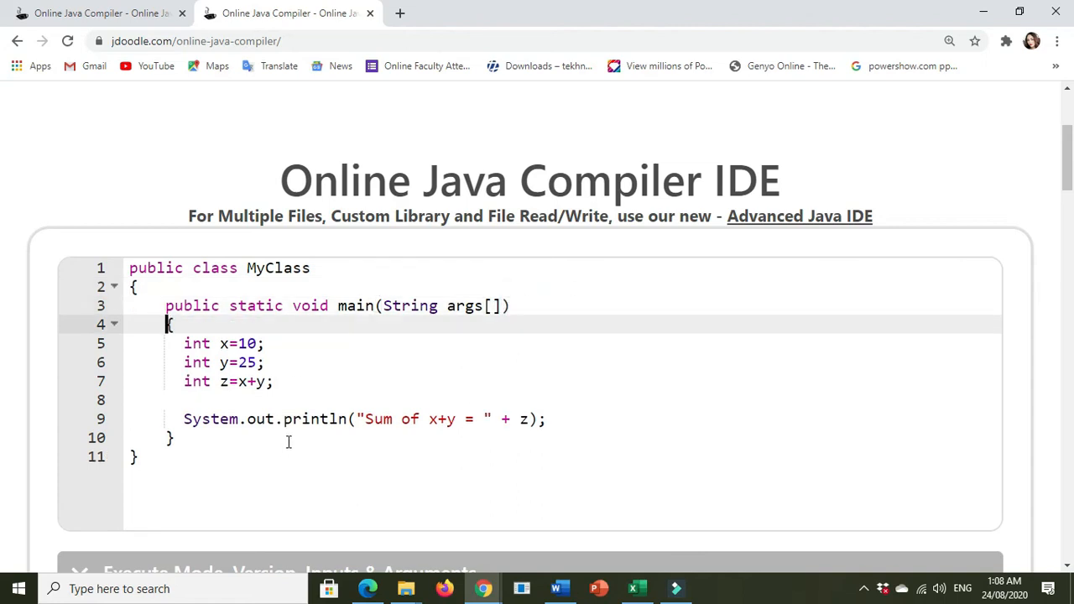
pyautogui.moveTo(593, 303)
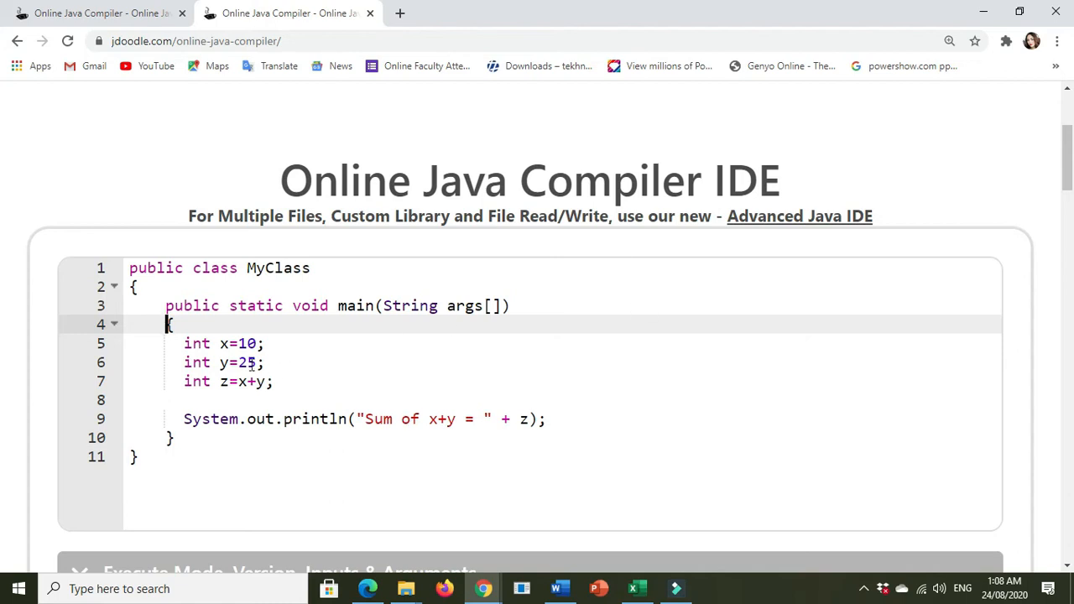
pyautogui.moveTo(184, 342); pyautogui.dragTo(274, 381)
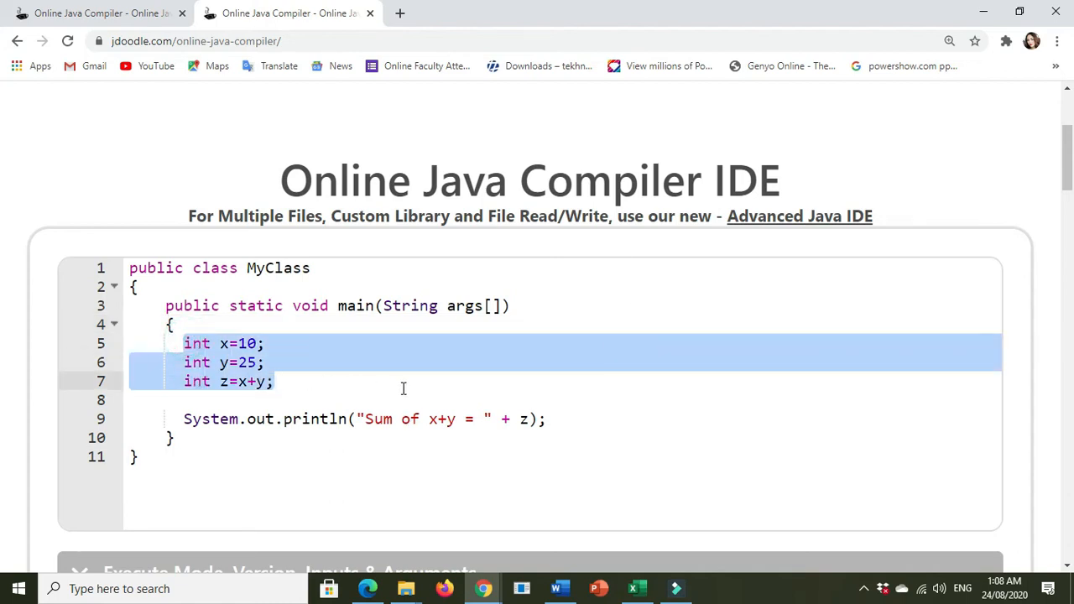
pyautogui.press('Delete')
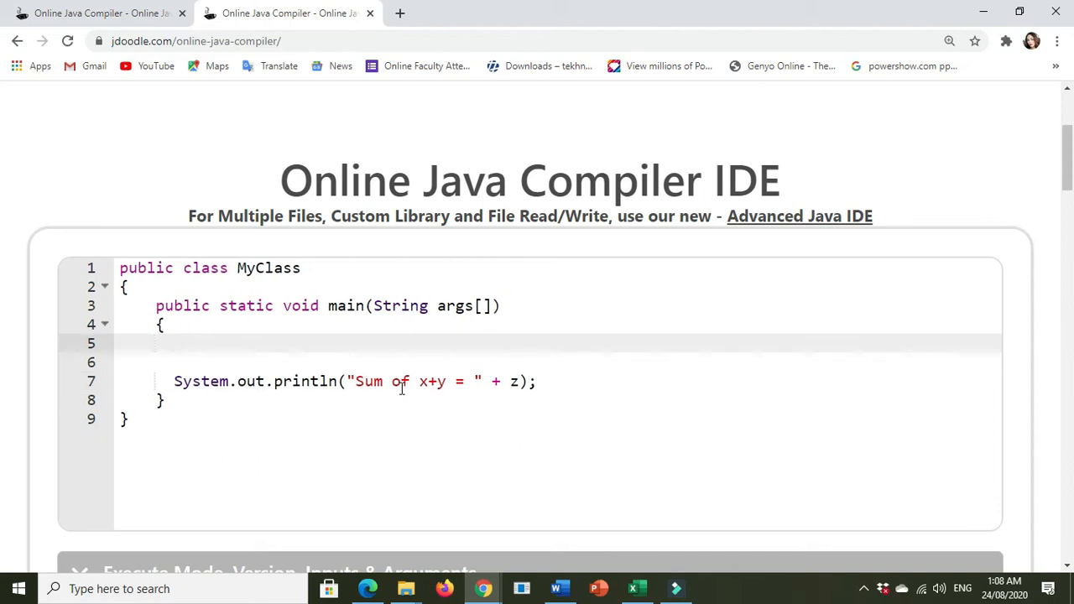
pyautogui.click(186, 362)
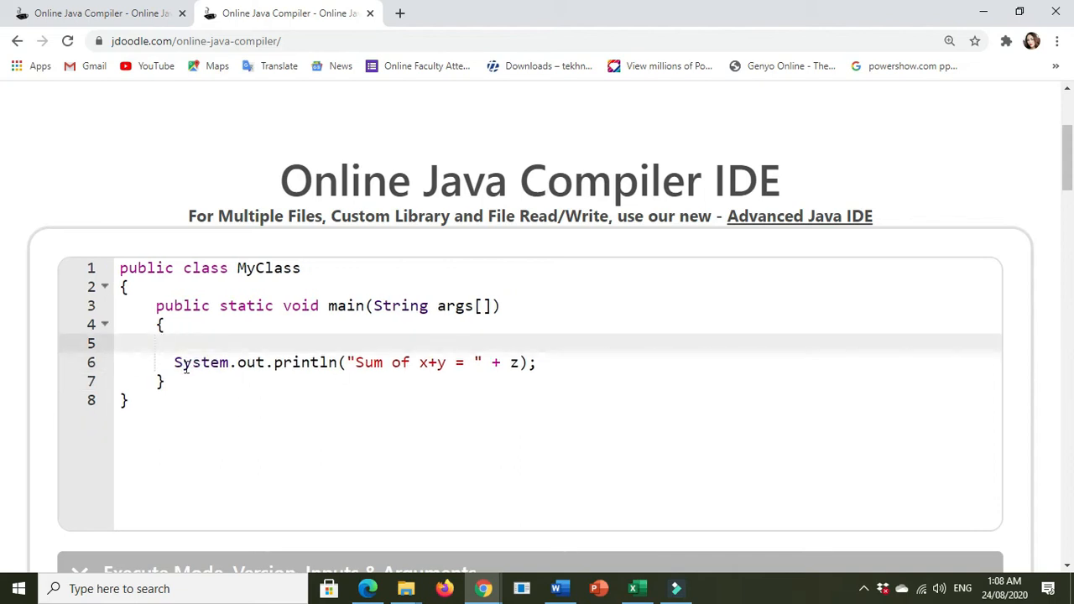
pyautogui.press('Backspace')
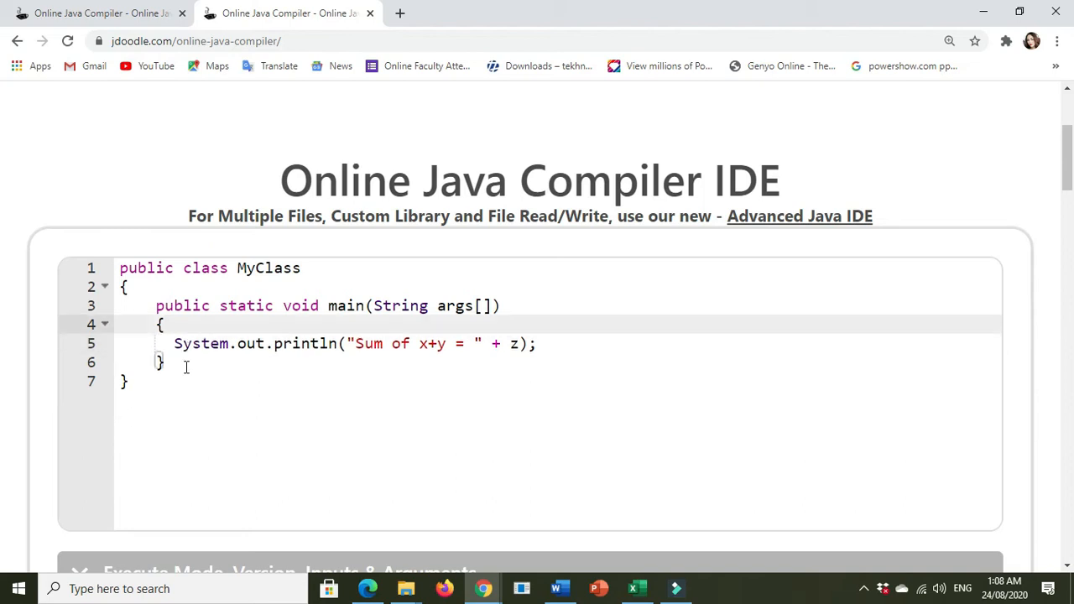
pyautogui.moveTo(611, 259)
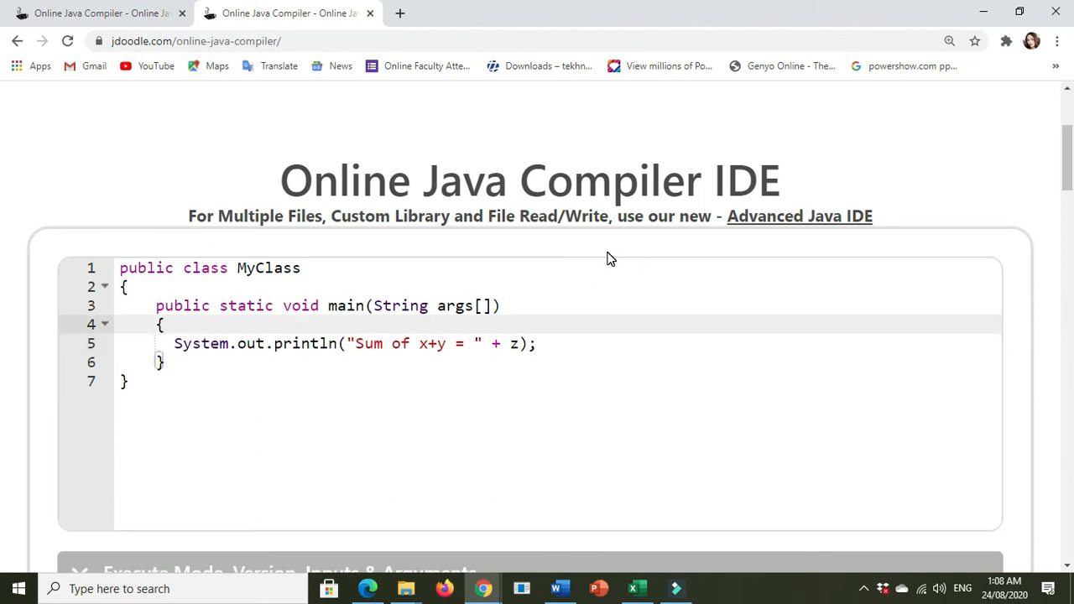
pyautogui.moveTo(560, 259)
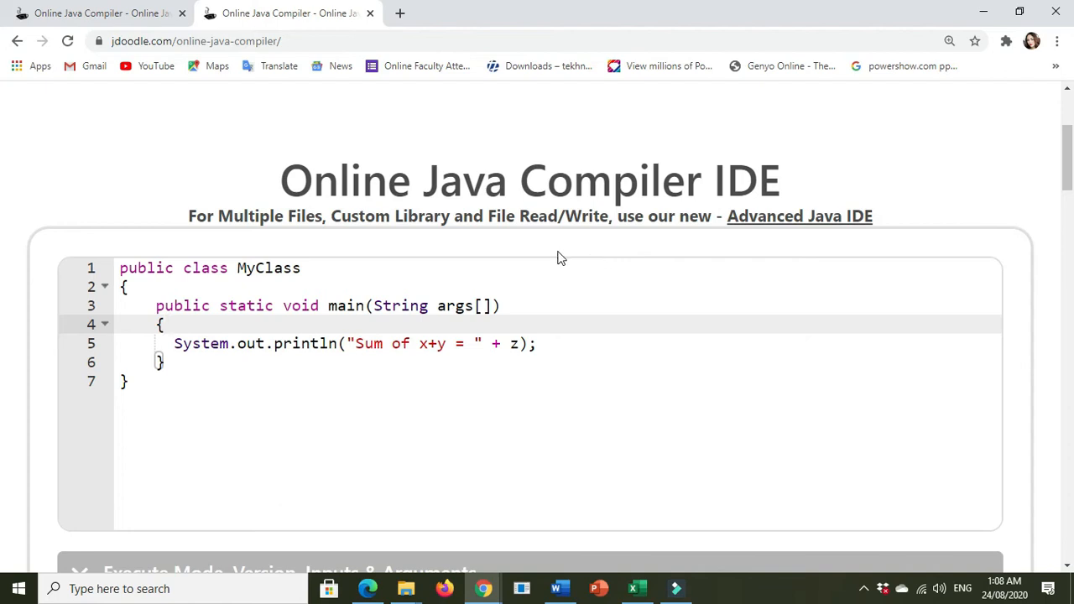
pyautogui.moveTo(454, 403)
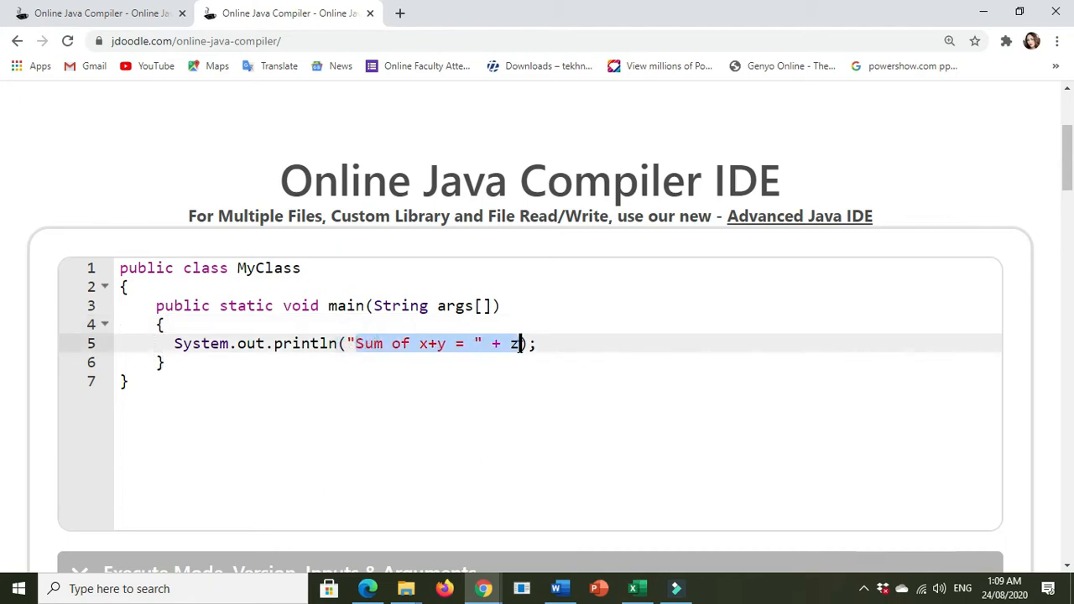
# - Type Hello World as the text of the first println statement
pyautogui.write('He')
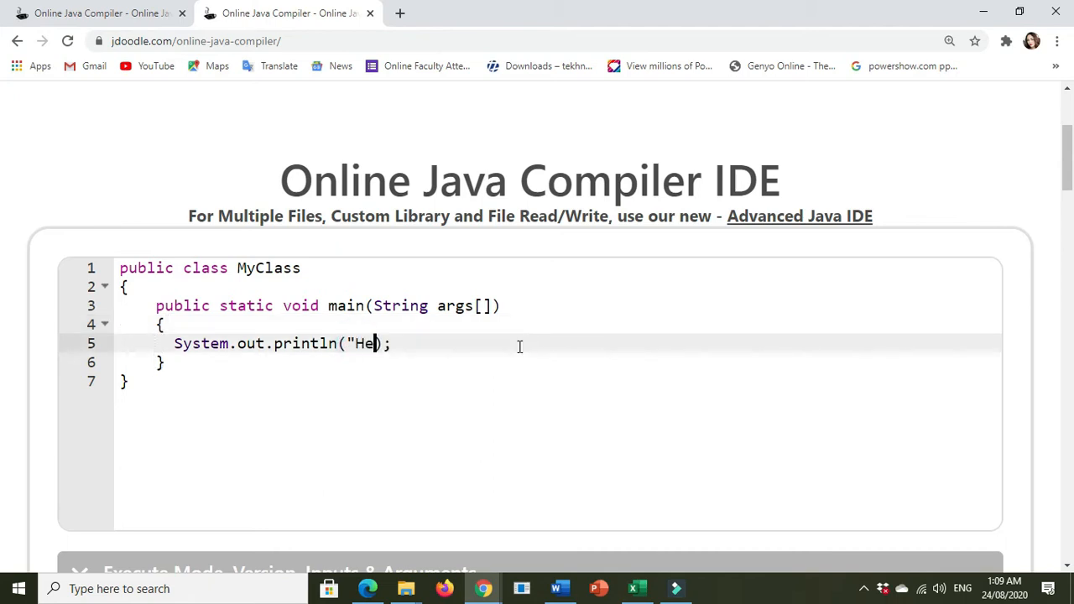
pyautogui.write('llo')
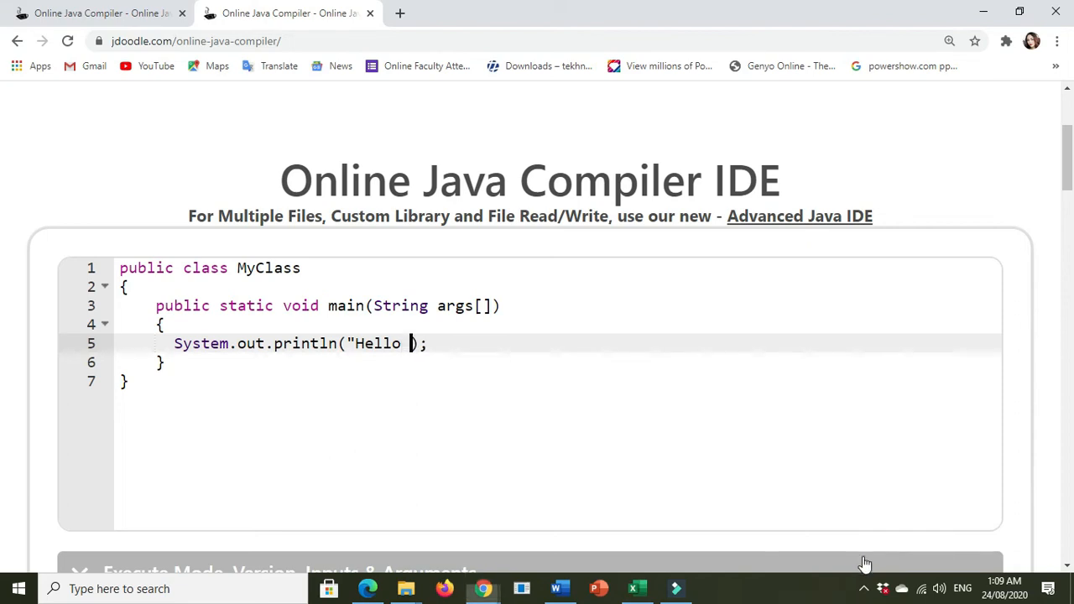
pyautogui.write('W')
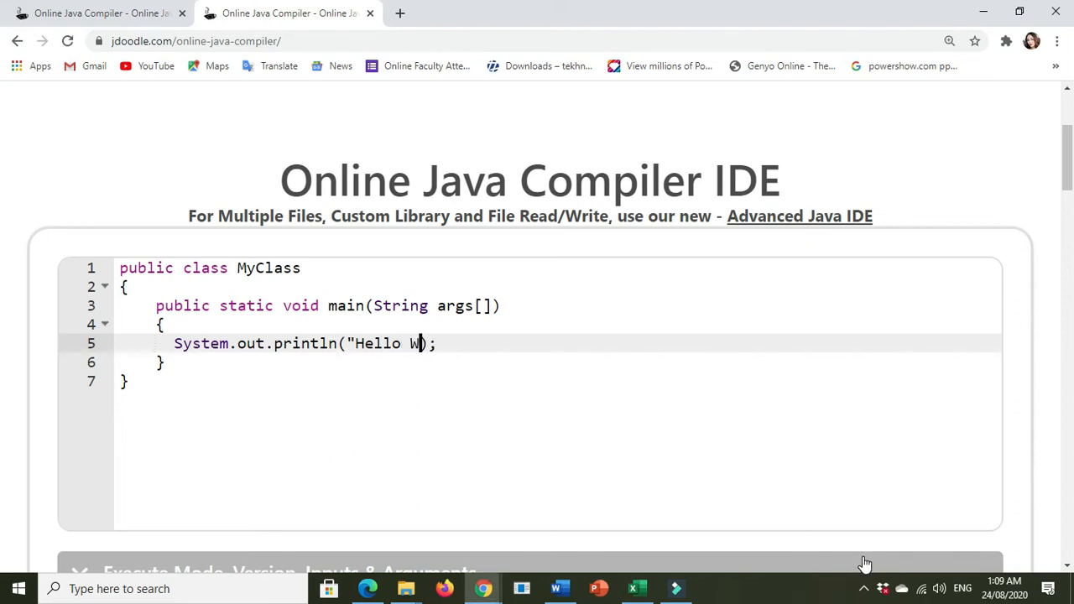
pyautogui.write('orld')
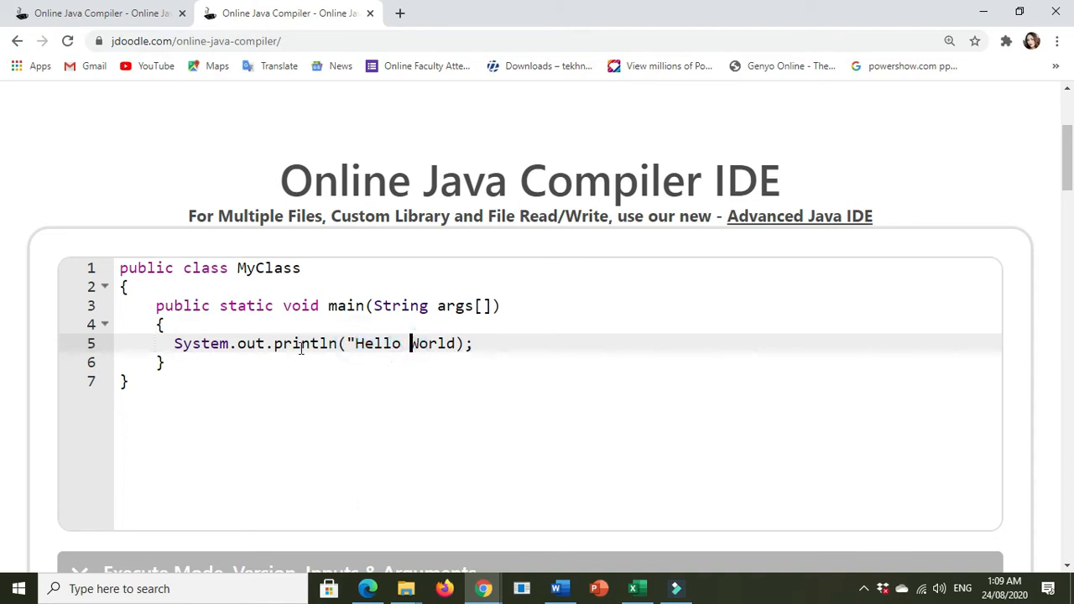
# - Add another System.out.println("Hello World"); line below the first print statement
pyautogui.click(473, 343)
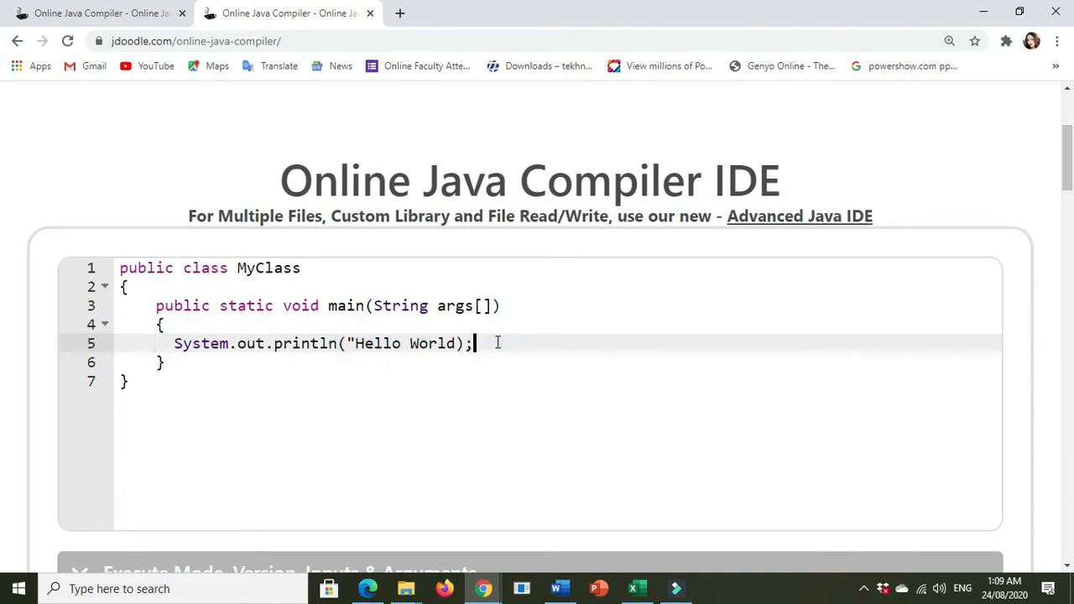
pyautogui.press('Return')
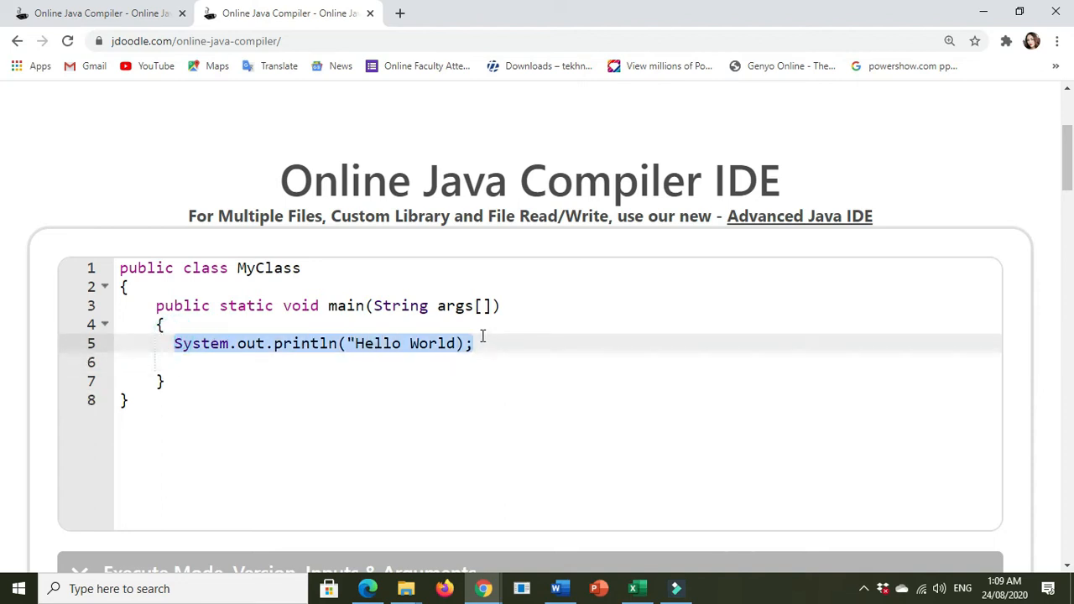
pyautogui.click(220, 363)
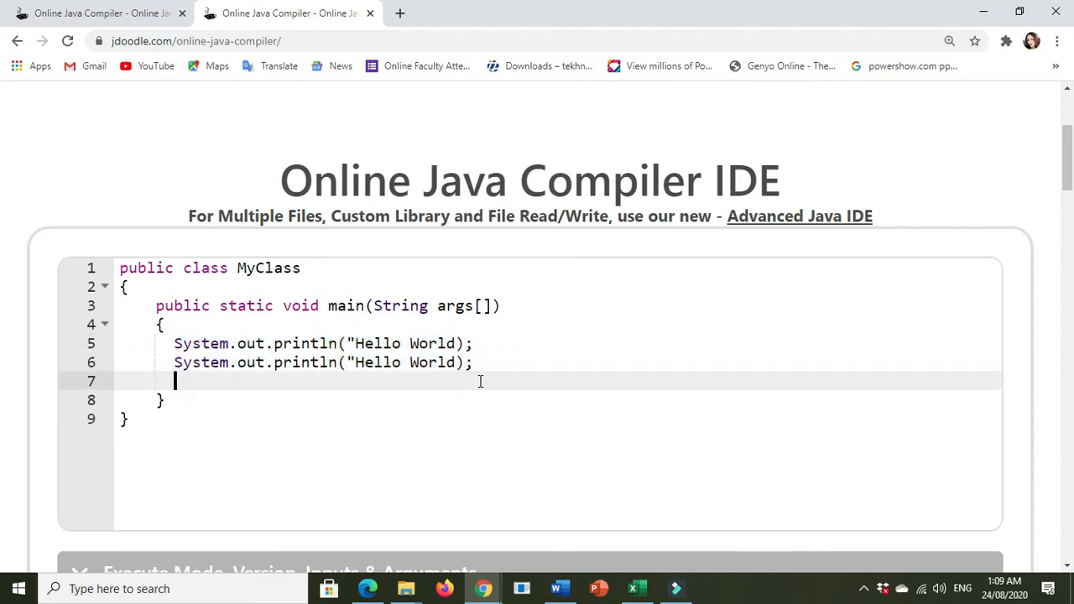
pyautogui.write('System.out.println("Hello World");')
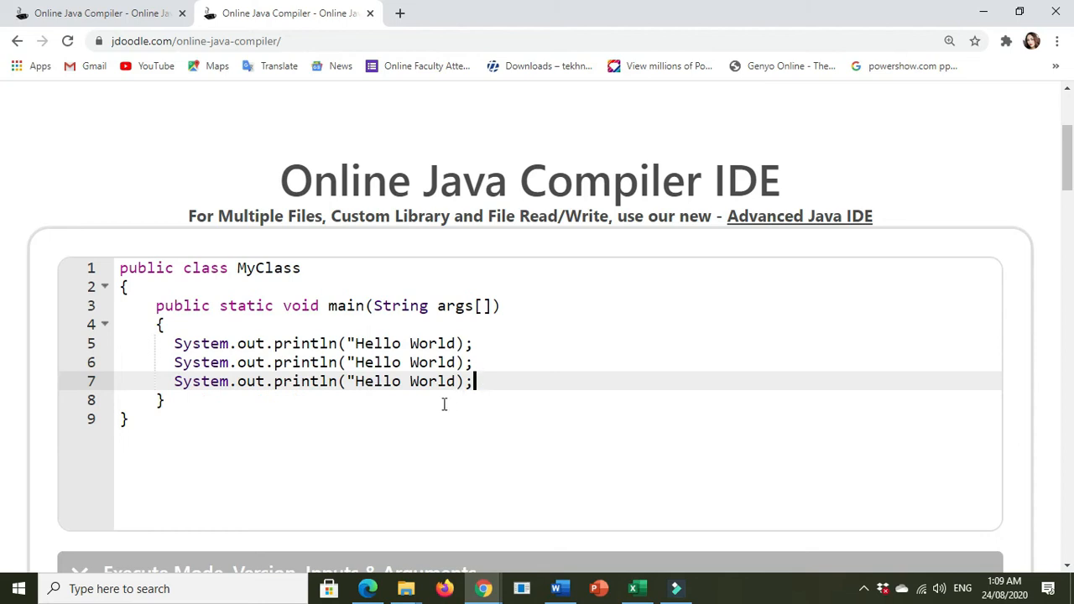
# - Execute the program and read the three unclosed string literal errors in Result
pyautogui.scroll(-3)
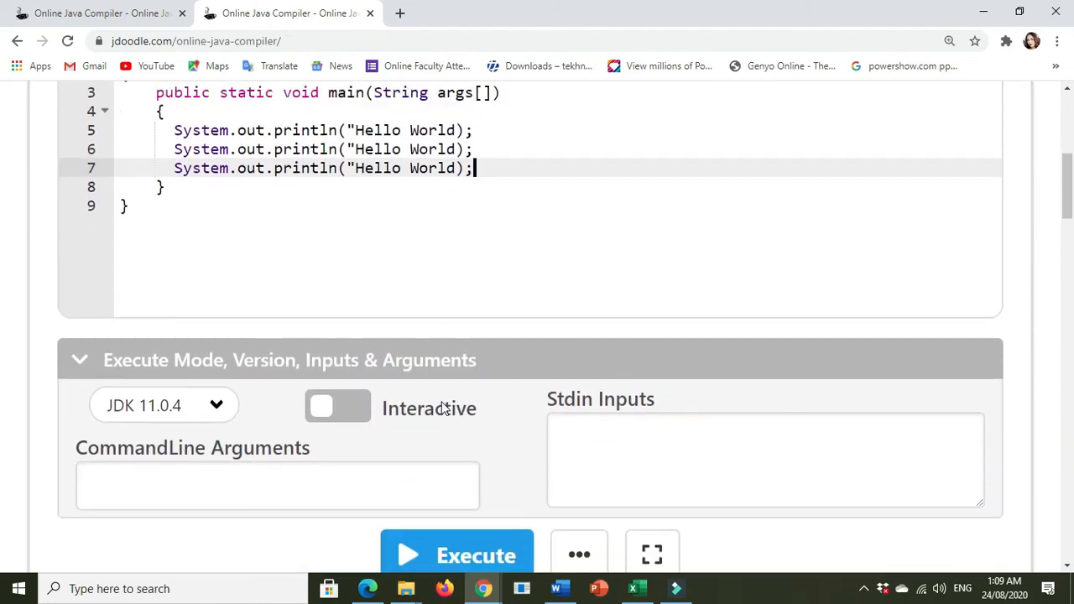
pyautogui.click(456, 554)
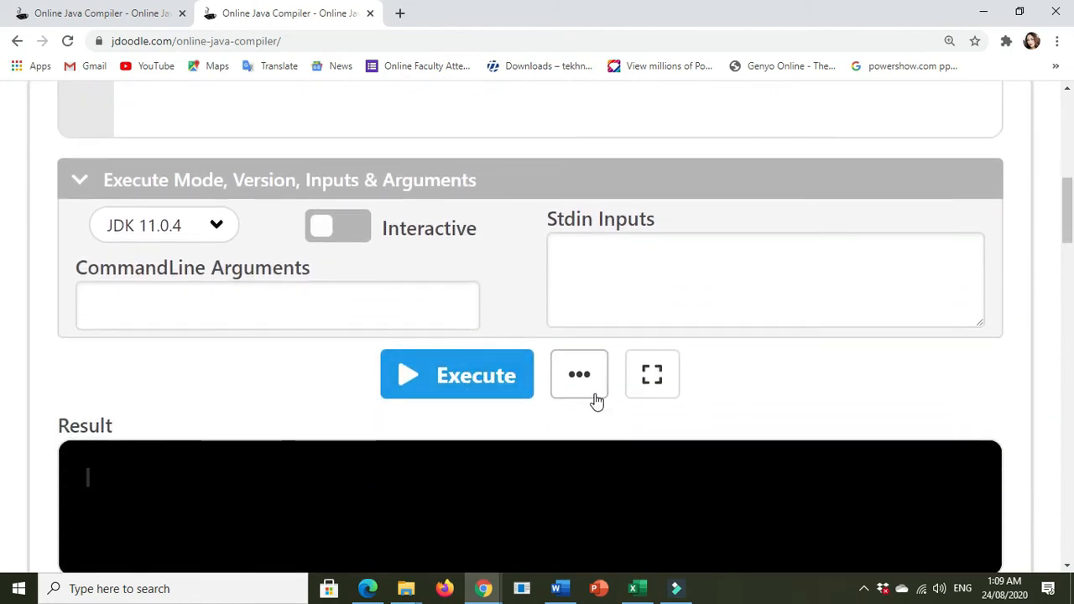
pyautogui.scroll(-3)
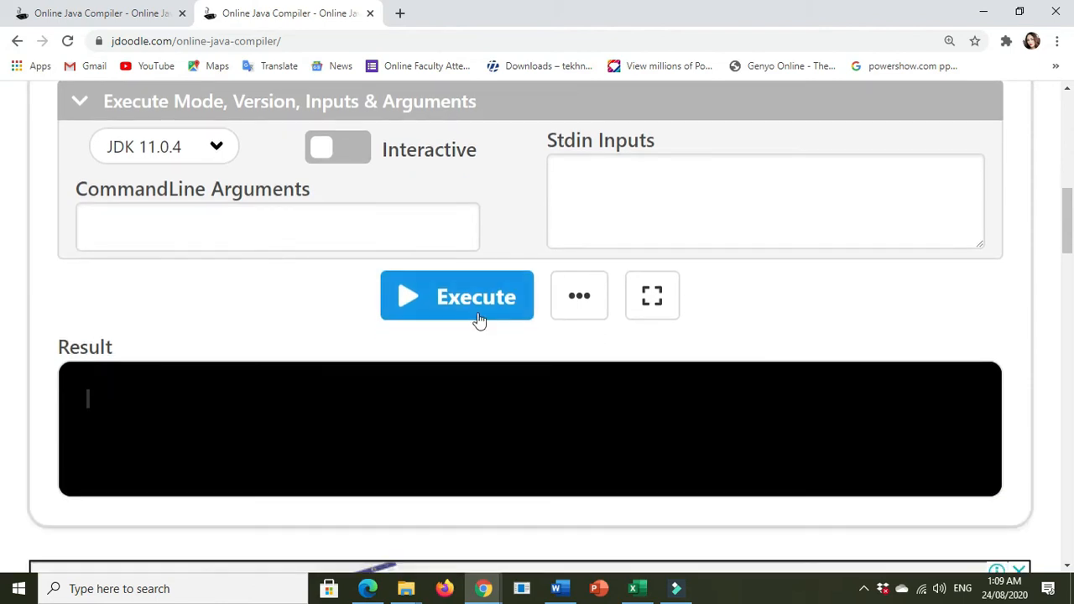
pyautogui.click(457, 295)
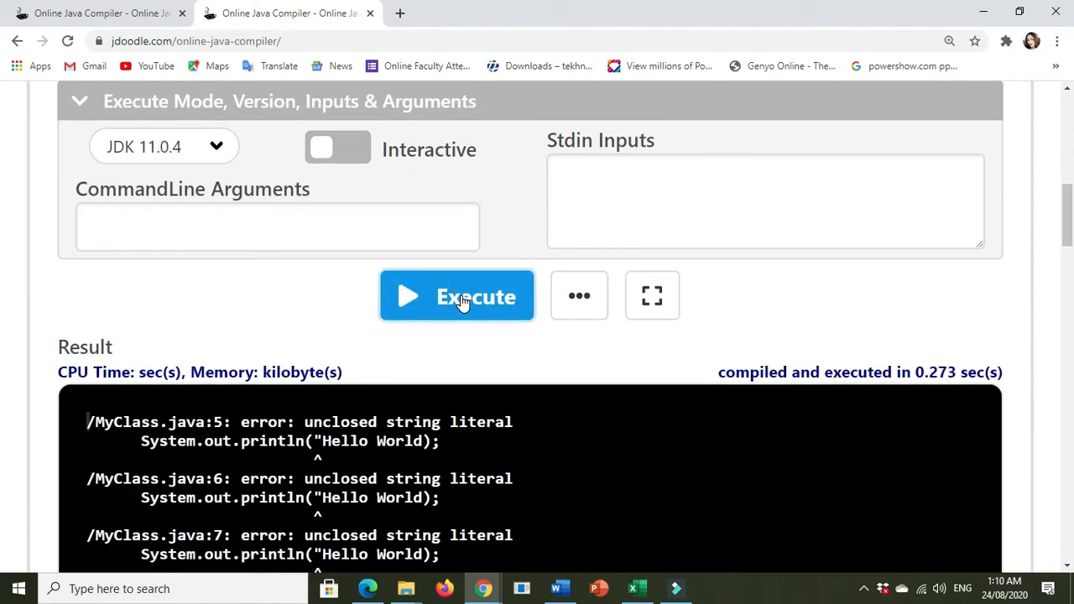
pyautogui.scroll(-3)
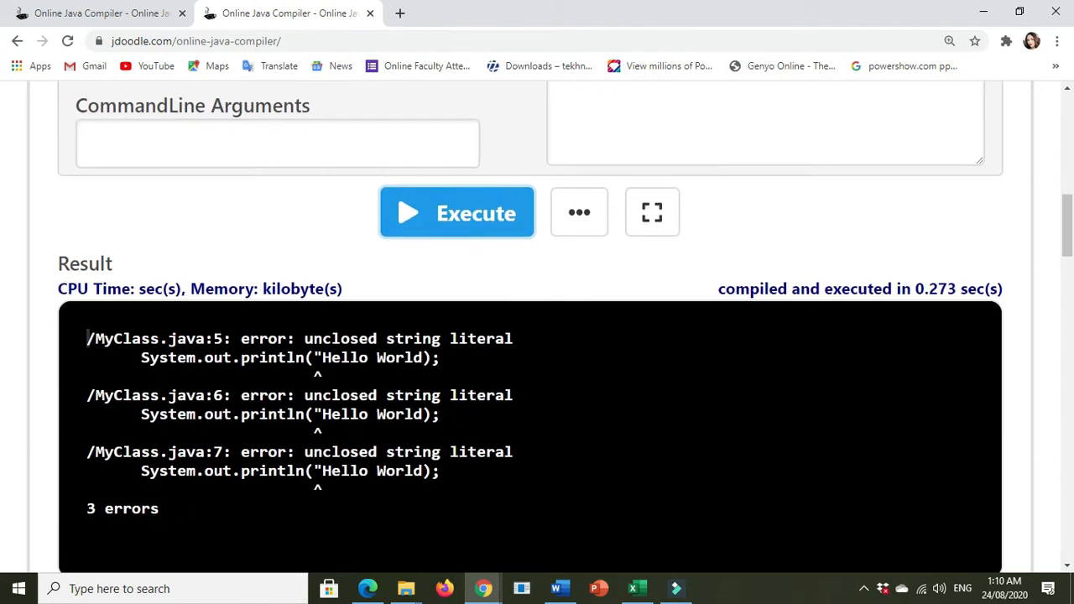
pyautogui.scroll(3)
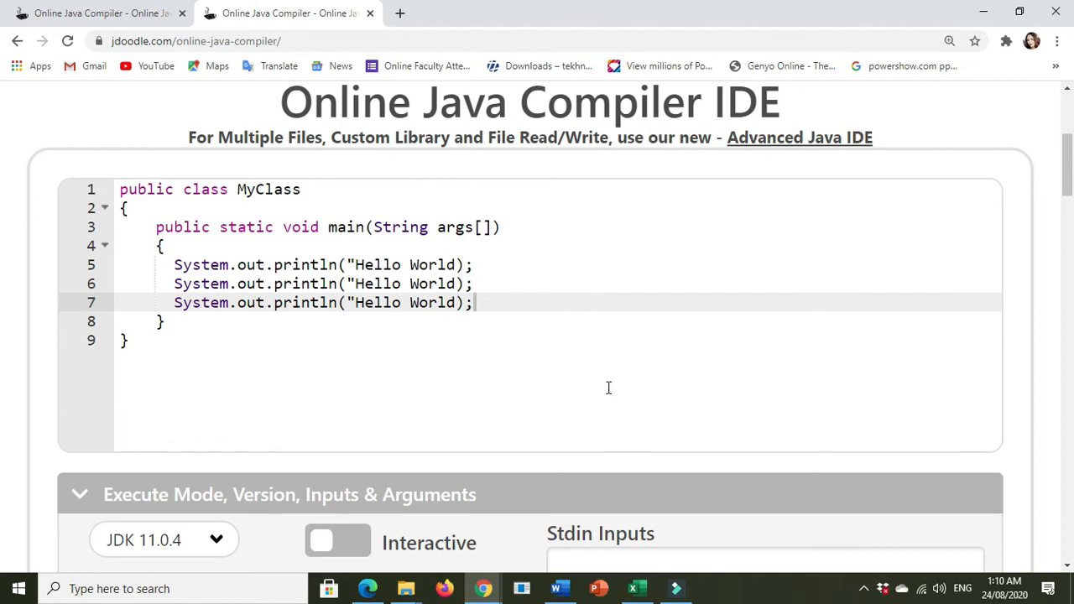
# - Add the missing closing quotes on the three Hello World lines 5–7
pyautogui.click(456, 137)
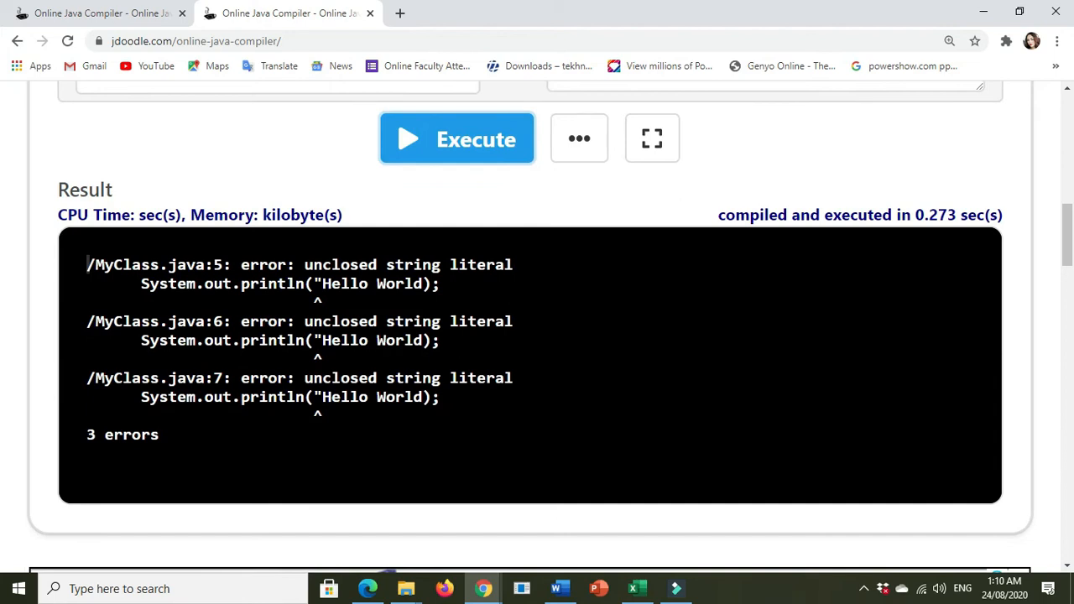
pyautogui.scroll(3)
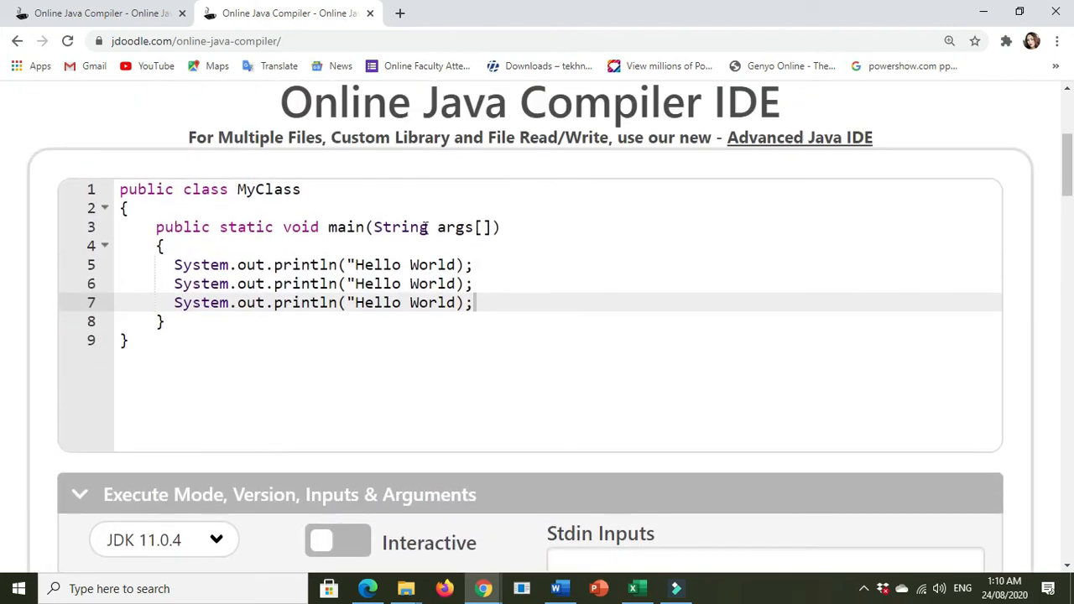
pyautogui.click(347, 265)
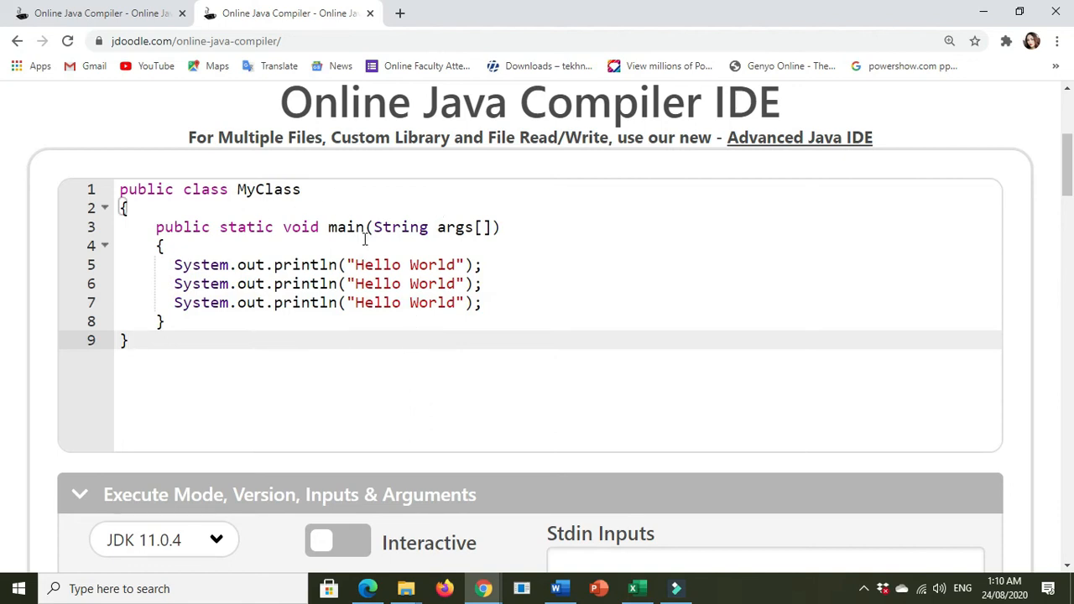
pyautogui.click(124, 339)
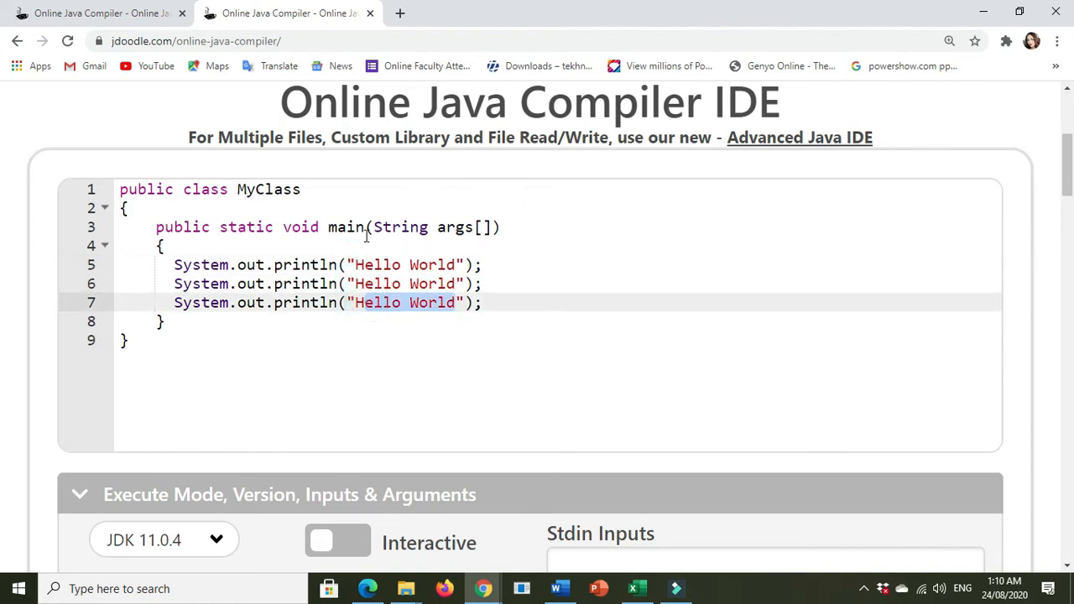
pyautogui.click(302, 227)
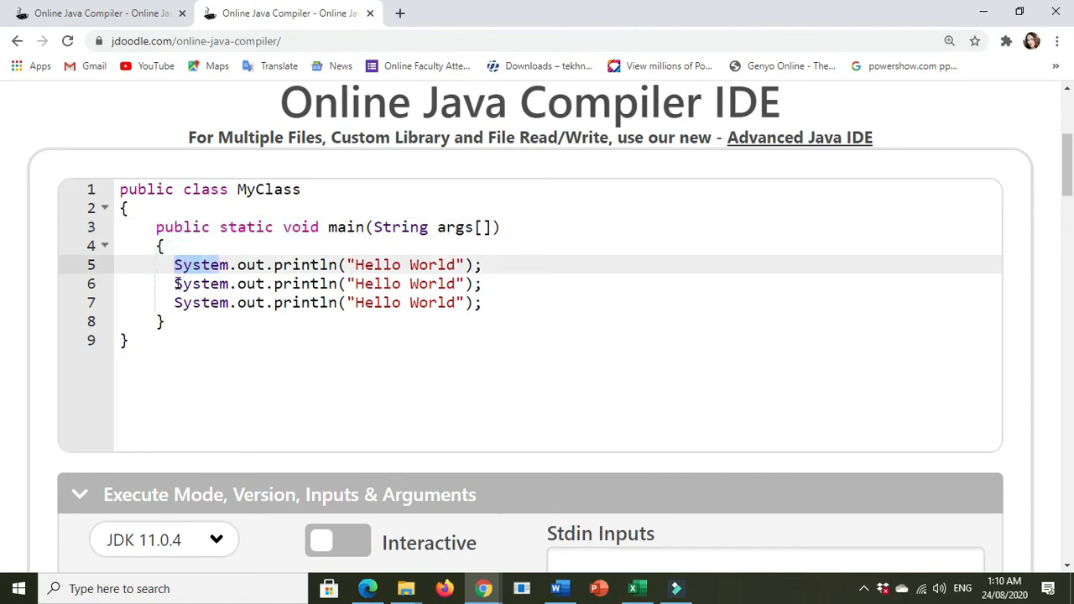
pyautogui.click(176, 284)
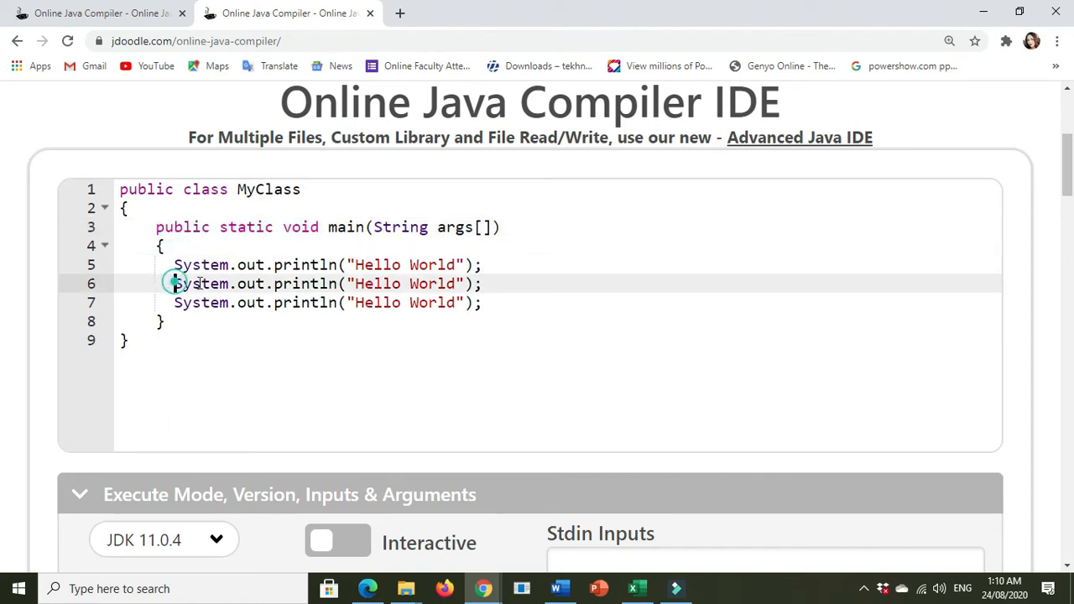
pyautogui.scroll(-3)
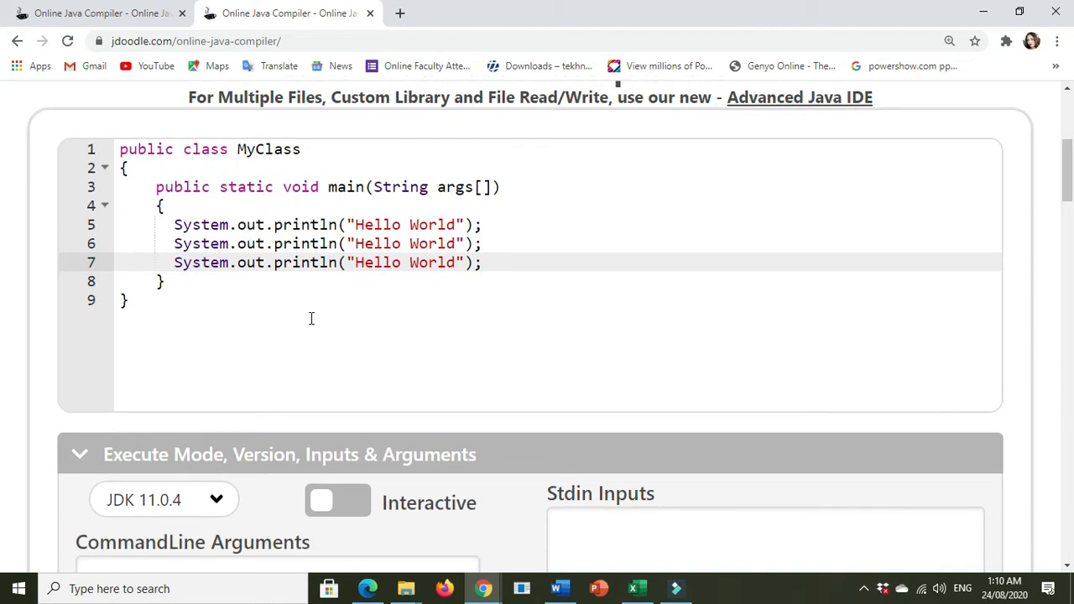
# - Execute the corrected program so Result prints Hello World three times
pyautogui.click(419, 374)
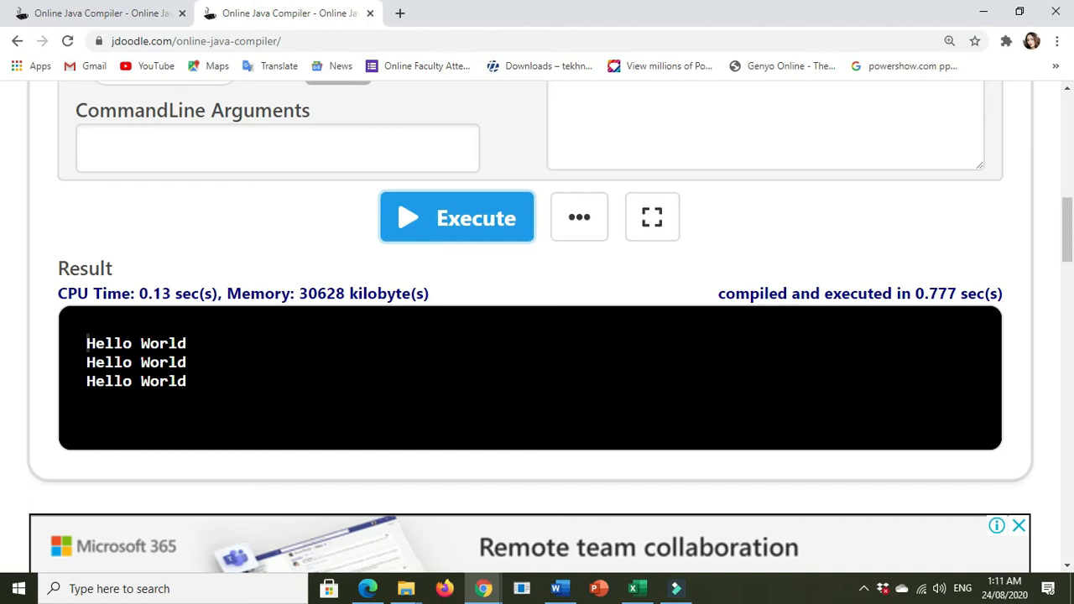
pyautogui.scroll(3)
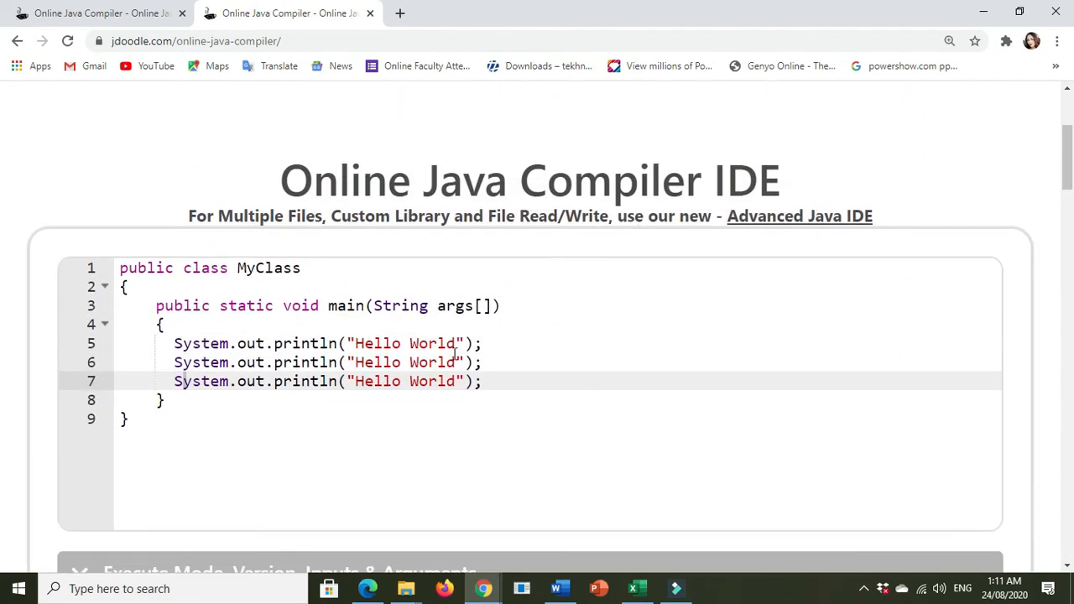
# - Turn line 8 into System.out.print("Hello Java"); and add the same print line below it
pyautogui.scroll(-3)
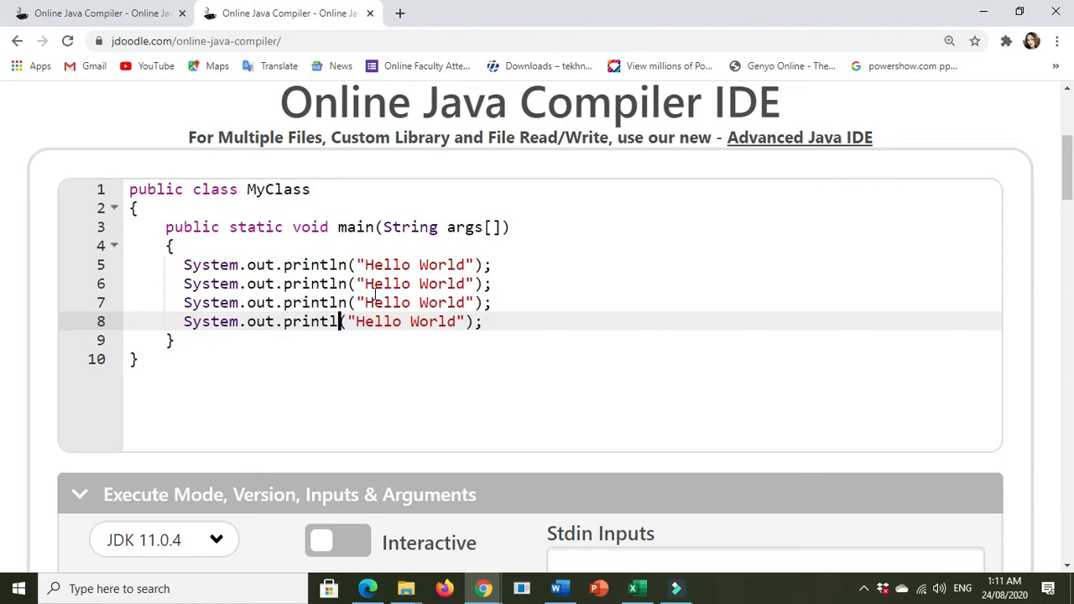
pyautogui.press('Backspace')
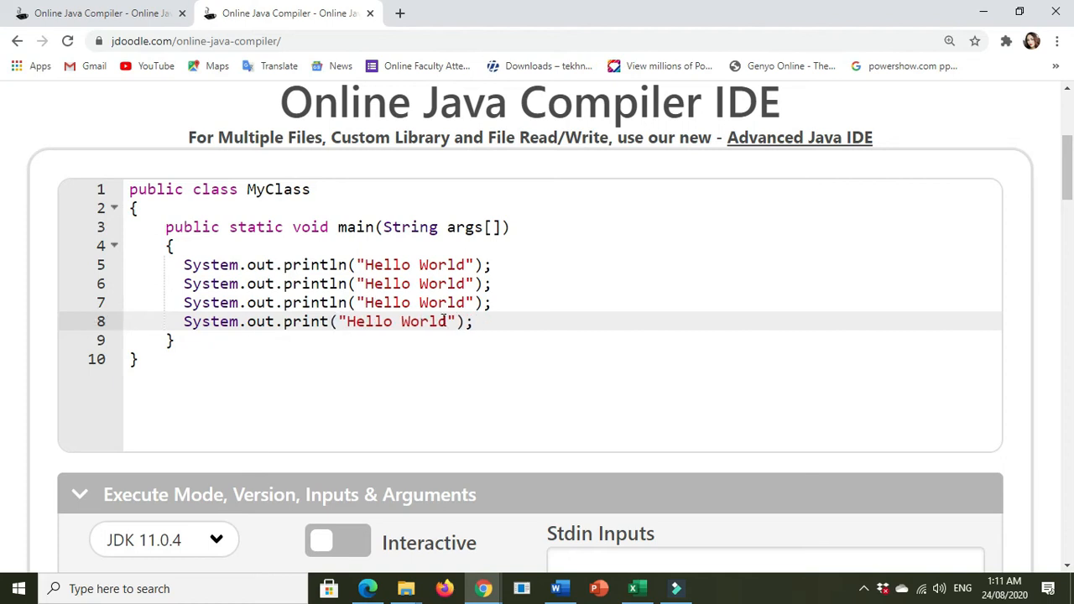
pyautogui.moveTo(495, 323)
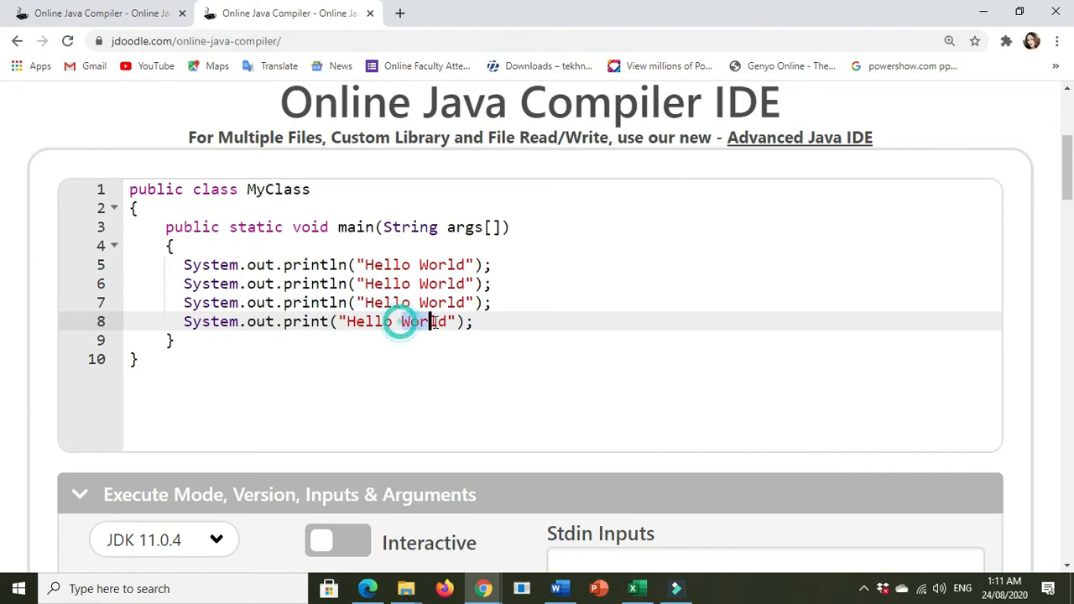
pyautogui.doubleClick(423, 322)
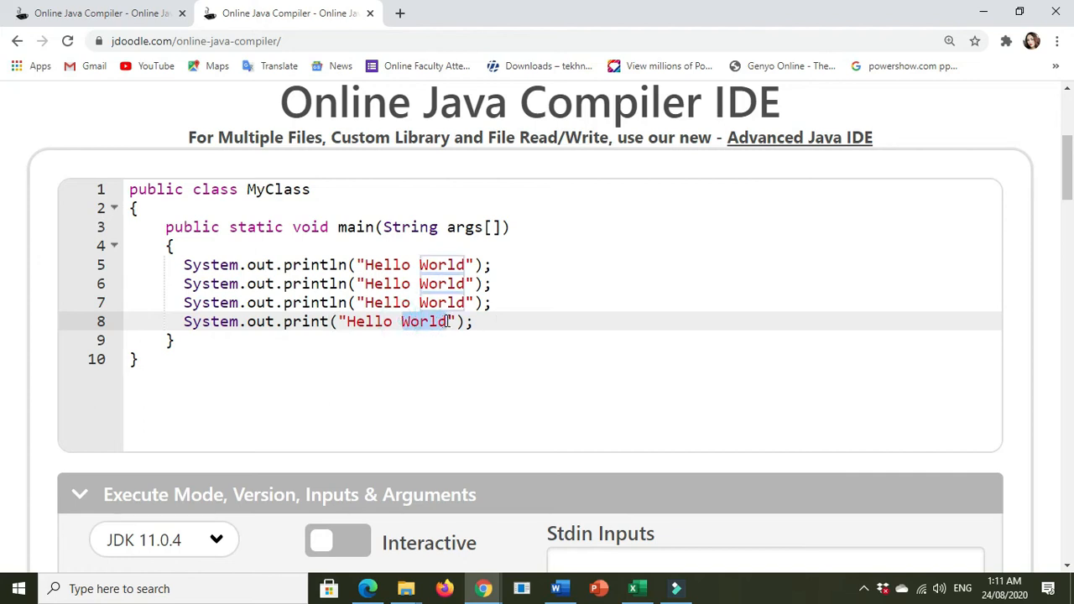
pyautogui.write('Java')
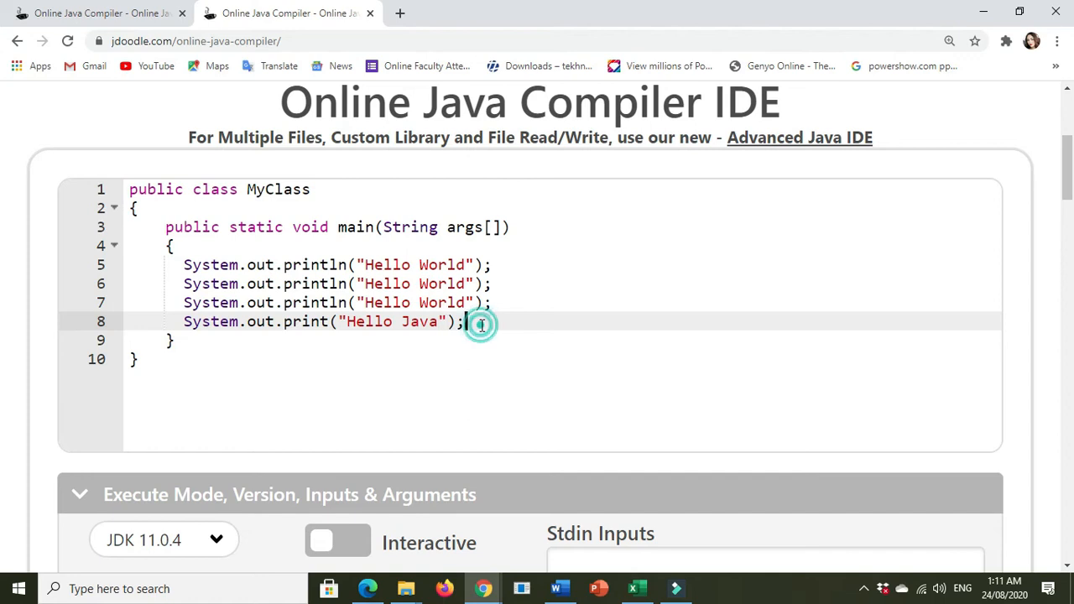
pyautogui.press('Return')
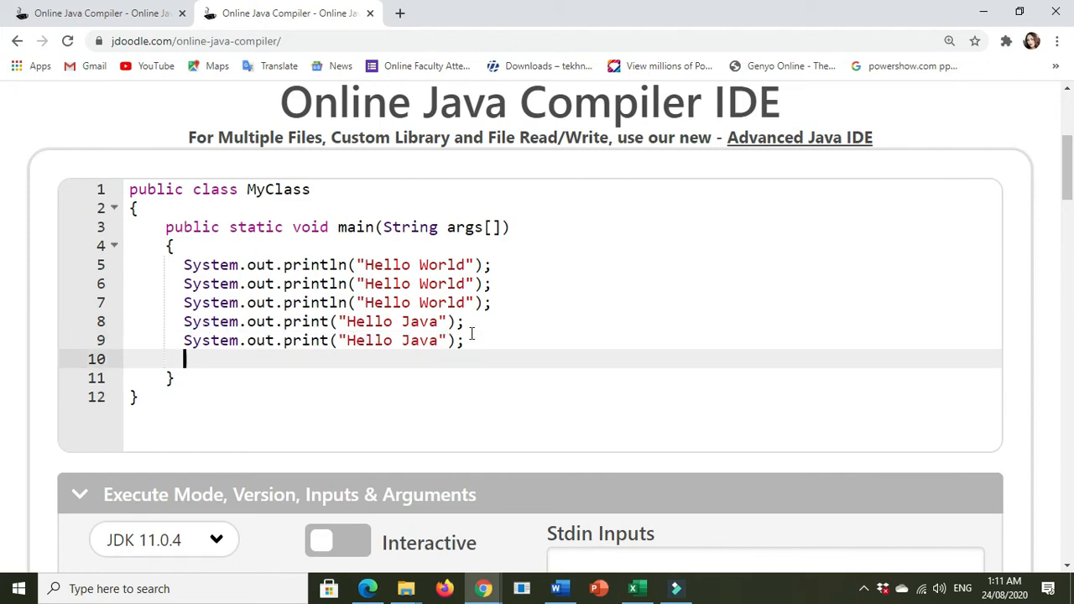
pyautogui.write('System.out.print("Hello Java");')
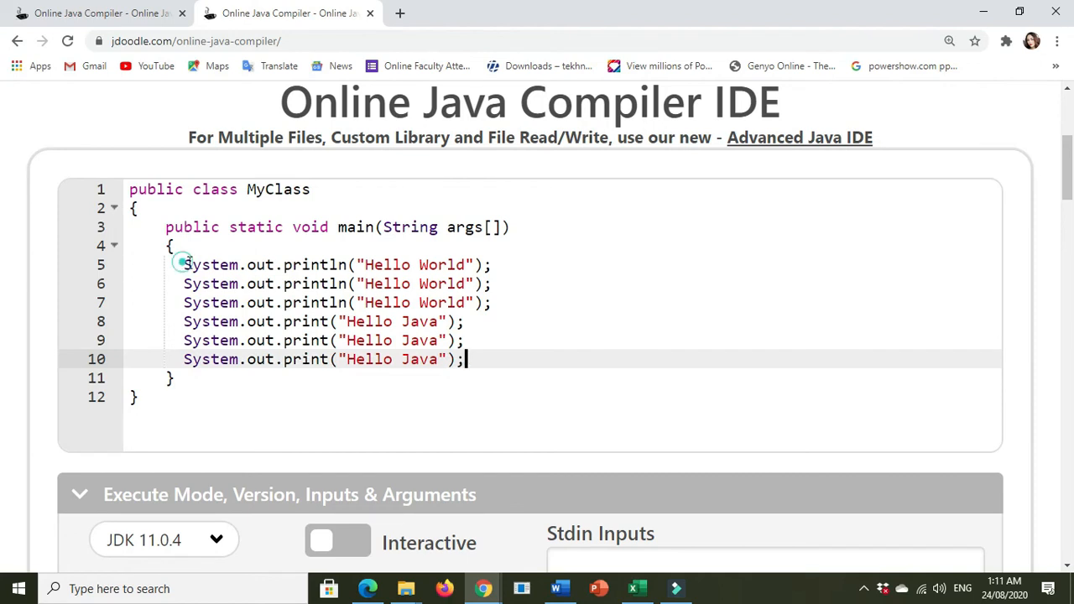
# - Select the three Hello World lines, then the three Hello Java lines, in the editor
pyautogui.moveTo(185, 265); pyautogui.dragTo(495, 302)
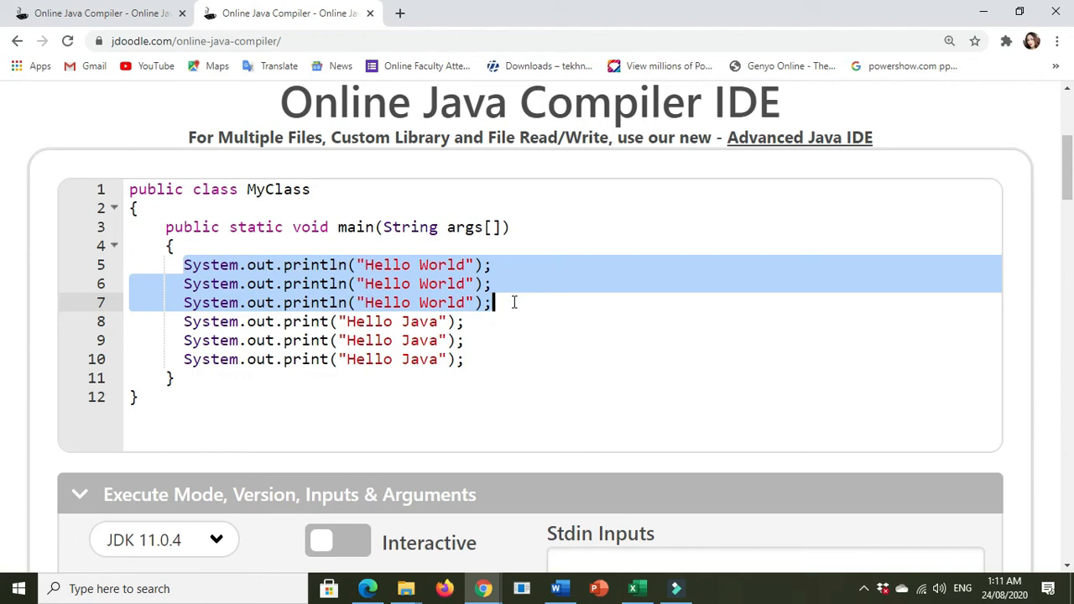
pyautogui.click(201, 322)
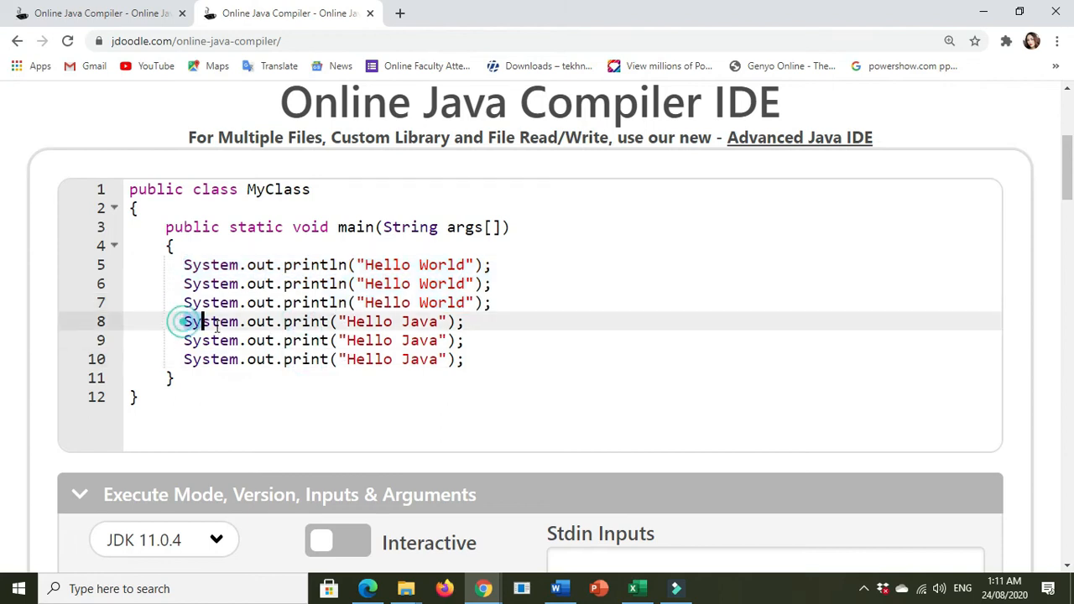
pyautogui.moveTo(185, 322); pyautogui.dragTo(445, 359)
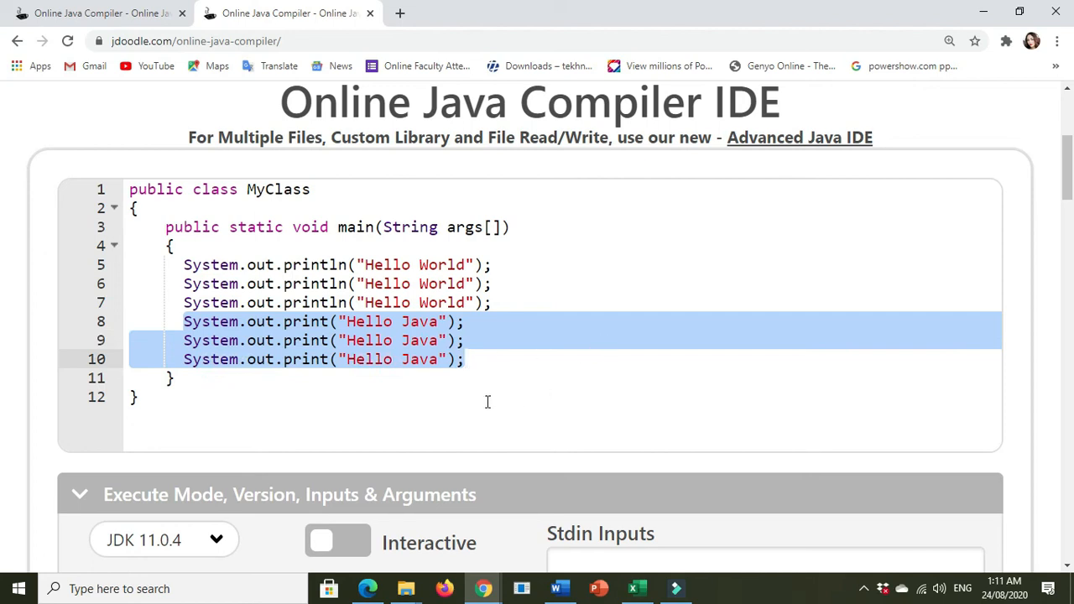
pyautogui.click(420, 295)
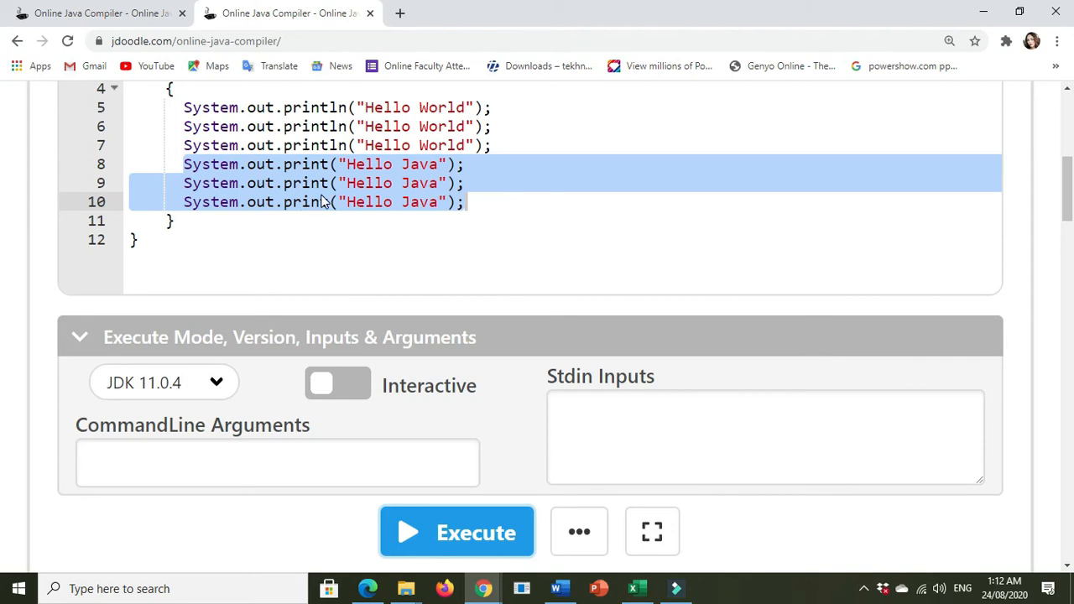
pyautogui.click(456, 532)
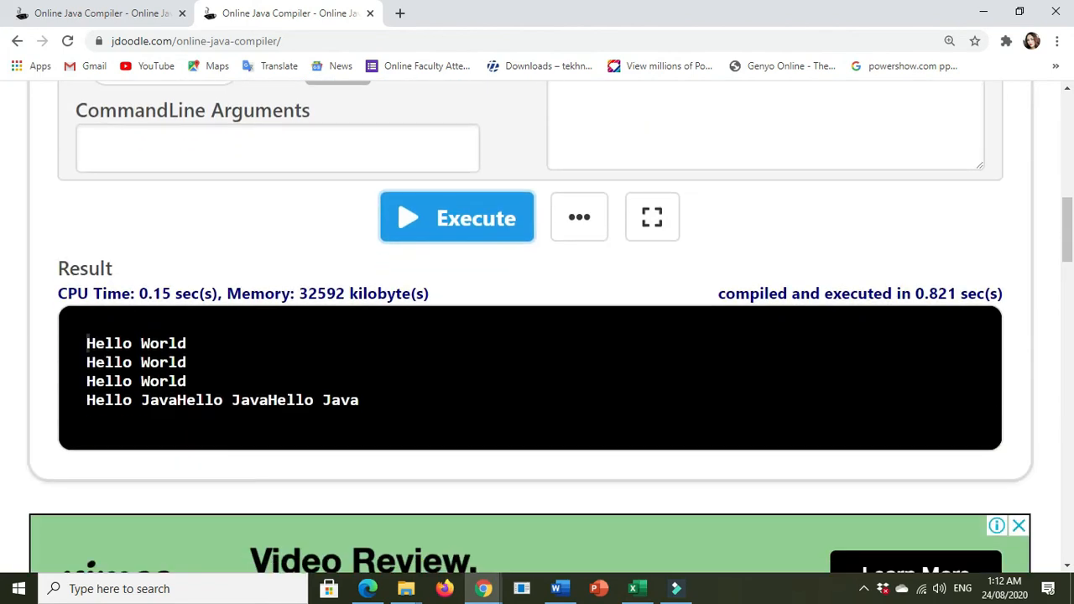
pyautogui.doubleClick(104, 399)
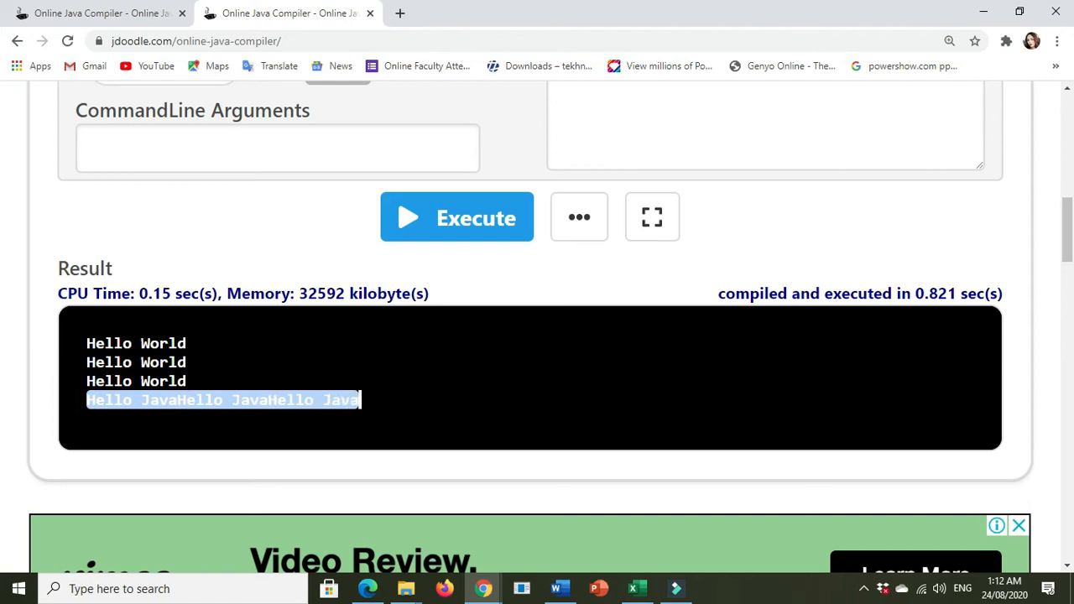
pyautogui.scroll(3)
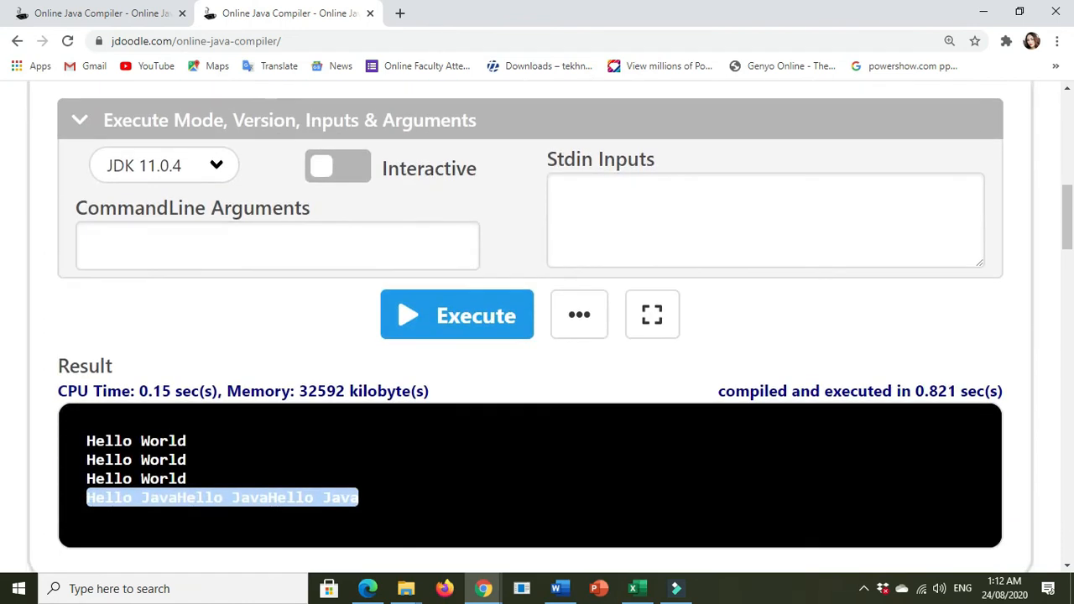
pyautogui.scroll(-3)
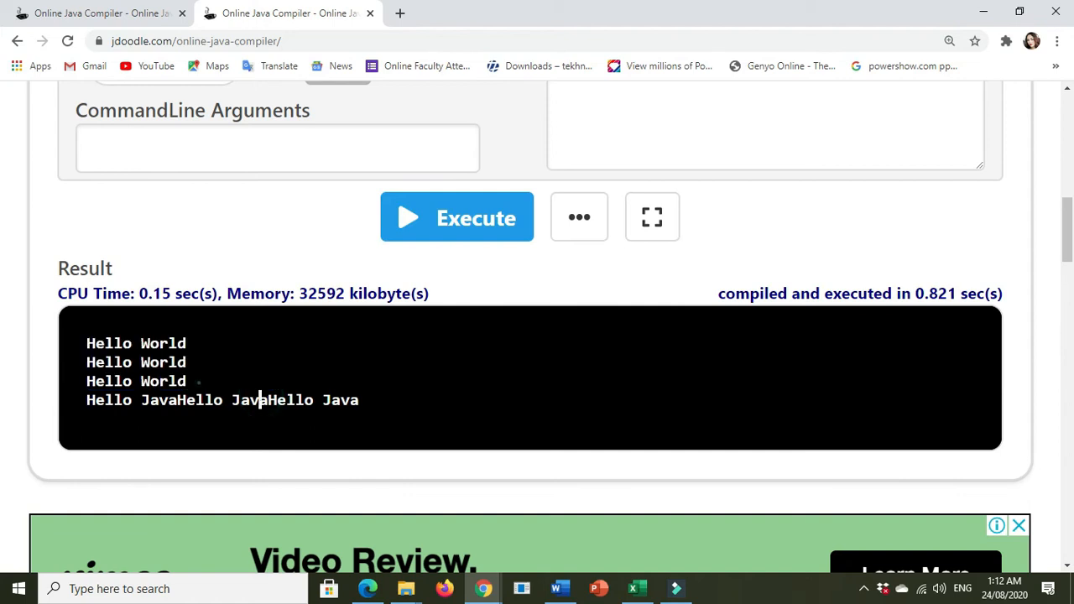
pyautogui.scroll(3)
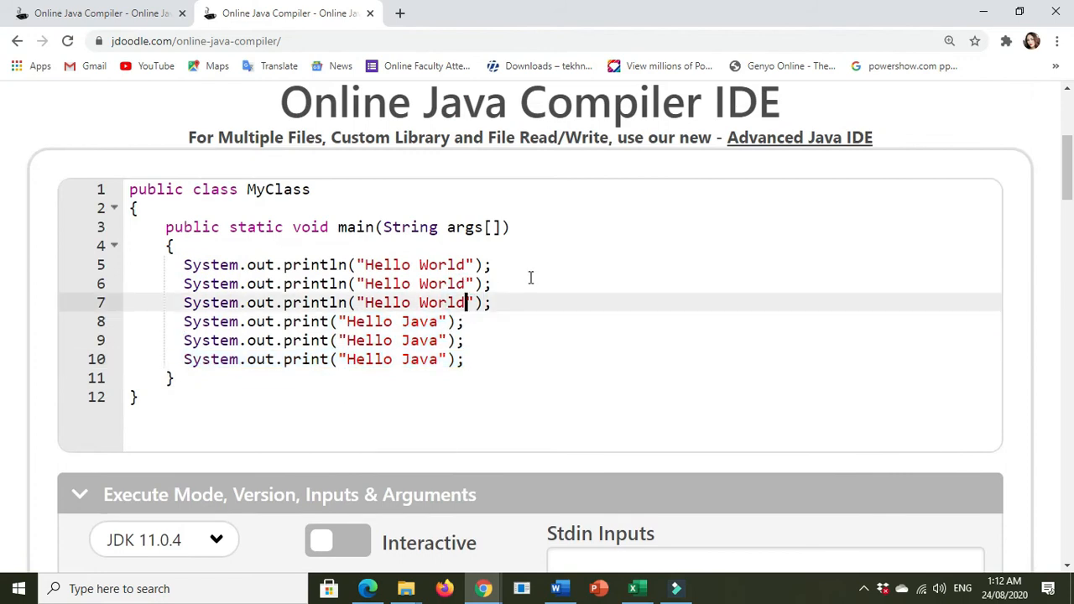
# - End the third Hello World string with \n and execute to see the blank line in output
pyautogui.write('\\n')
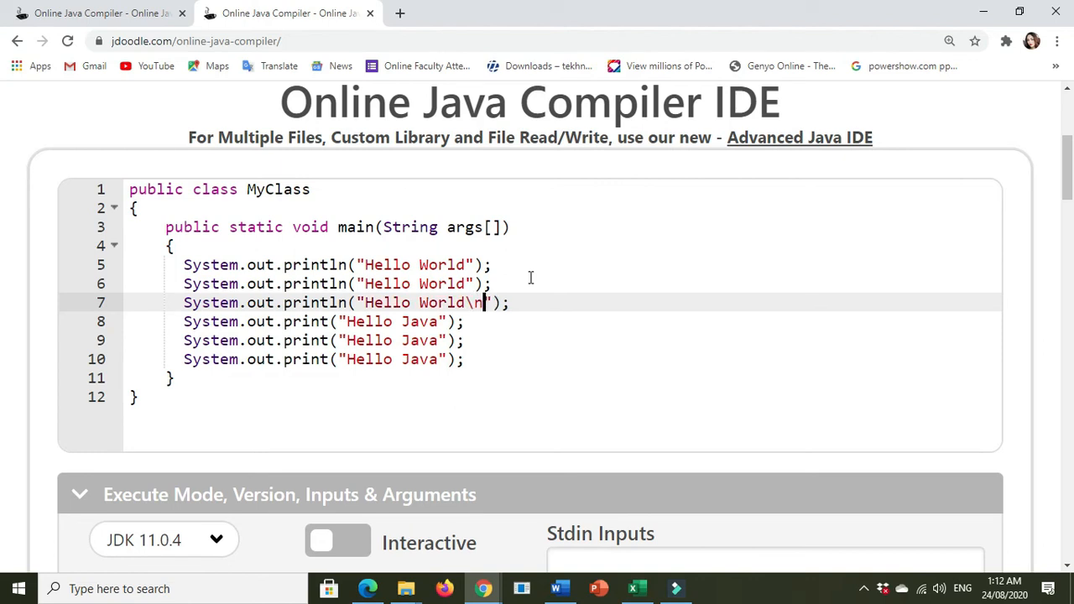
pyautogui.click(456, 295)
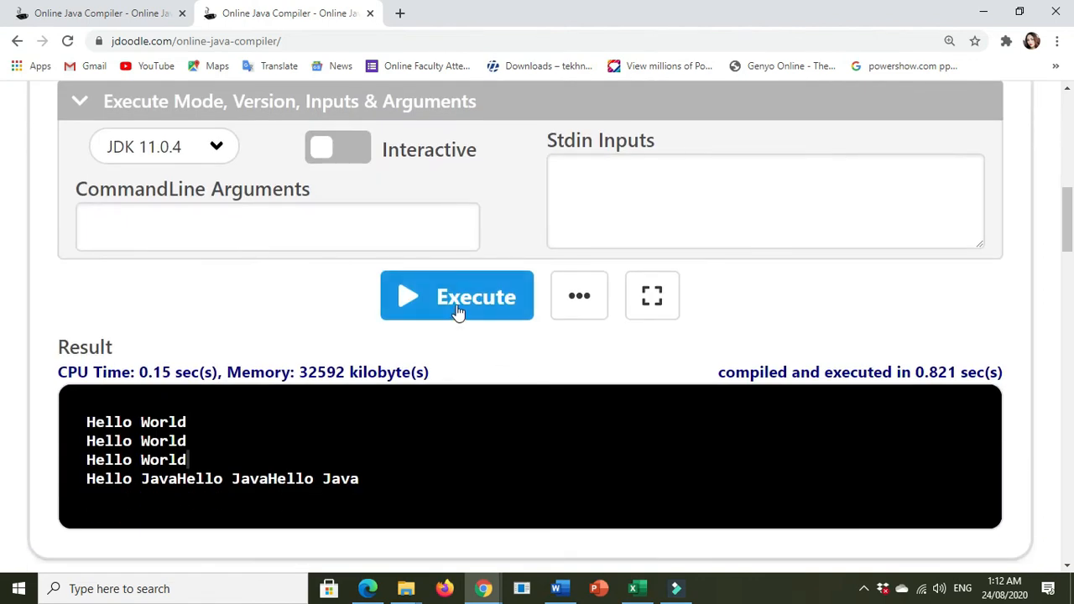
pyautogui.click(456, 296)
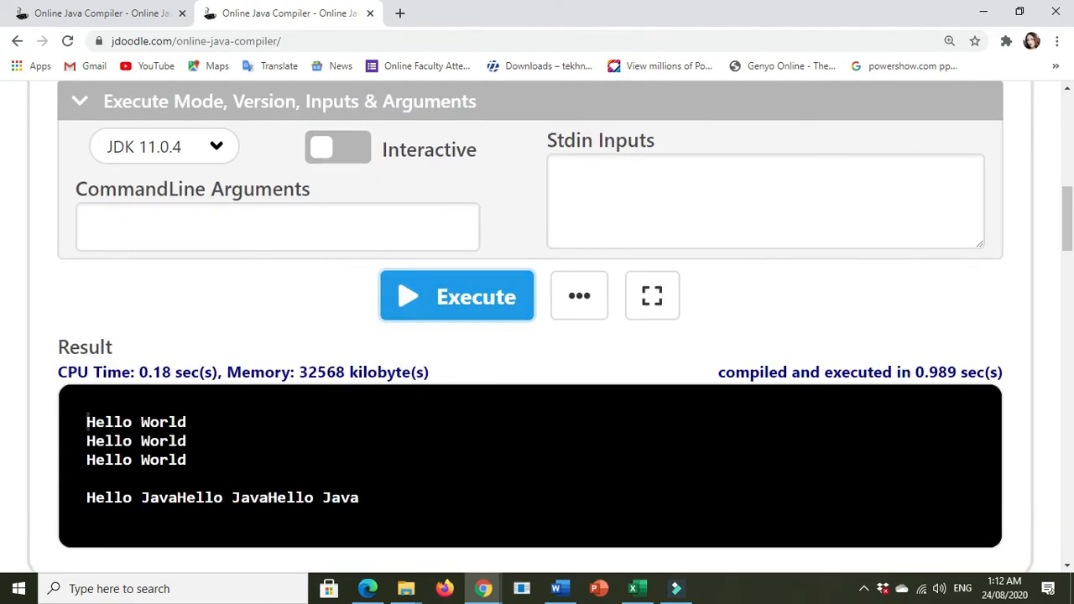
pyautogui.scroll(-3)
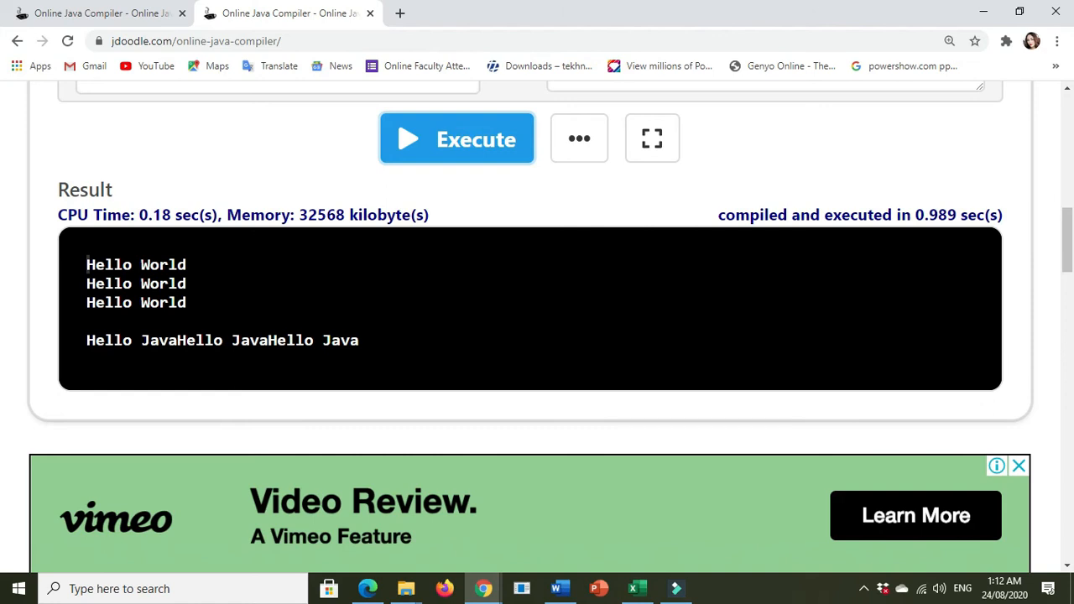
pyautogui.scroll(3)
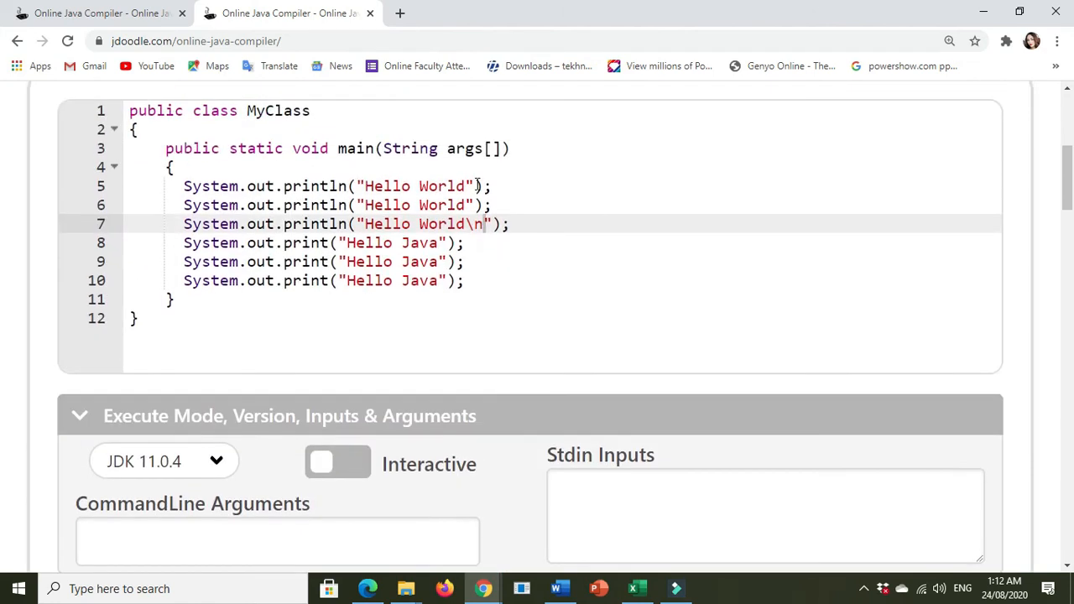
# - Add \t to the first Hello Java string and execute the program
pyautogui.click(466, 242)
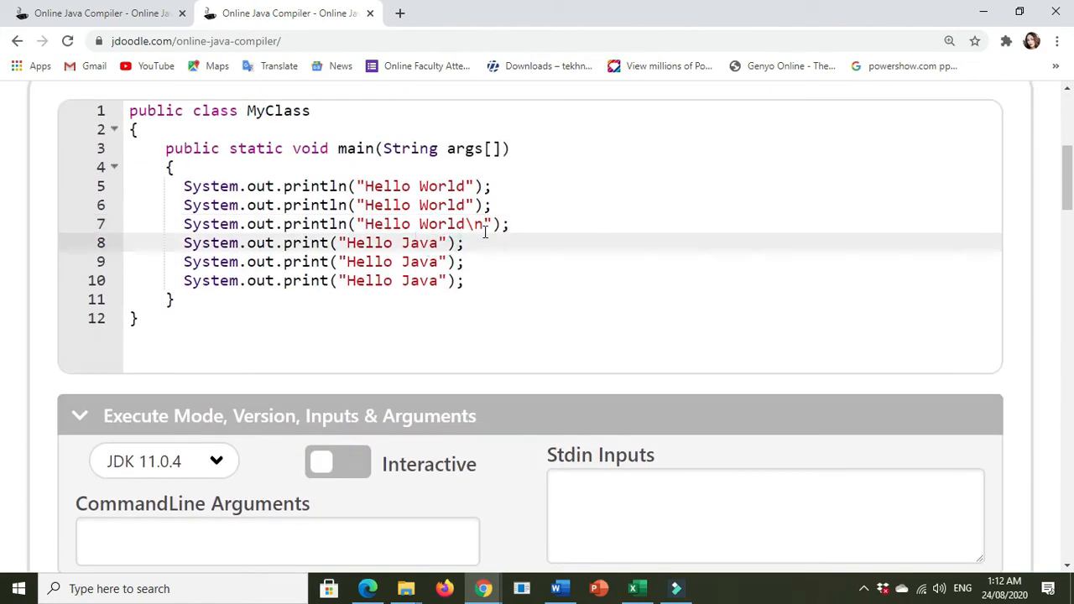
pyautogui.write('\\t')
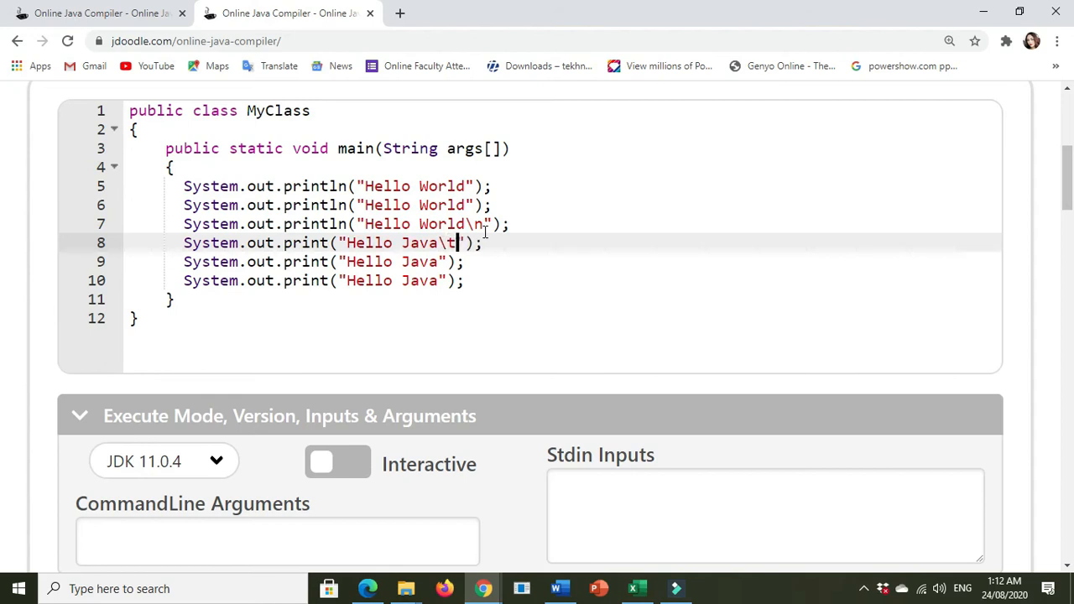
pyautogui.click(456, 217)
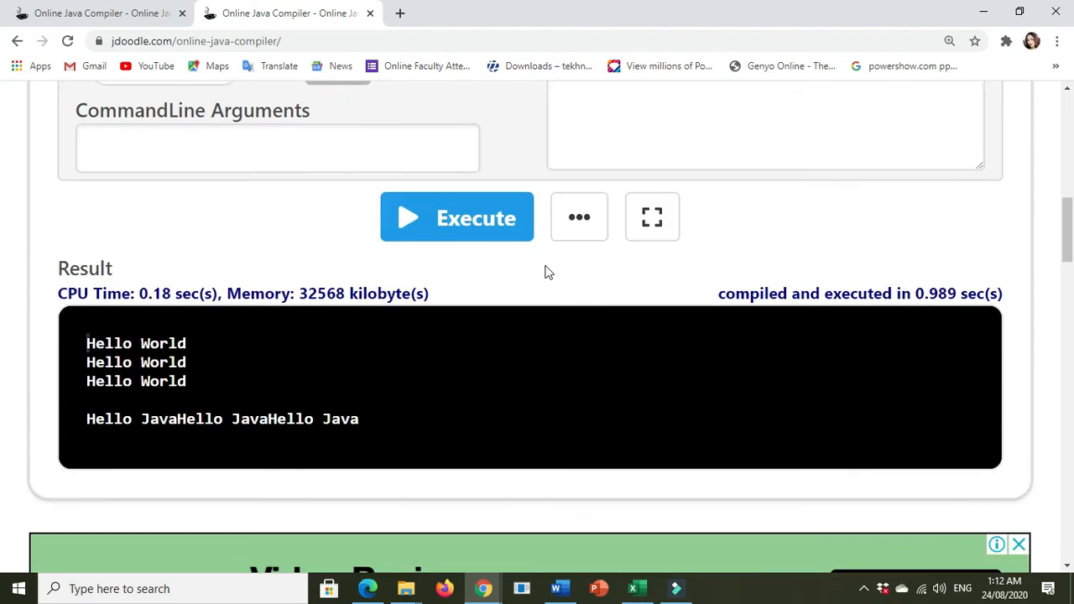
pyautogui.click(457, 218)
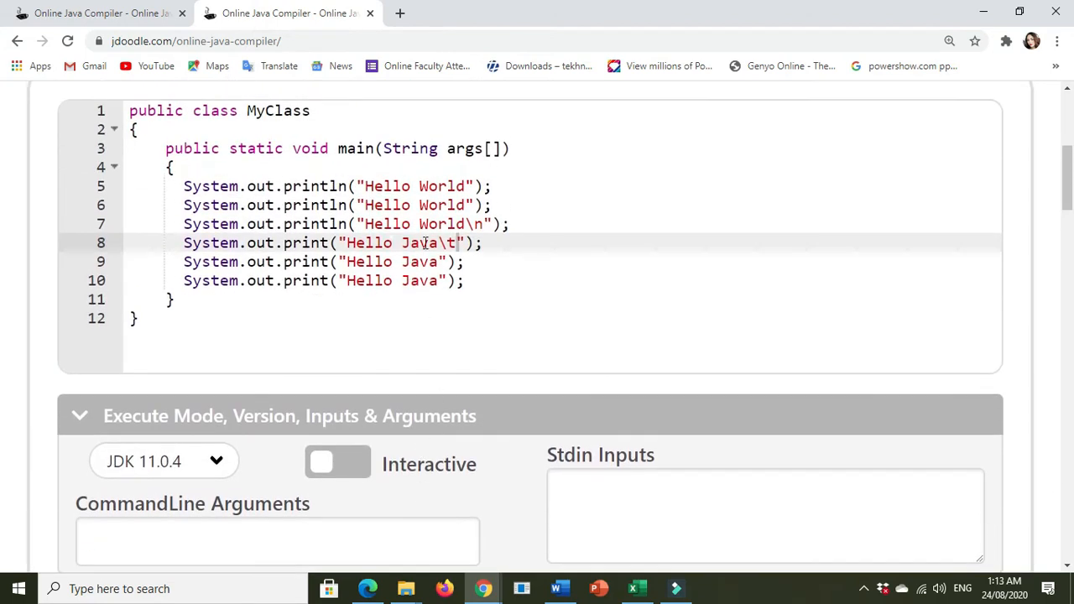
# - Add \t to the second Hello Java string and rerun so the words appear spaced apart
pyautogui.click(436, 262)
pyautogui.write('\\')
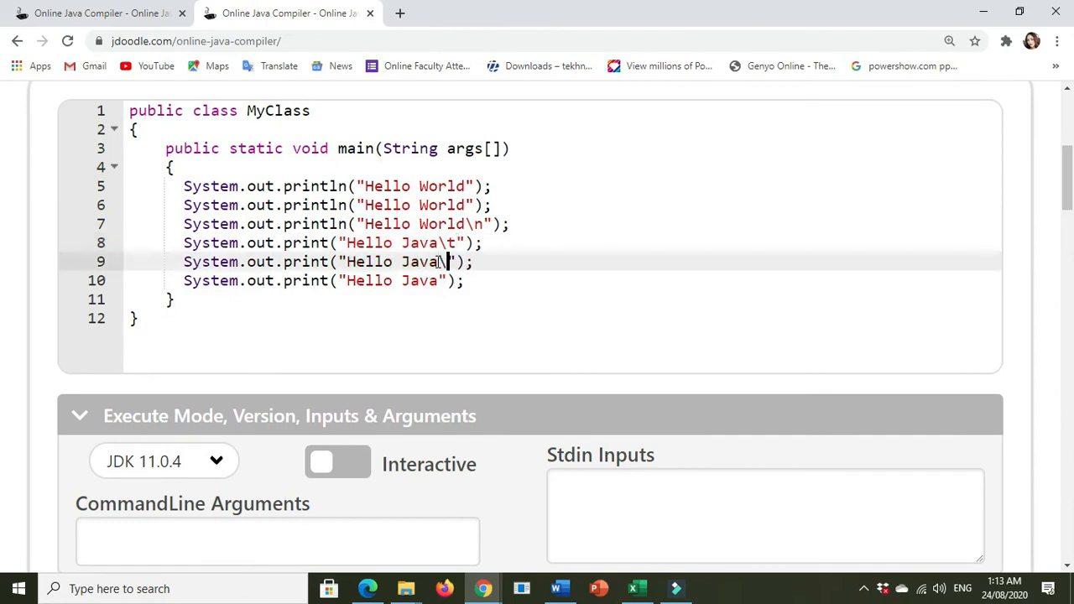
pyautogui.click(457, 138)
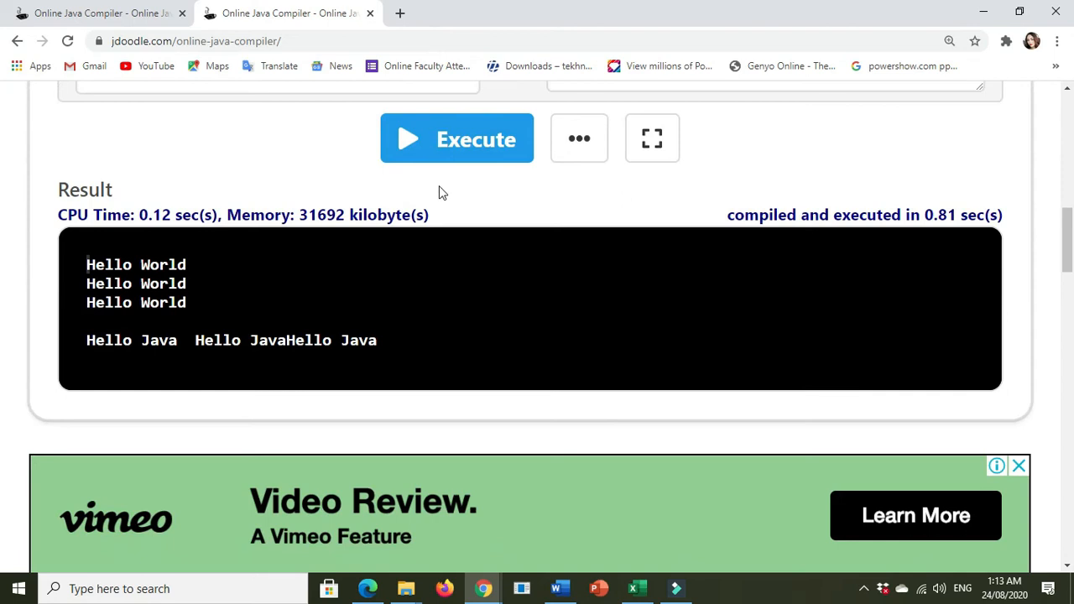
pyautogui.click(456, 138)
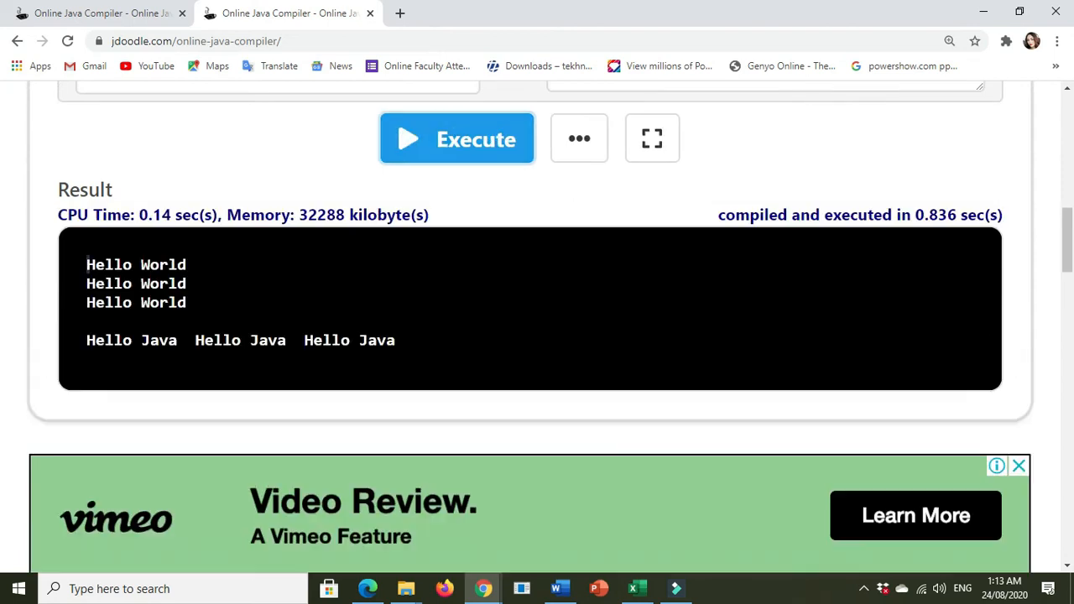
pyautogui.moveTo(540, 408)
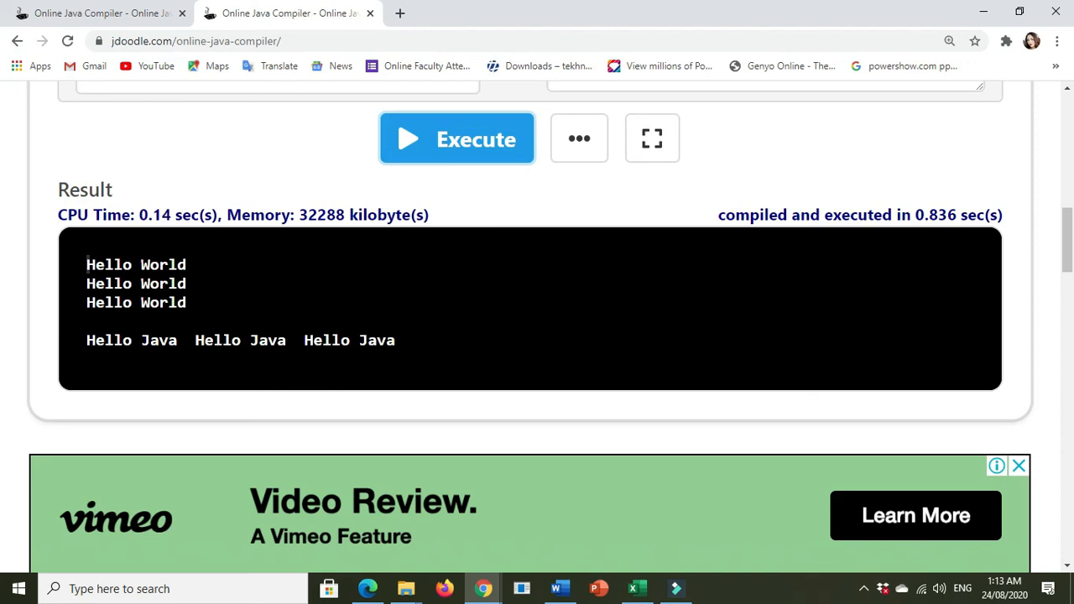
pyautogui.scroll(3)
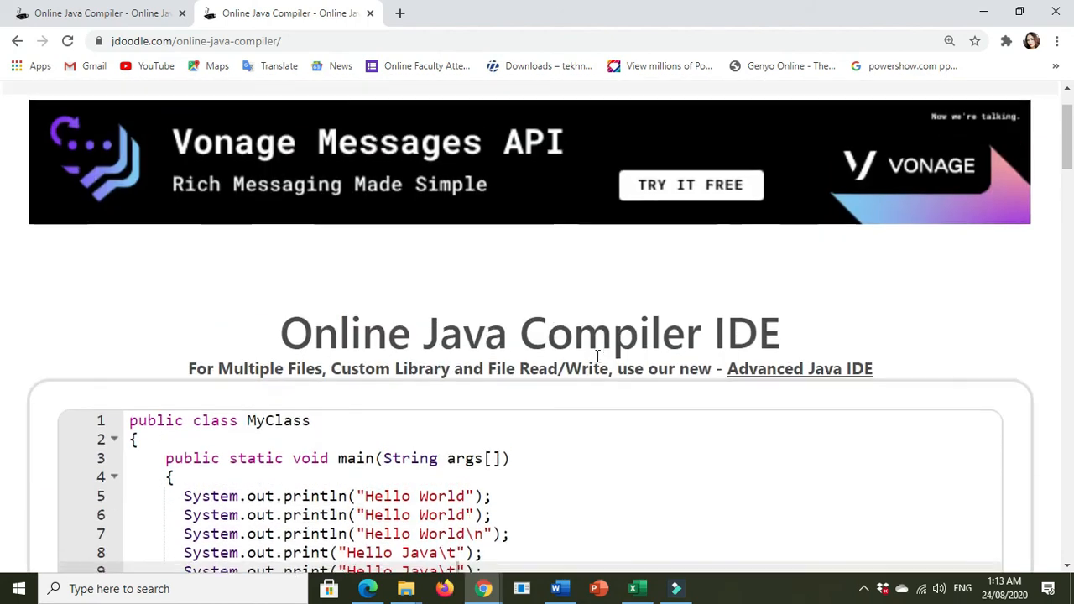
pyautogui.scroll(-3)
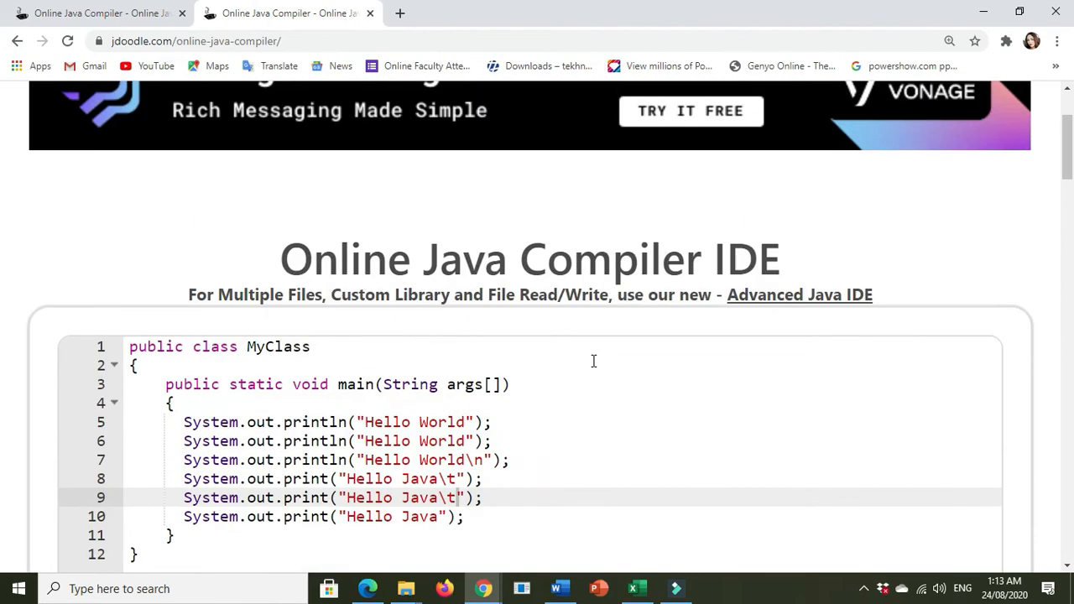
pyautogui.scroll(3)
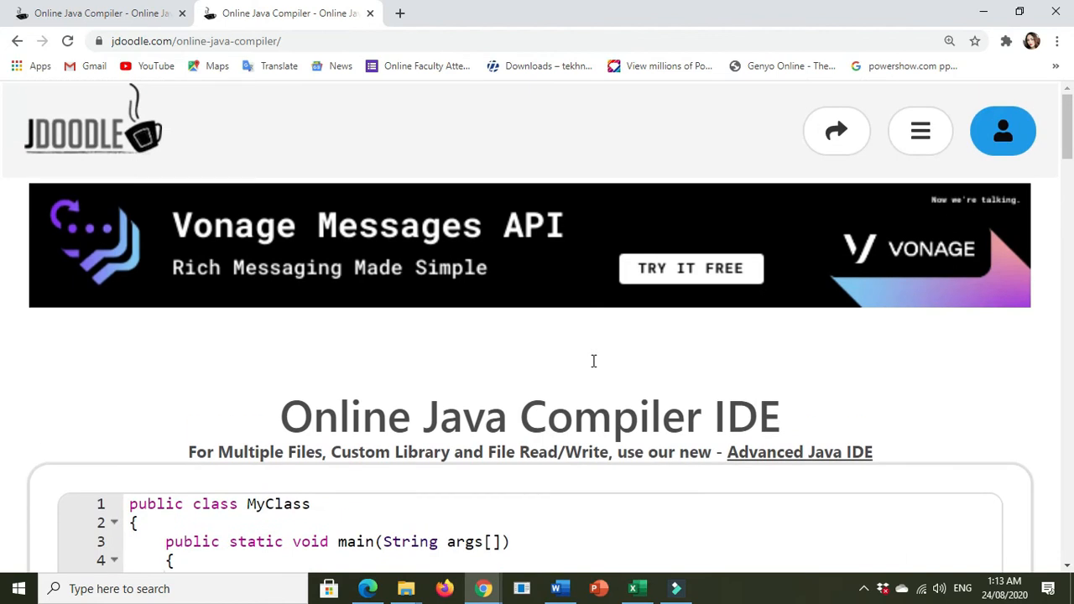
pyautogui.scroll(-3)
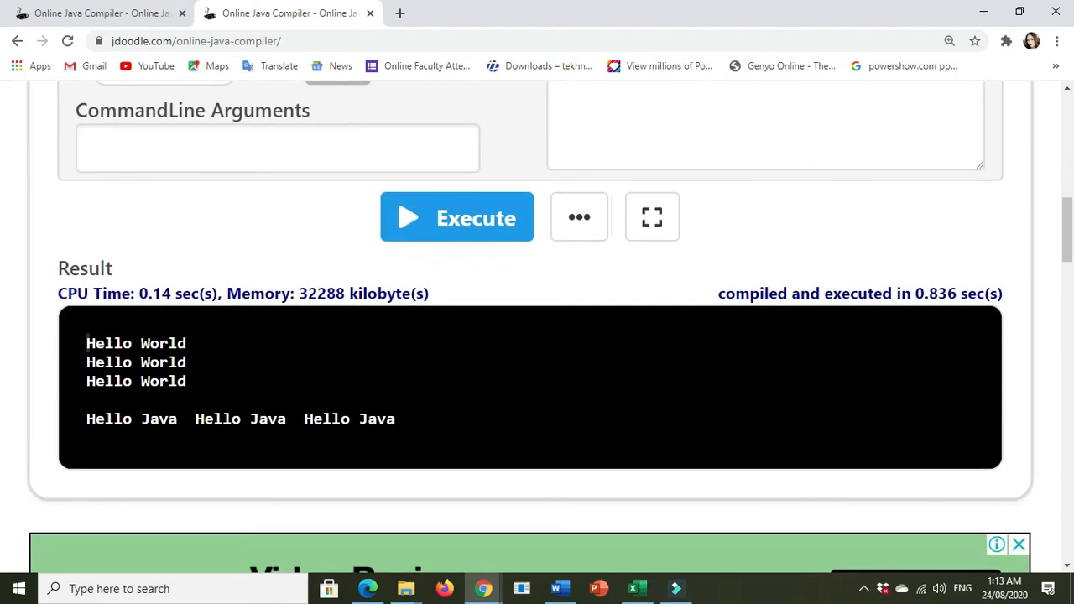
pyautogui.moveTo(608, 258)
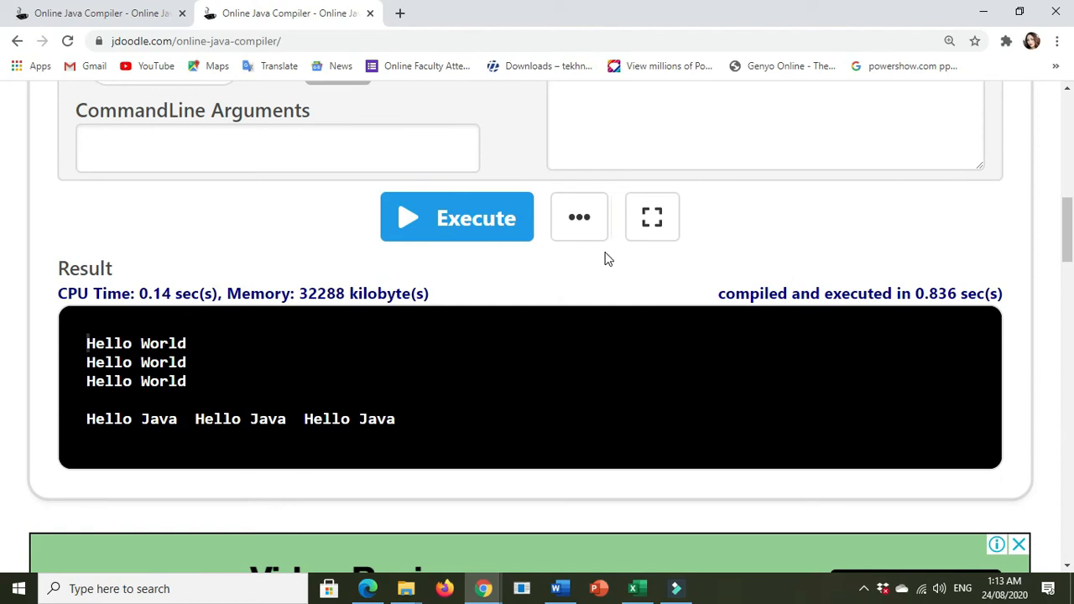
pyautogui.moveTo(466, 221)
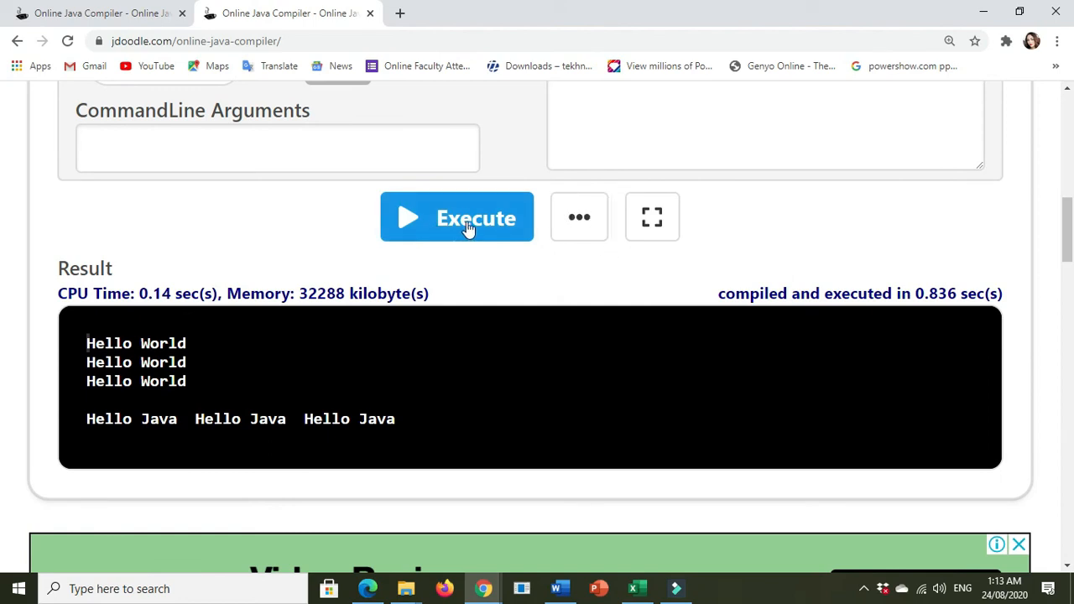
# - Start a Save As for the program and enter the project name Practice1Name
pyautogui.click(579, 217)
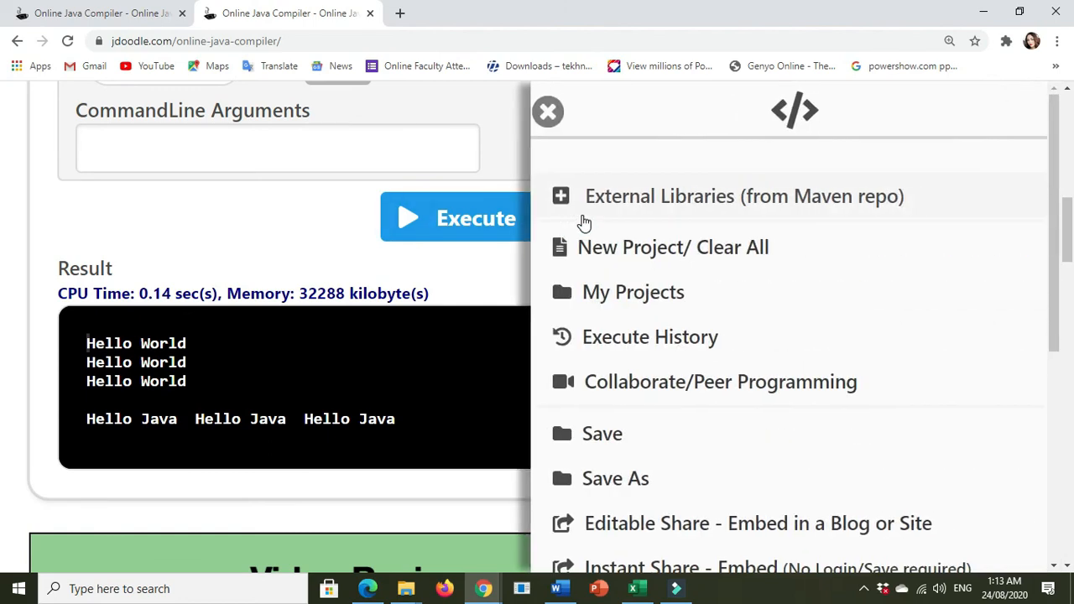
pyautogui.moveTo(651, 488)
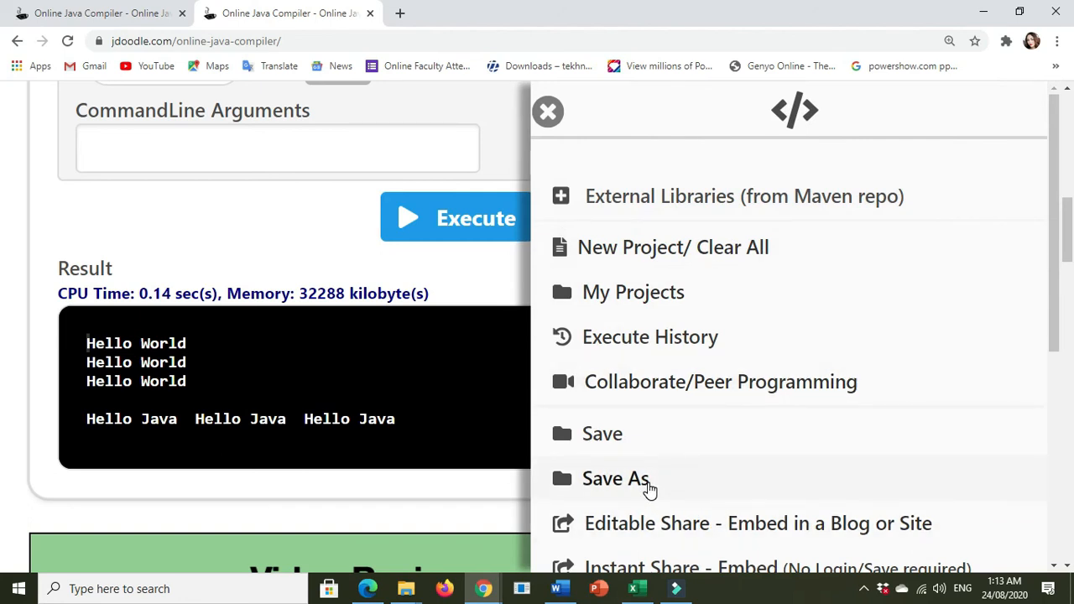
pyautogui.click(614, 478)
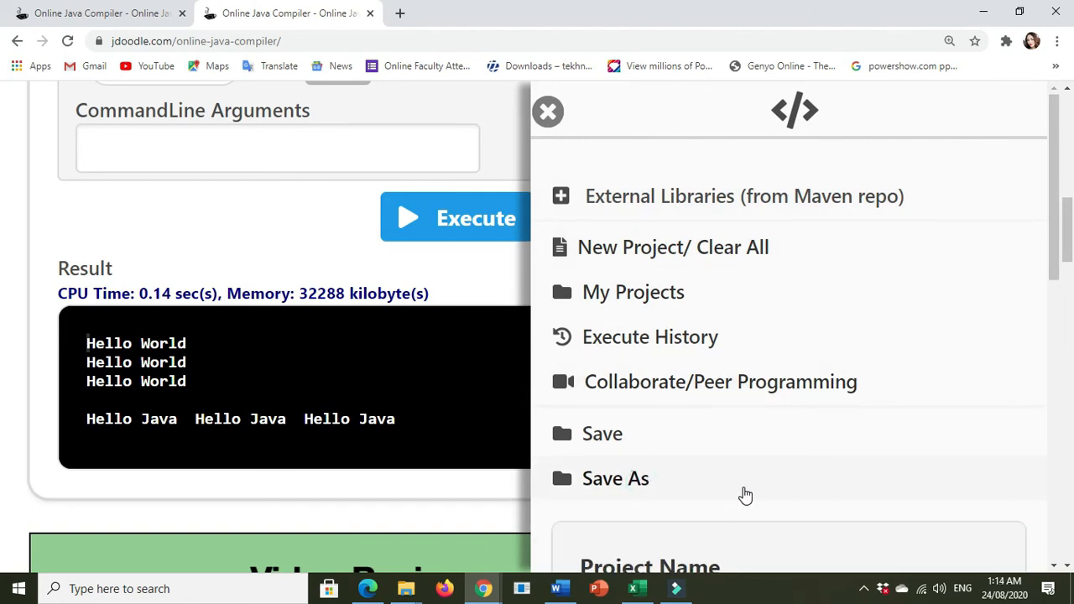
pyautogui.click(614, 478)
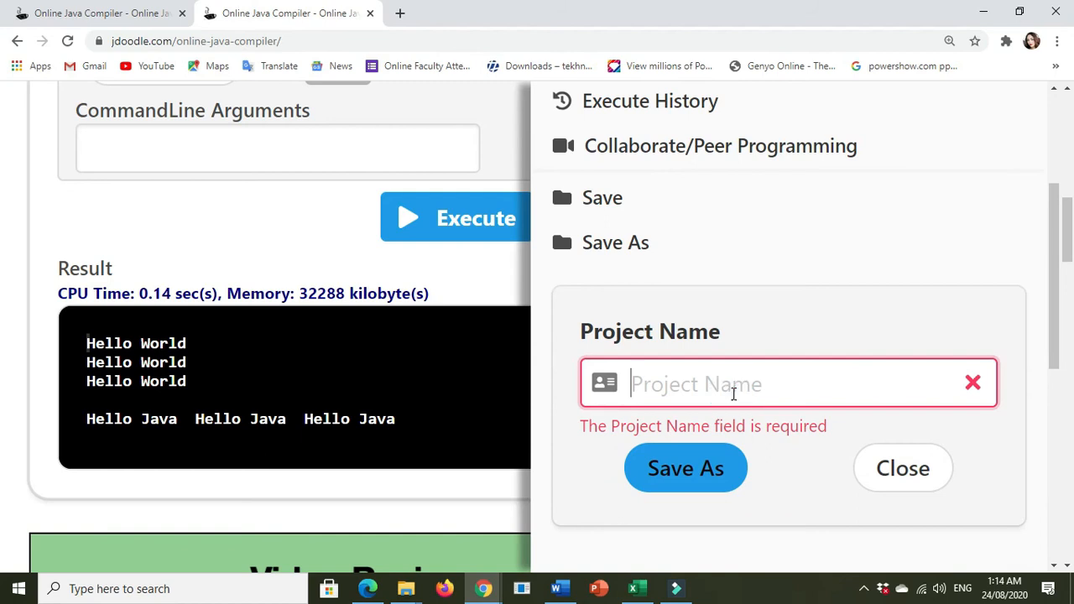
pyautogui.write('Pract')
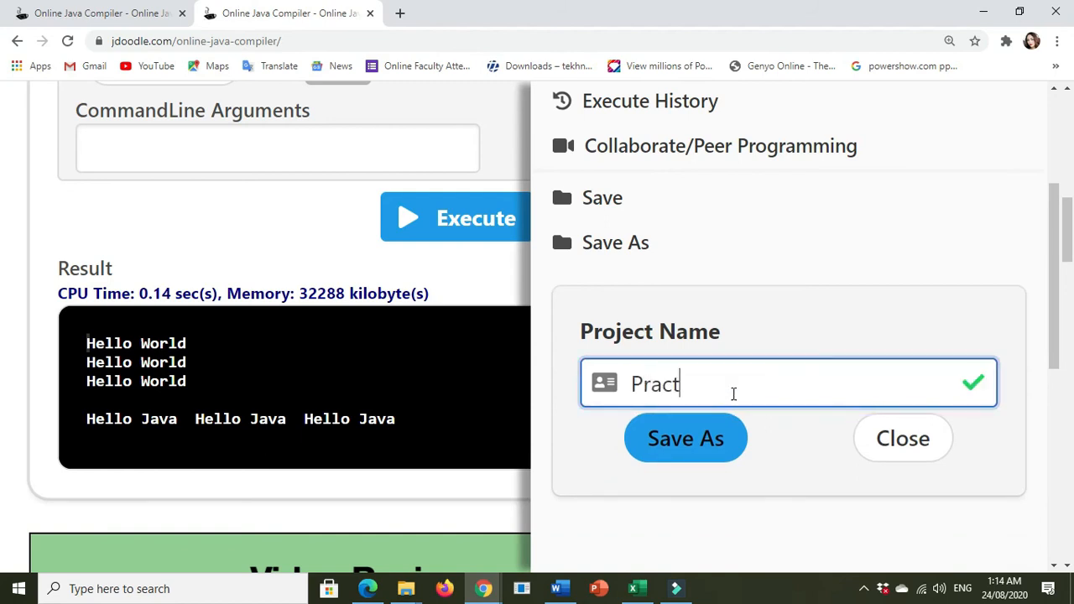
pyautogui.write('ice')
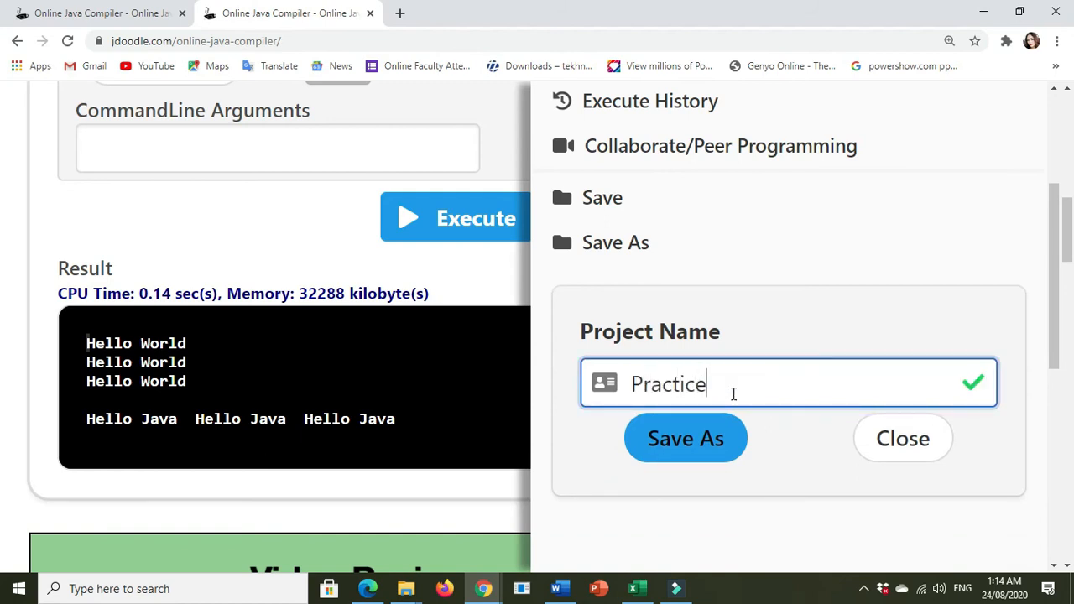
pyautogui.write('1_')
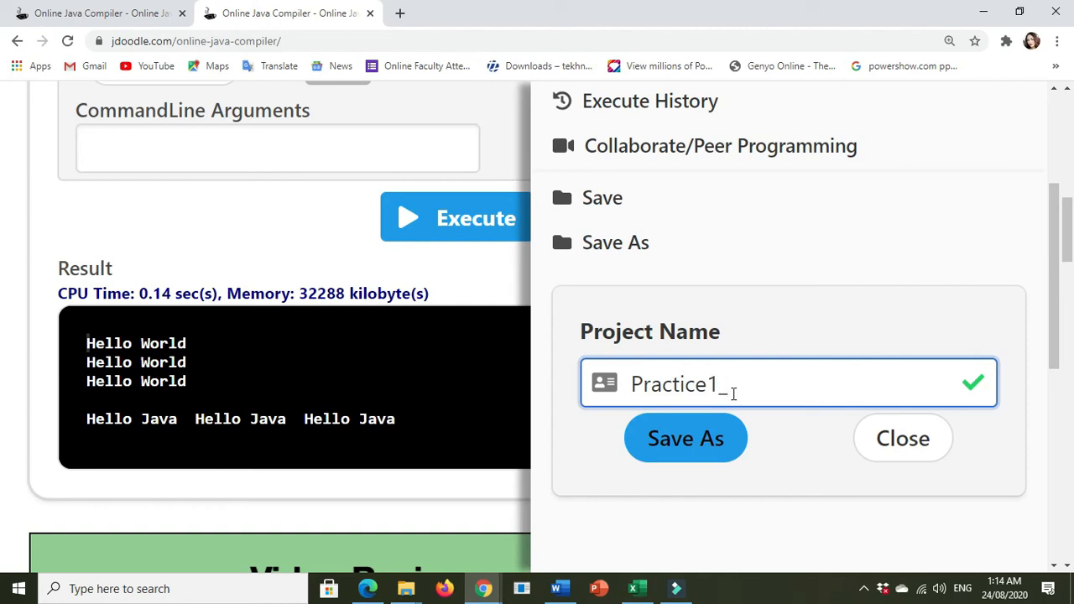
pyautogui.write('Name')
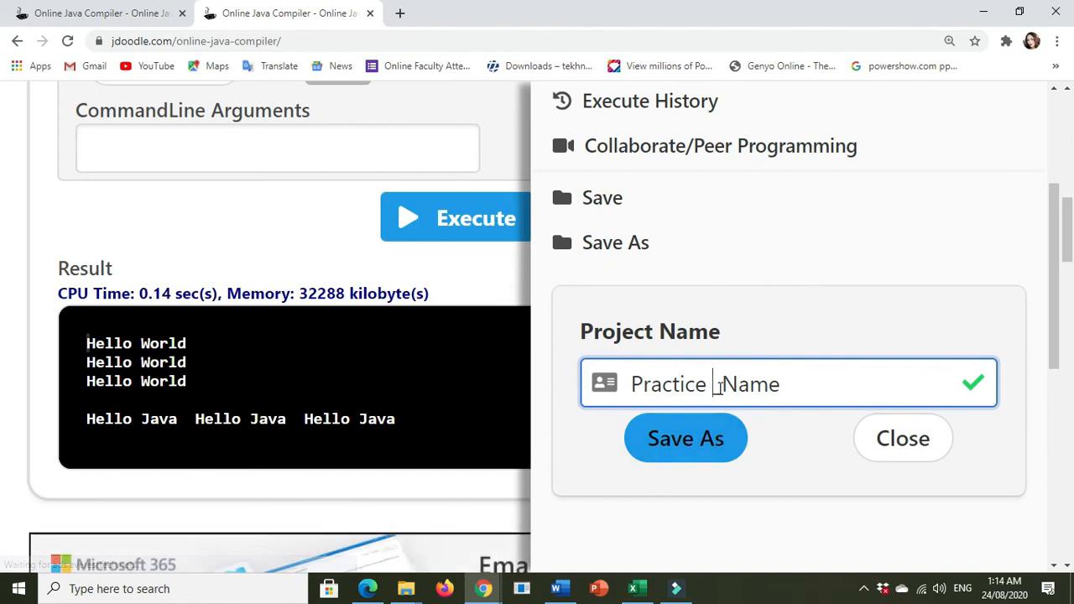
pyautogui.write('1')
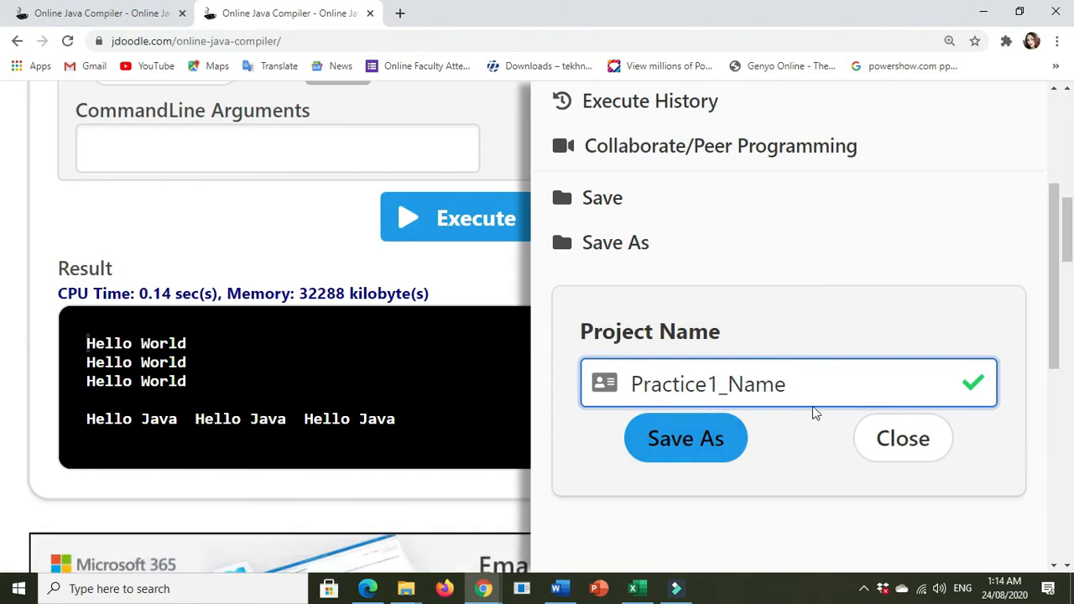
# - Complete the name to Practice1_Name_section and save the project under it
pyautogui.click(789, 382)
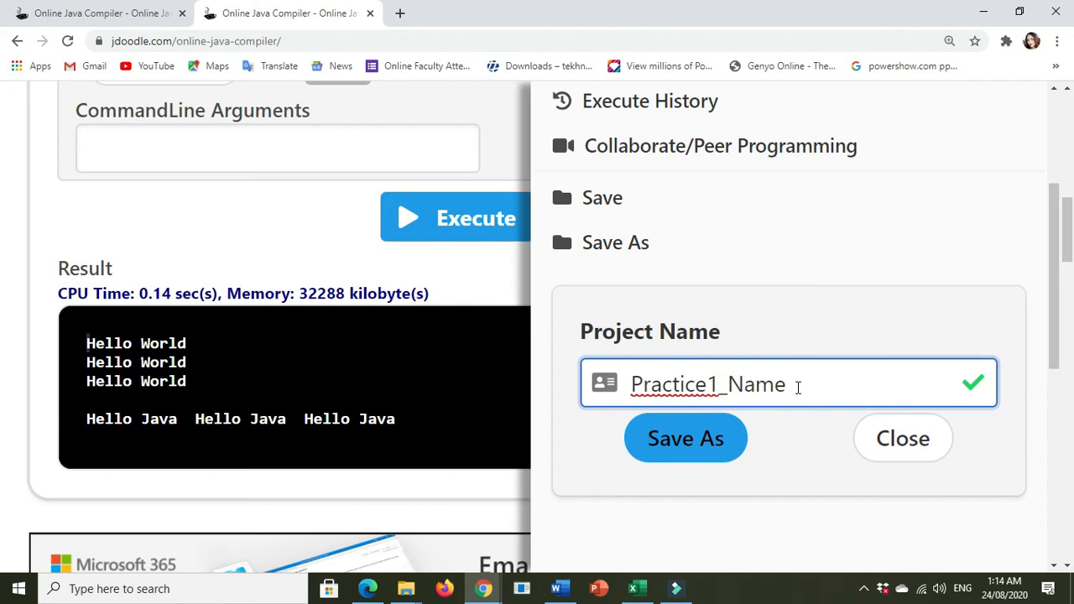
pyautogui.write('_sec')
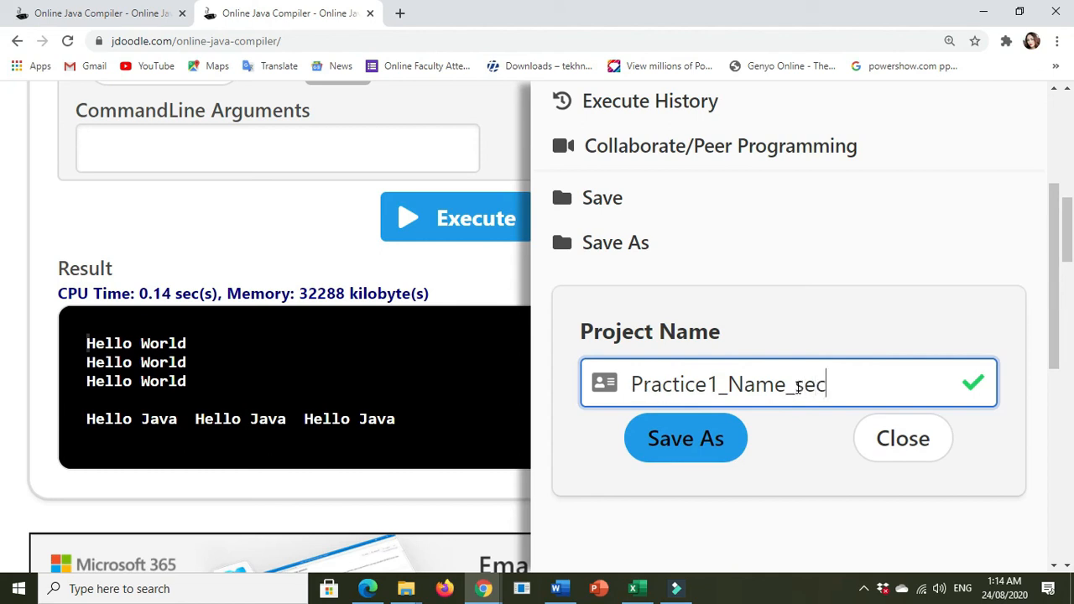
pyautogui.write('tion')
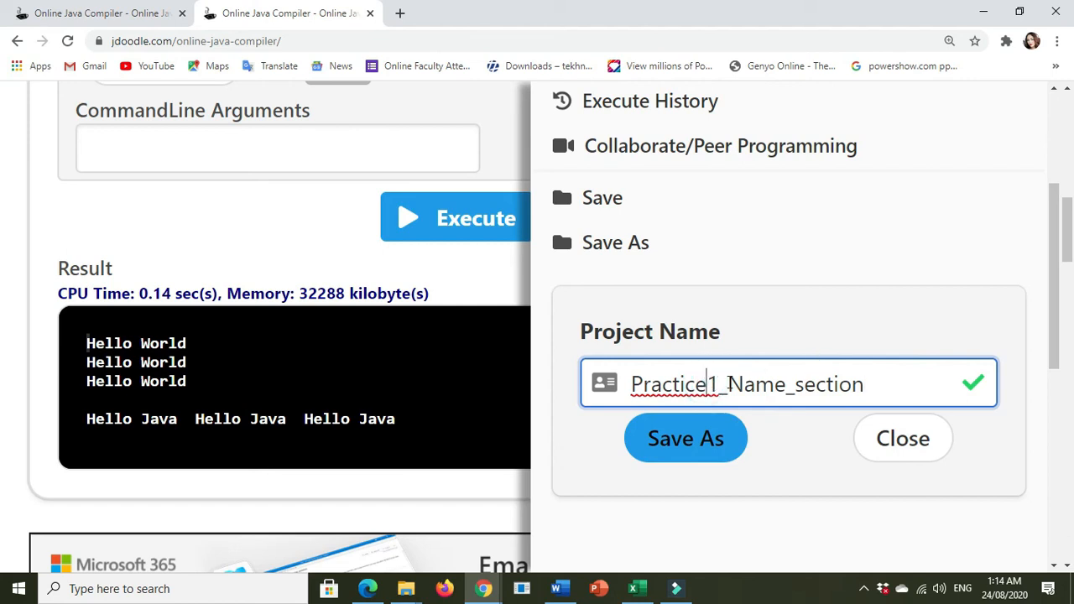
pyautogui.rightClick(671, 382)
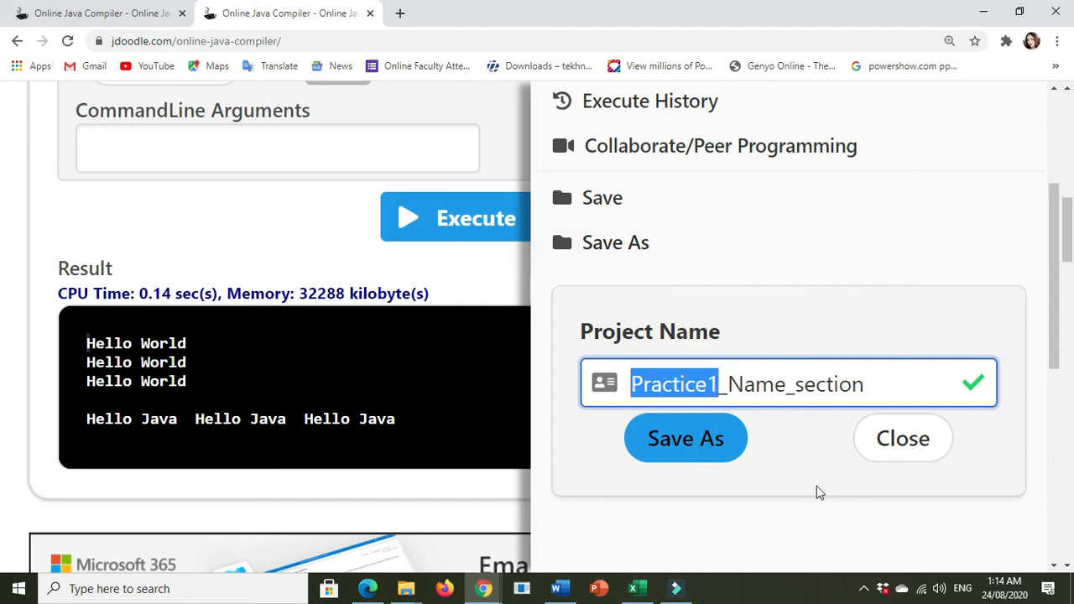
pyautogui.click(871, 382)
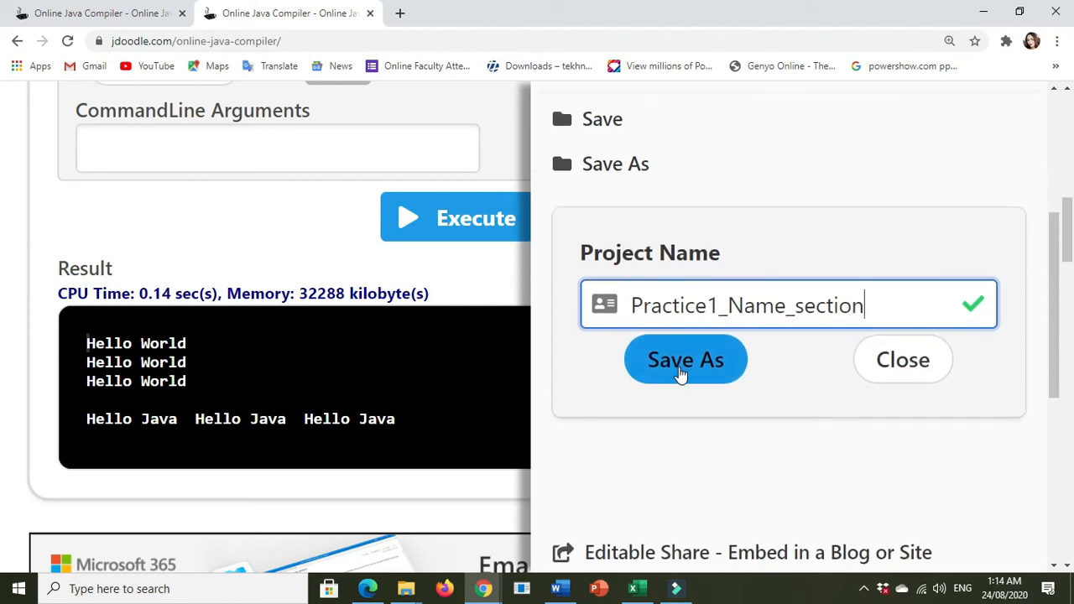
pyautogui.click(685, 360)
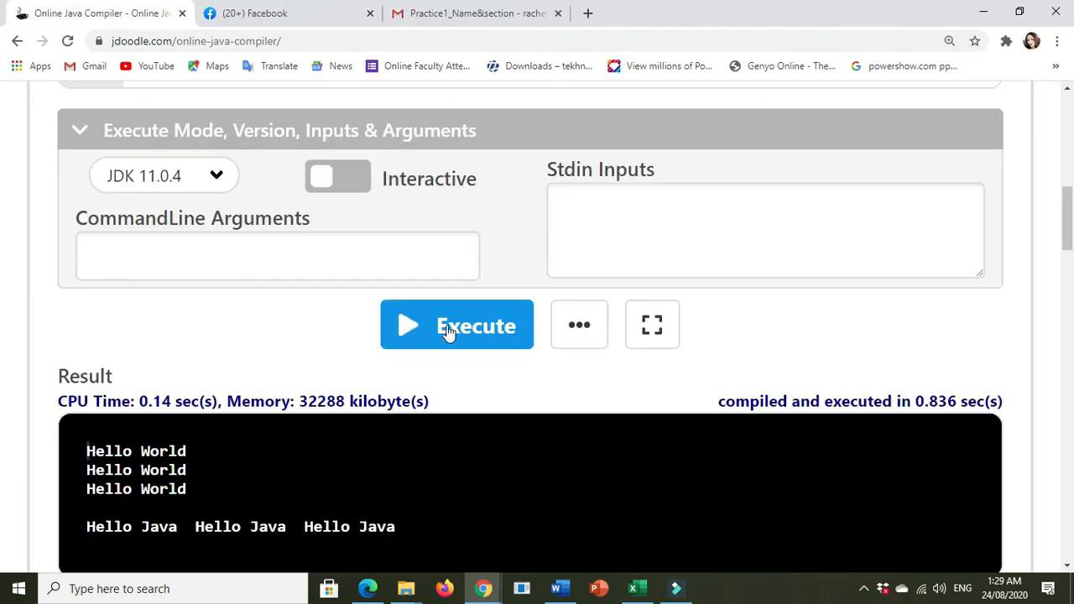
pyautogui.moveTo(579, 325)
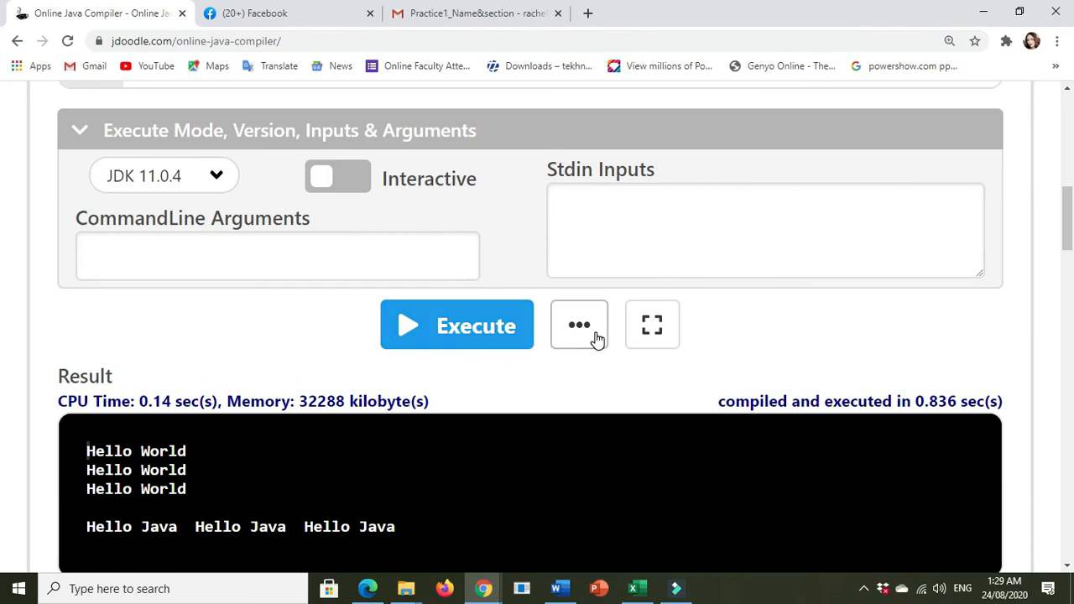
# - Generate an Instant Share for the program, producing share URL jdoodle.com/ia/qS and an embed URL
pyautogui.click(579, 326)
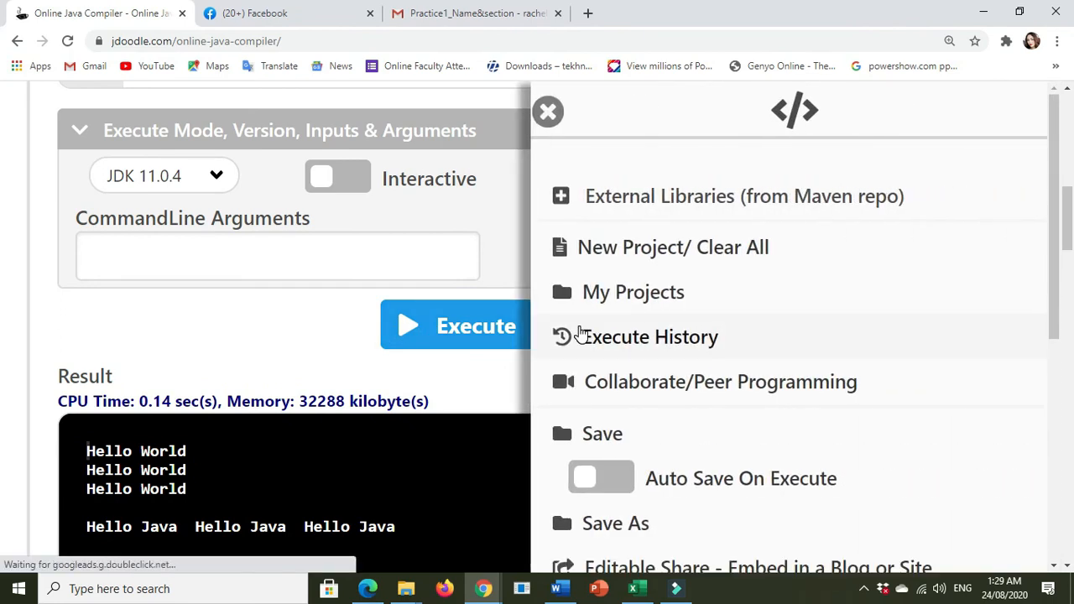
pyautogui.scroll(-3)
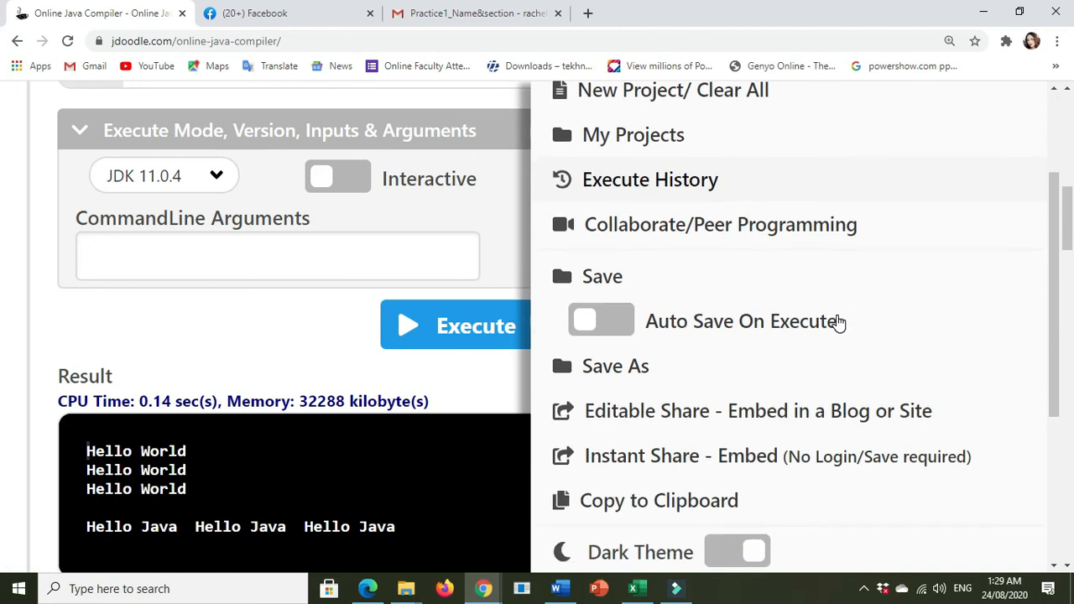
pyautogui.scroll(-3)
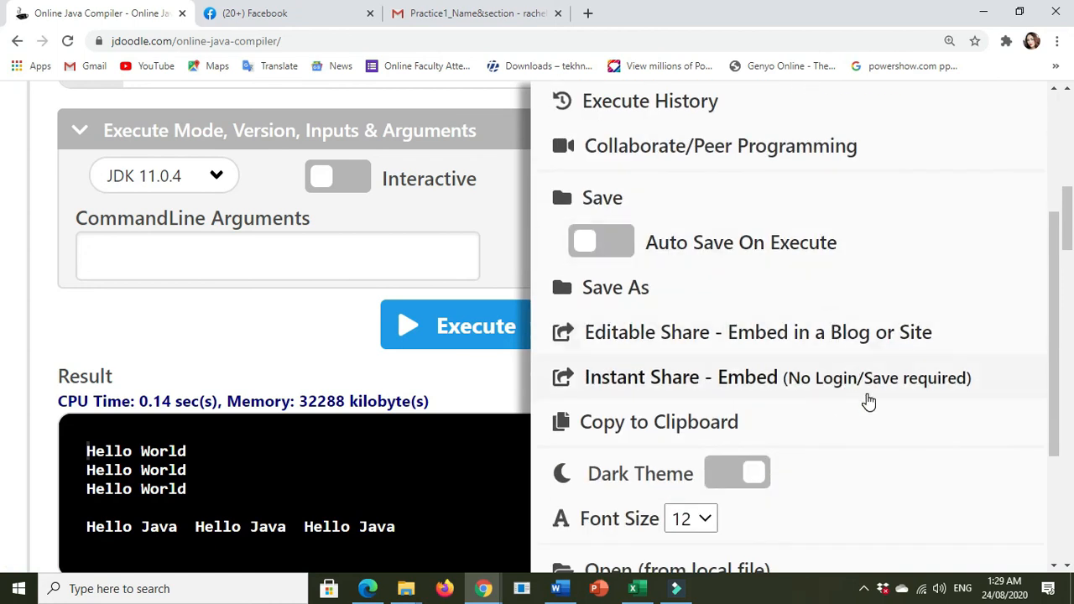
pyautogui.scroll(-3)
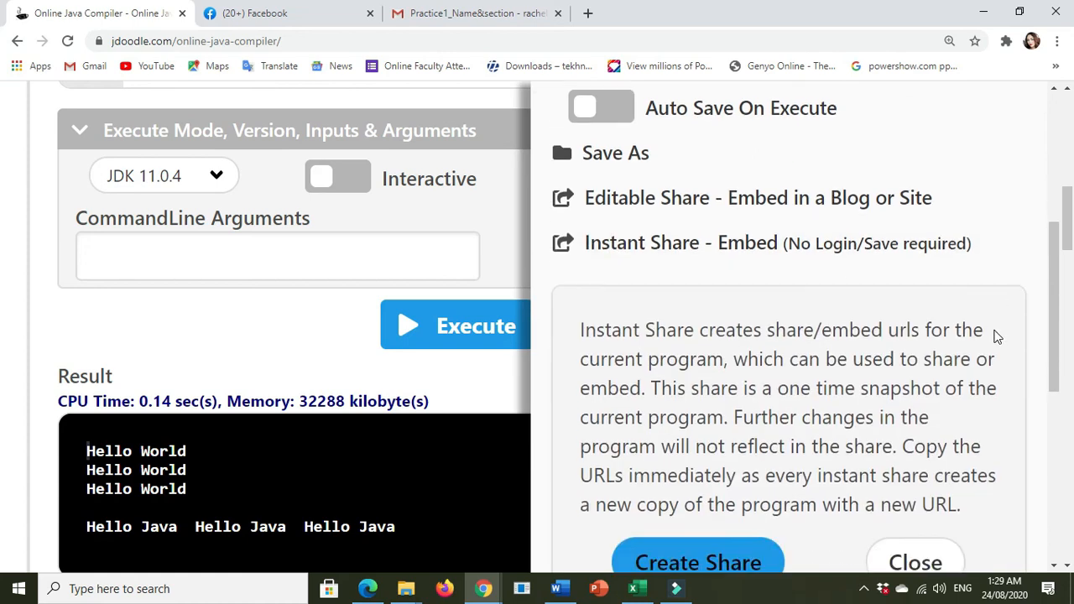
pyautogui.scroll(-3)
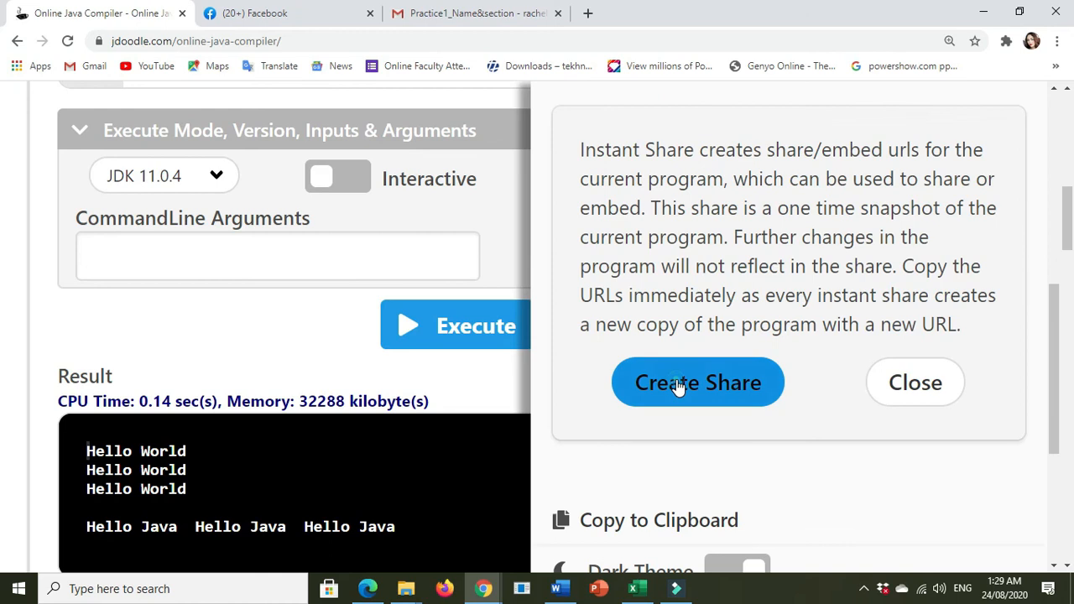
pyautogui.click(698, 382)
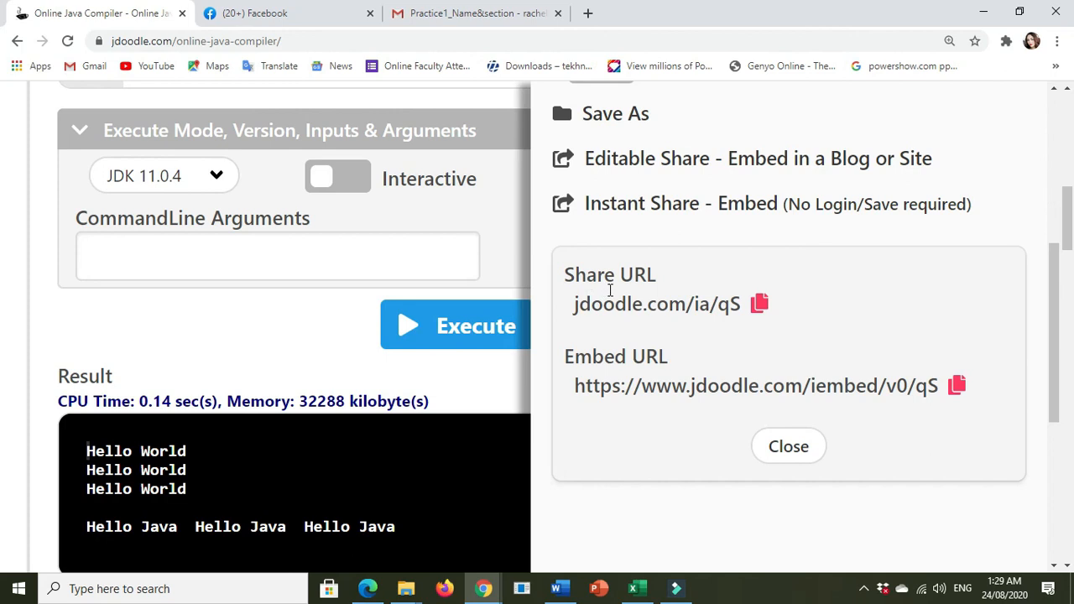
pyautogui.moveTo(587, 289)
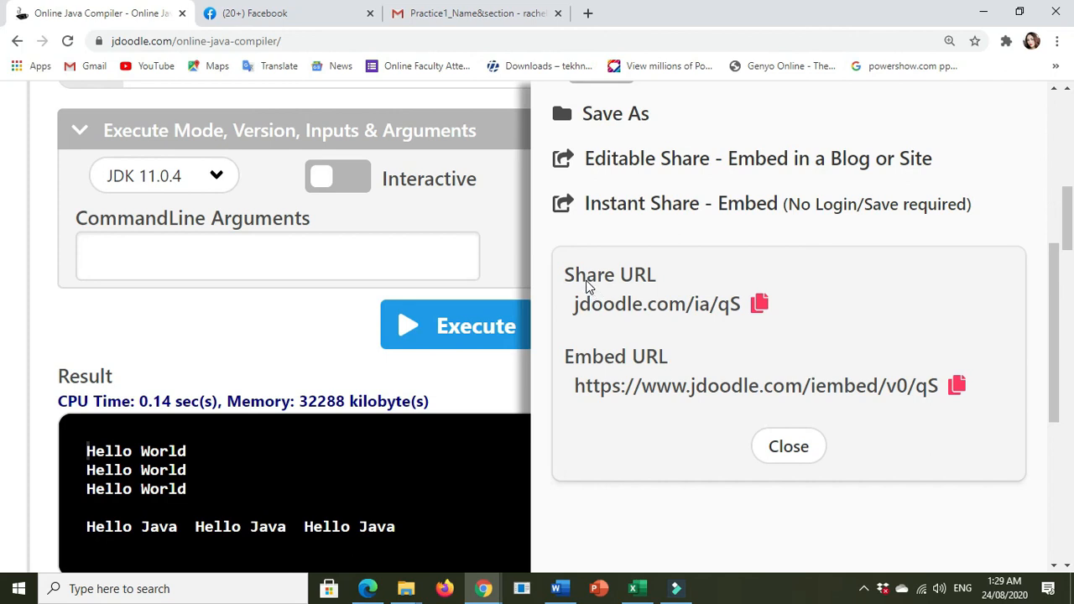
pyautogui.click(758, 302)
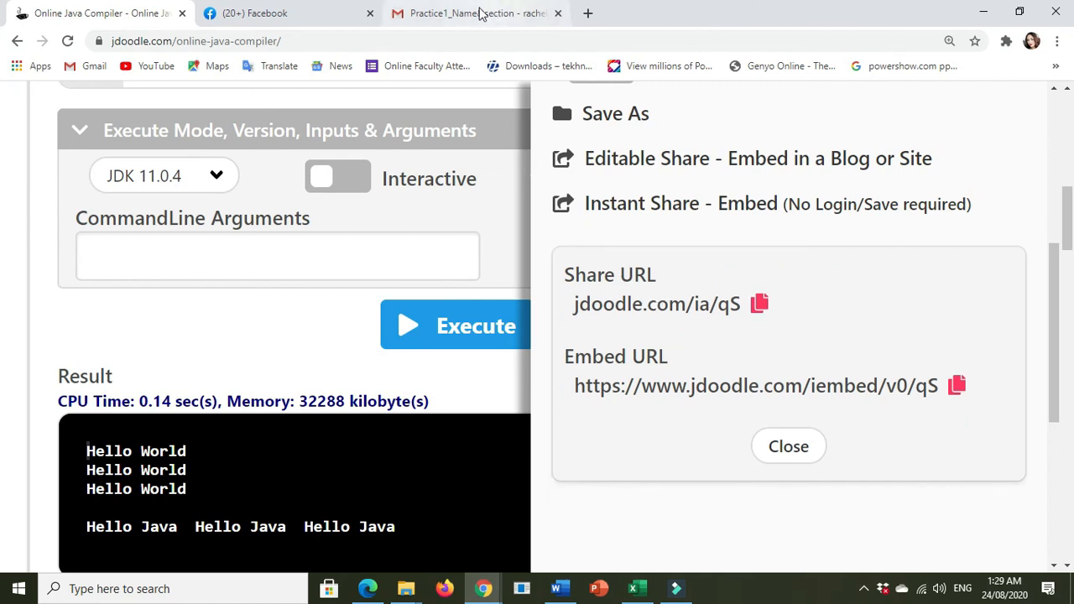
# - Start a new Gmail message addressed to the suggested recipient
pyautogui.click(473, 13)
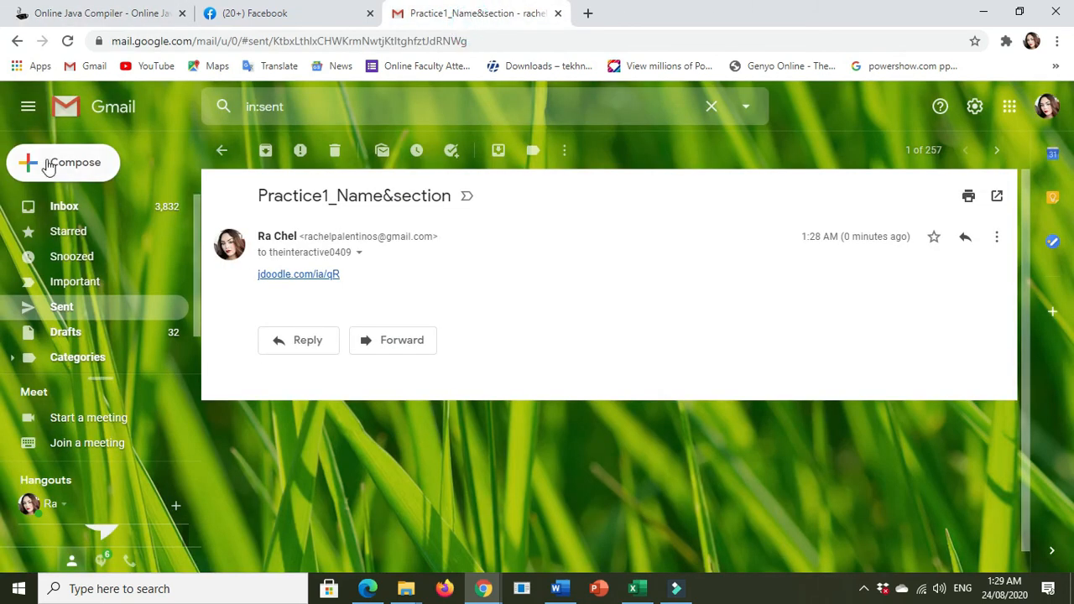
pyautogui.click(64, 161)
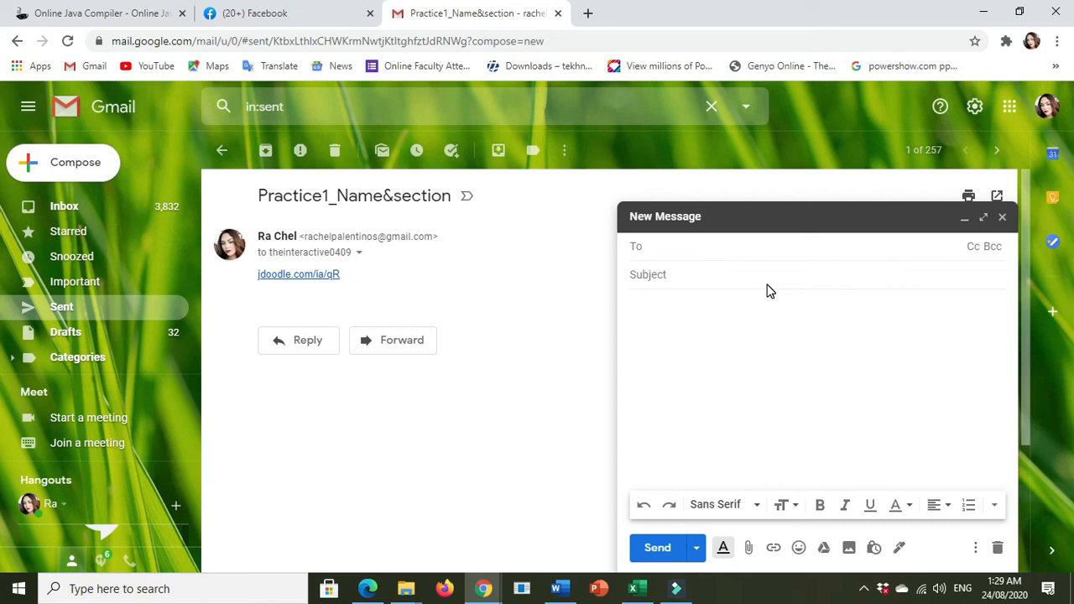
pyautogui.write('thei')
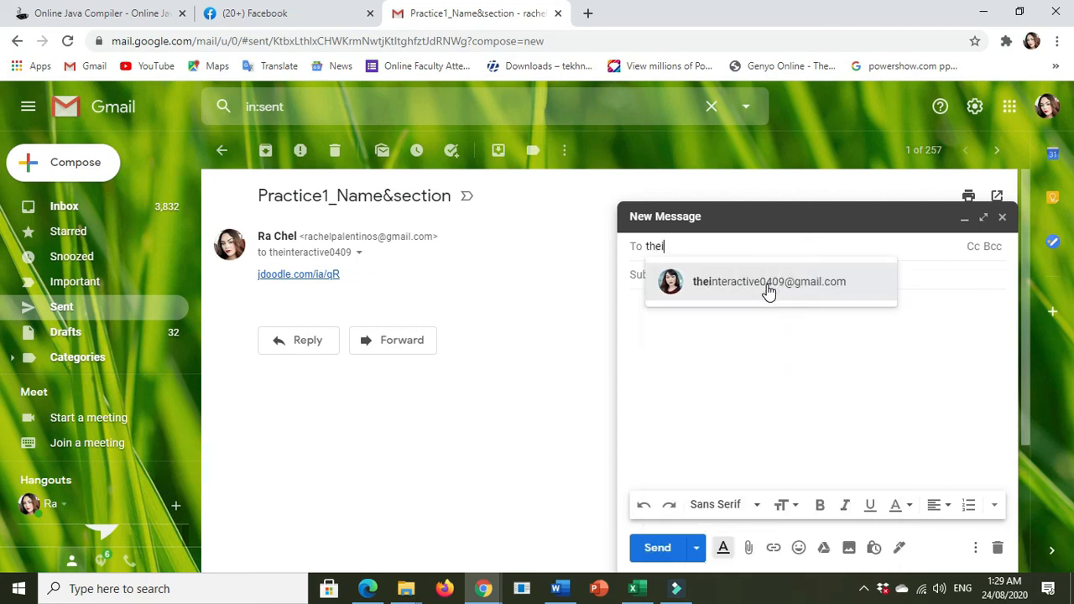
pyautogui.write('nt')
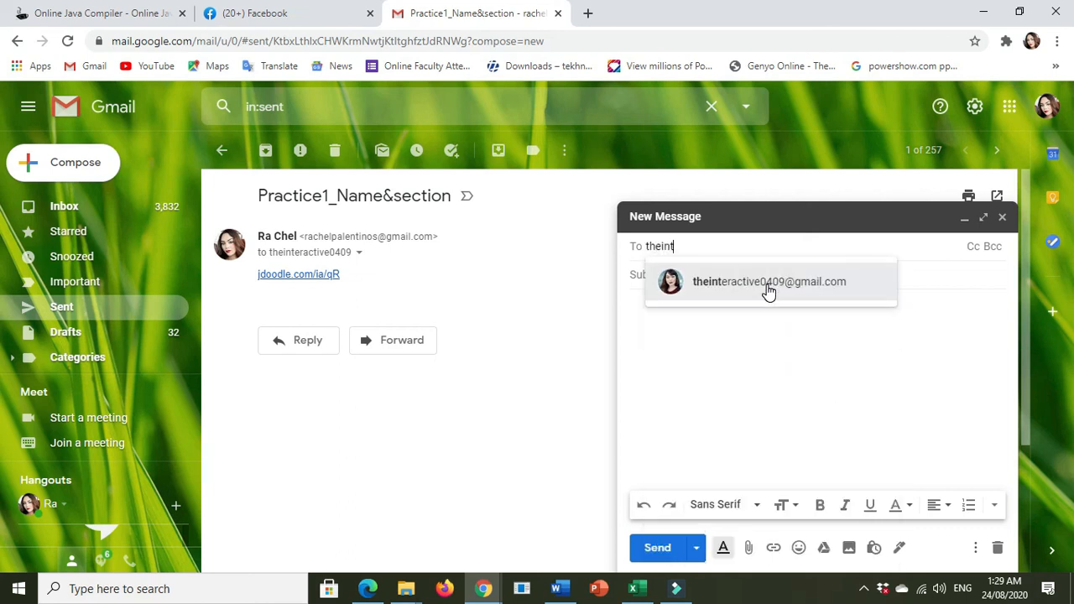
pyautogui.click(769, 282)
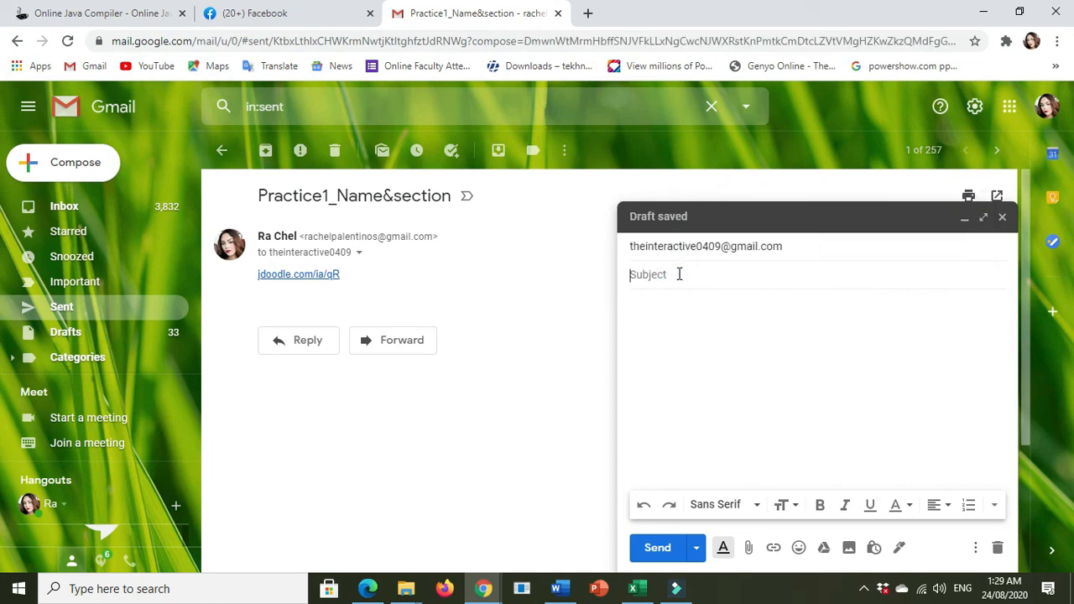
# - Enter subject Practice1_name & section and body link jdoodle.com/ia/qS
pyautogui.write('Prac')
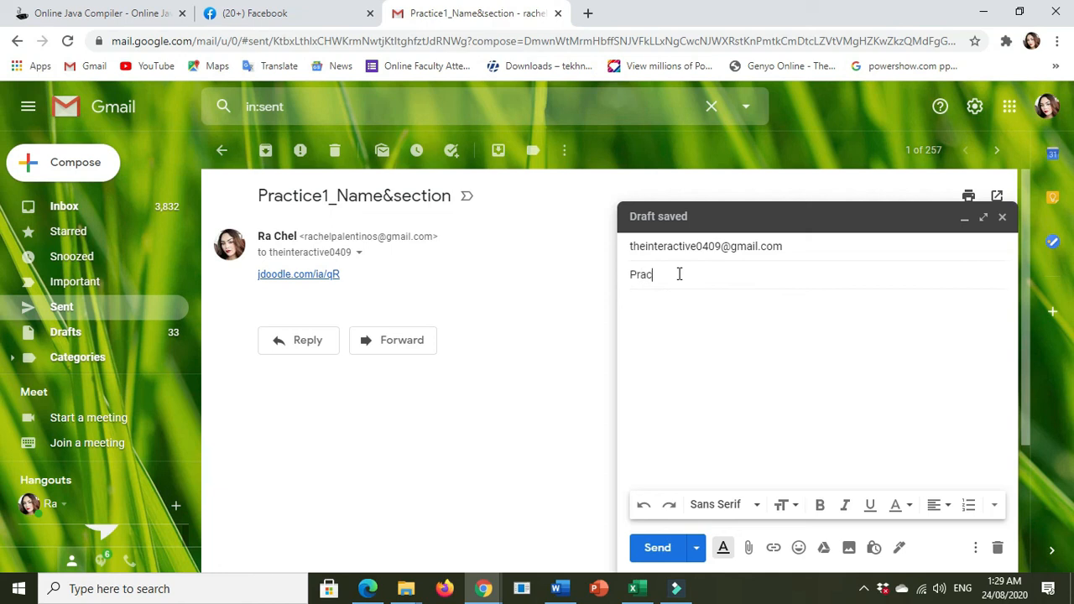
pyautogui.write('tice')
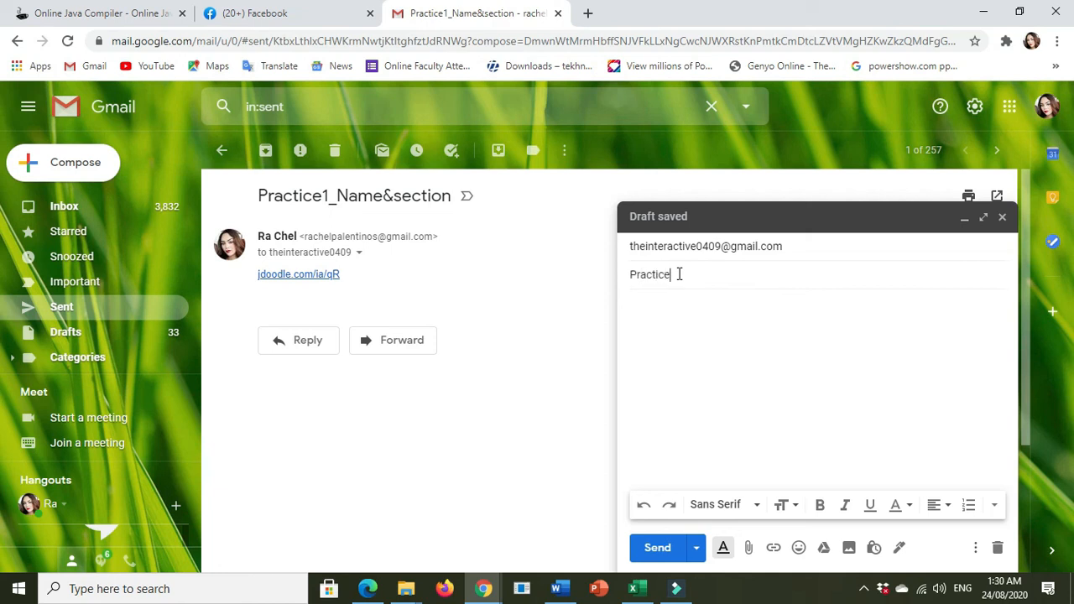
pyautogui.write('1')
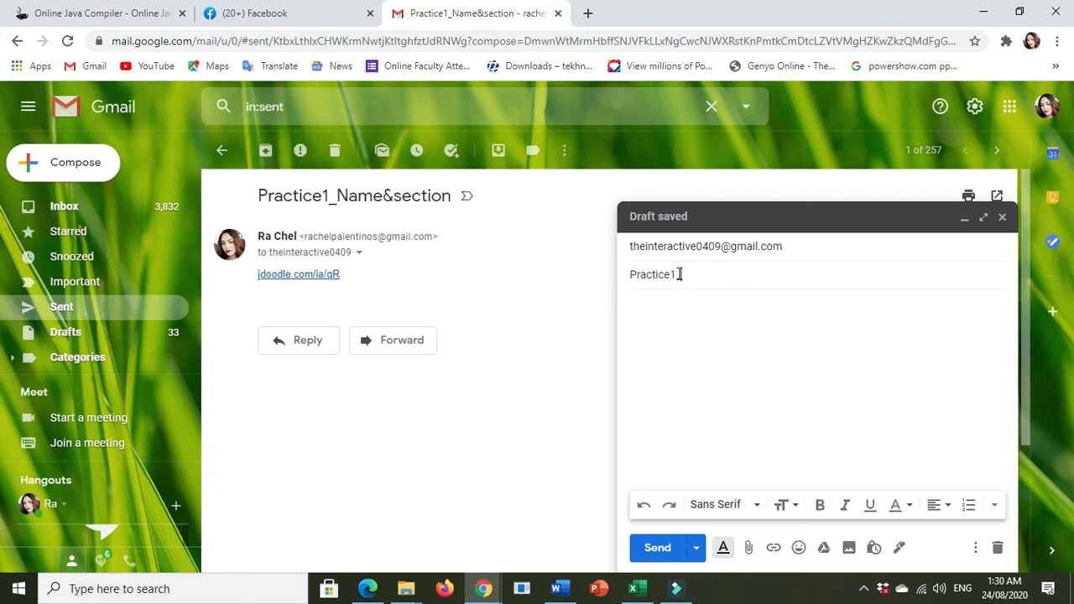
pyautogui.write('in')
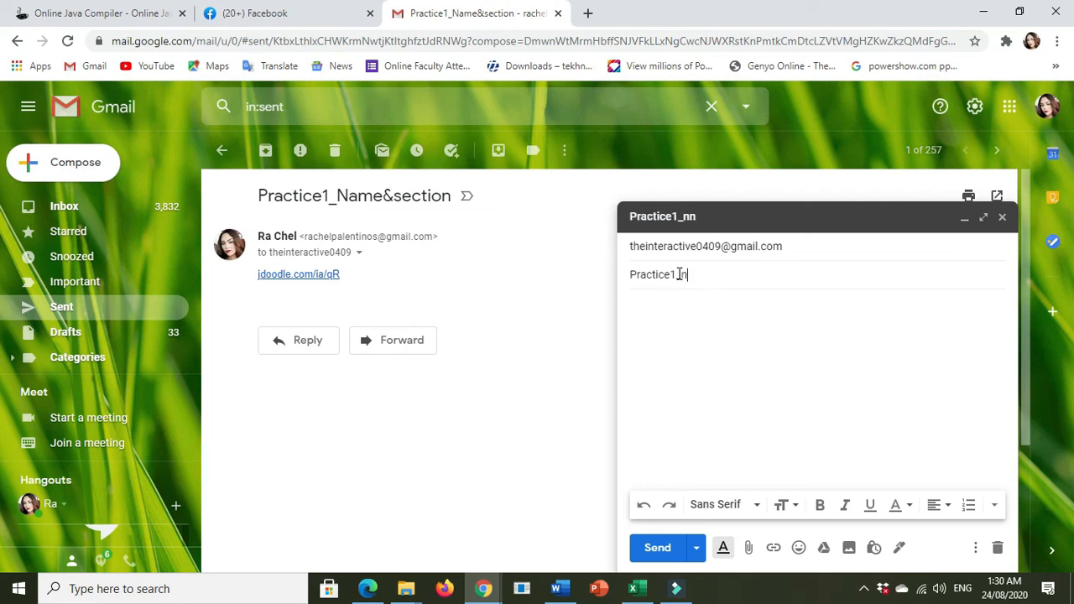
pyautogui.write('ame')
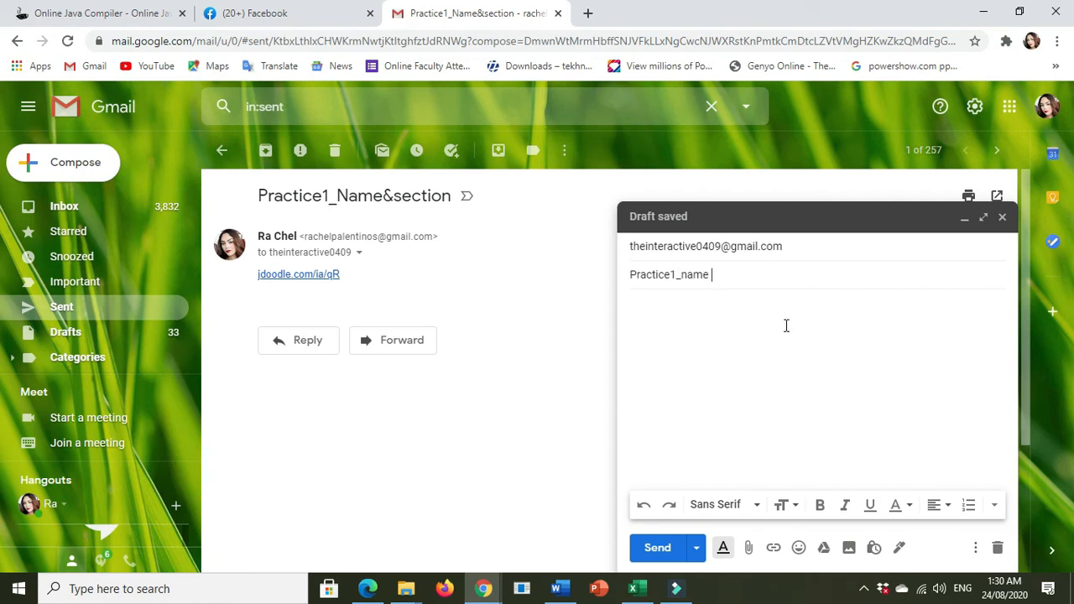
pyautogui.write('&')
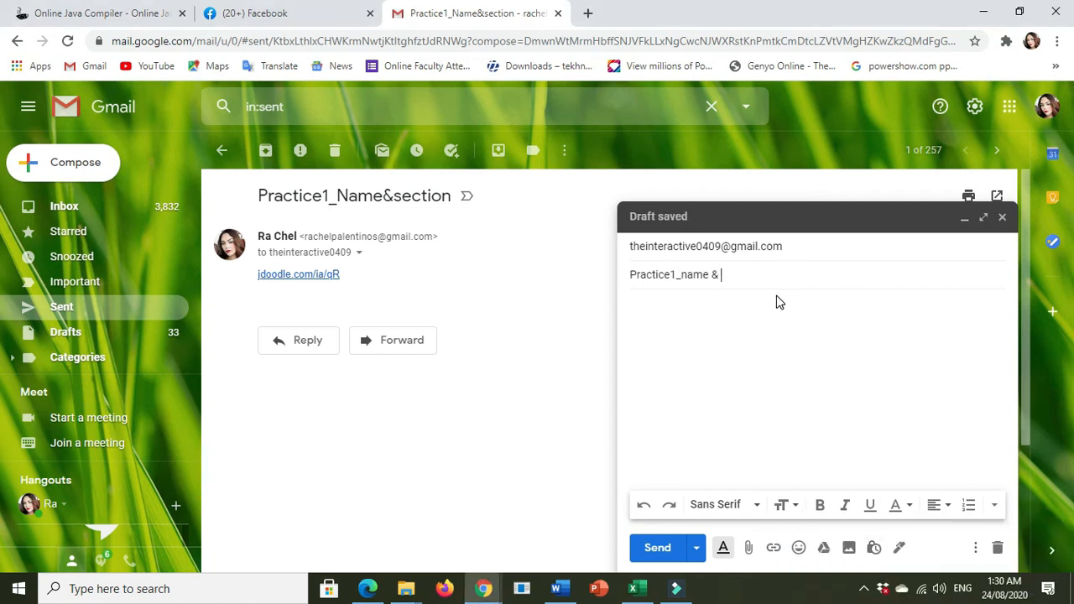
pyautogui.write('se')
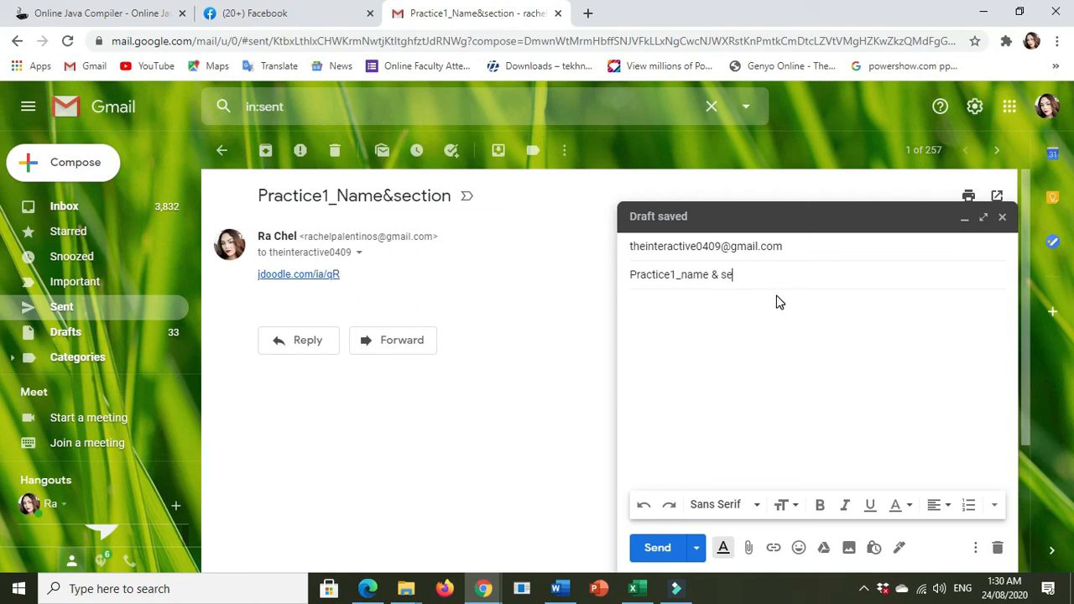
pyautogui.write('ction')
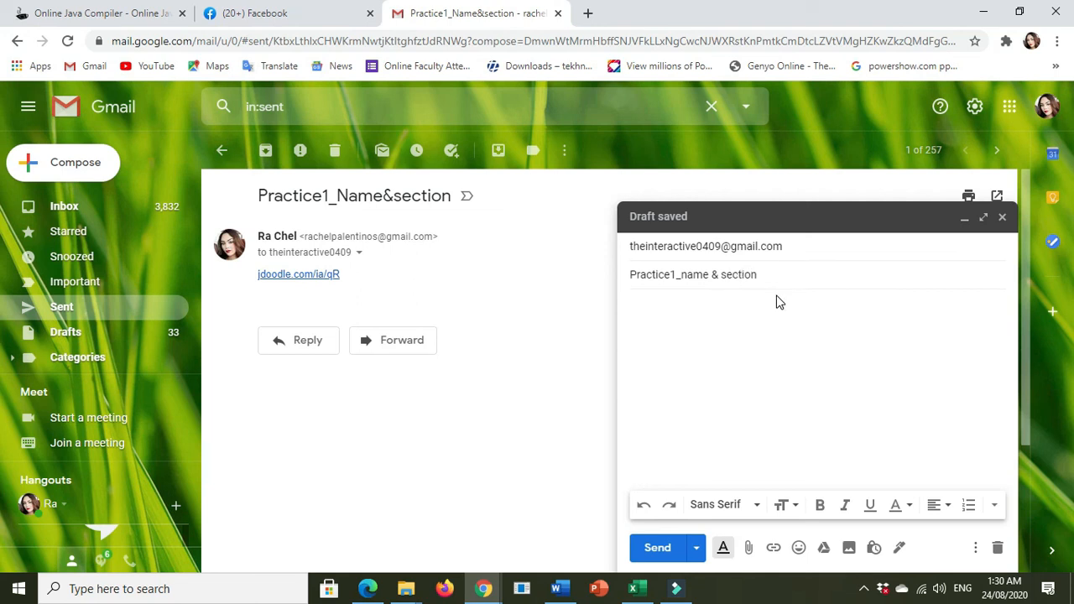
pyautogui.write('jdoodle.com/ia/qS')
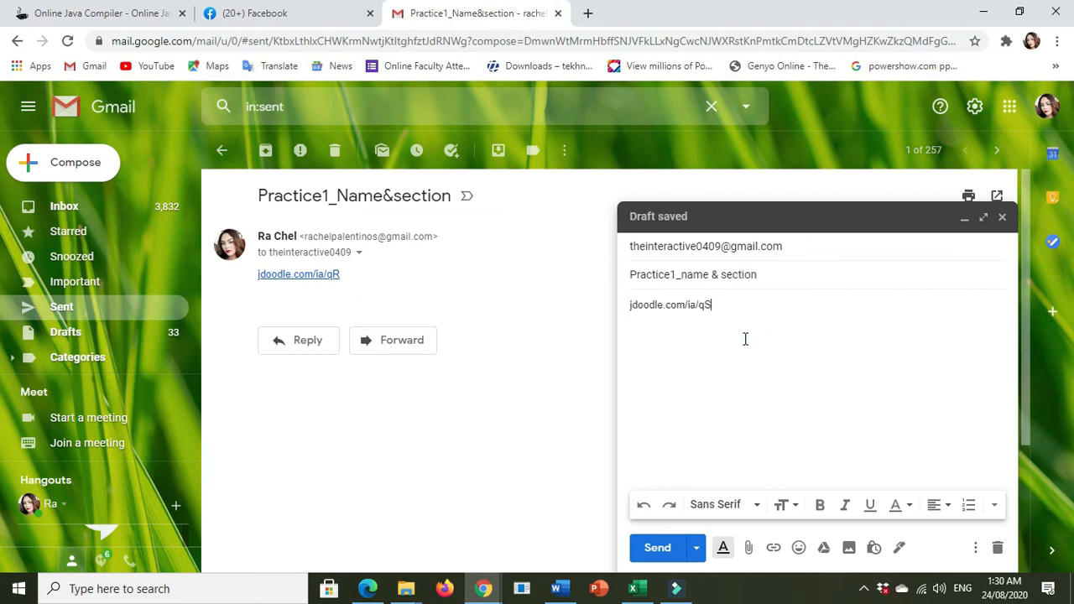